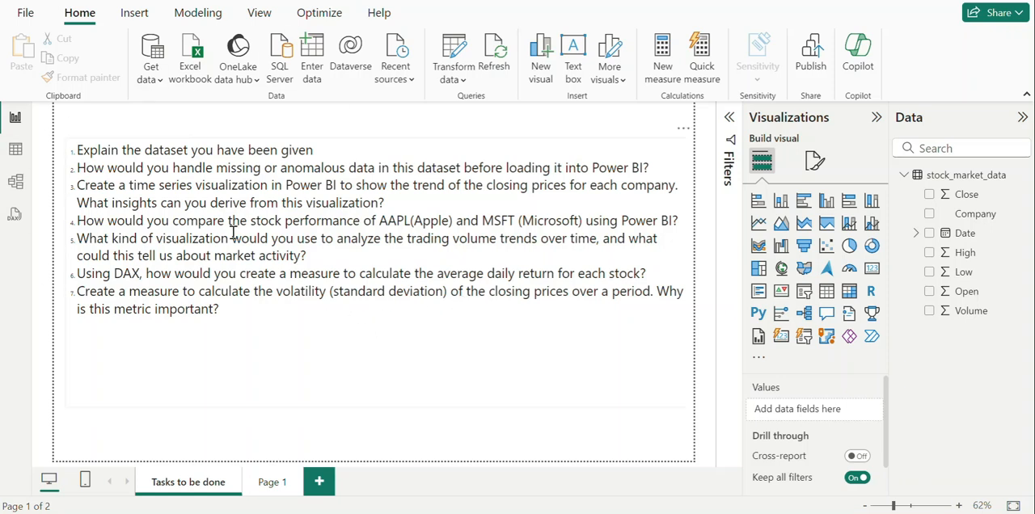
mouse_move(206, 494)
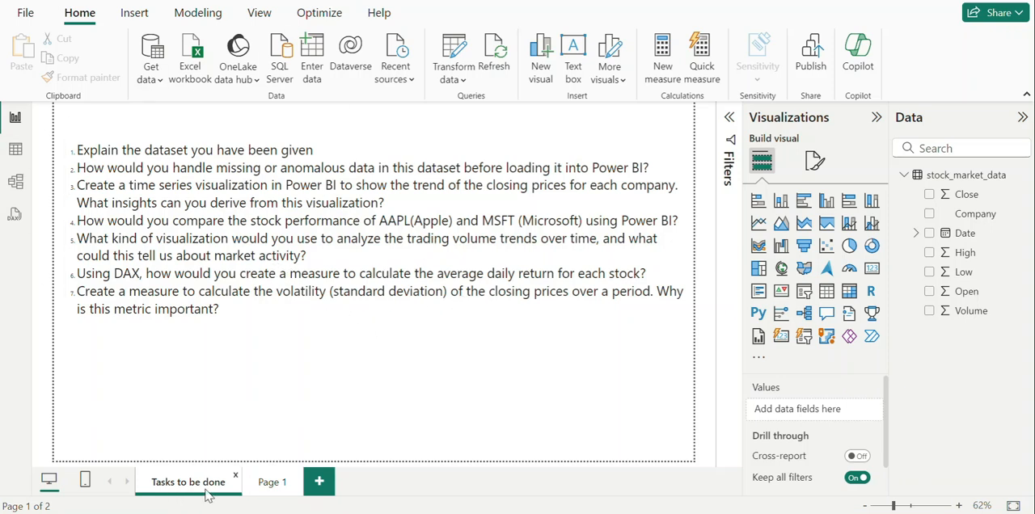
mouse_move(225, 496)
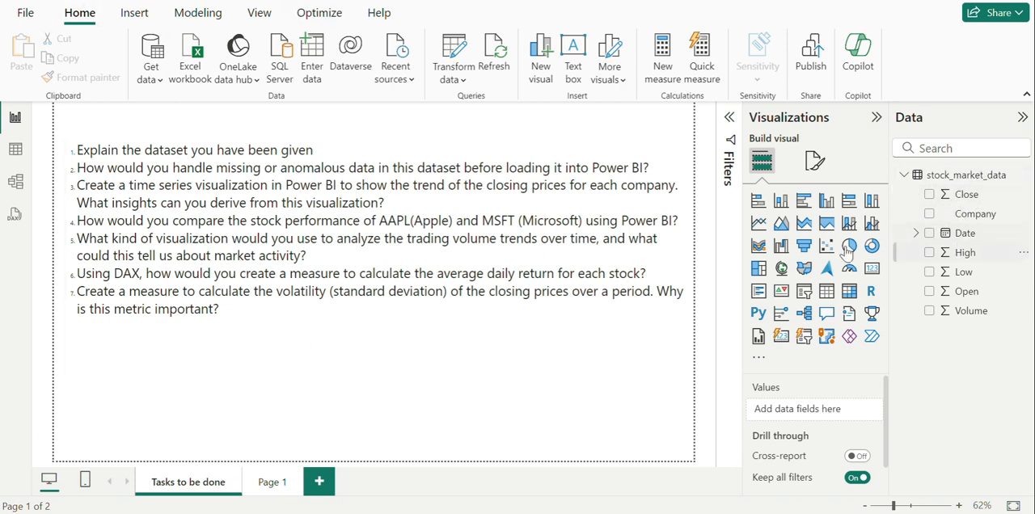
Start and cancel an Excel import, then check that the Company column lists only AAPL and MSFT.
click(149, 57)
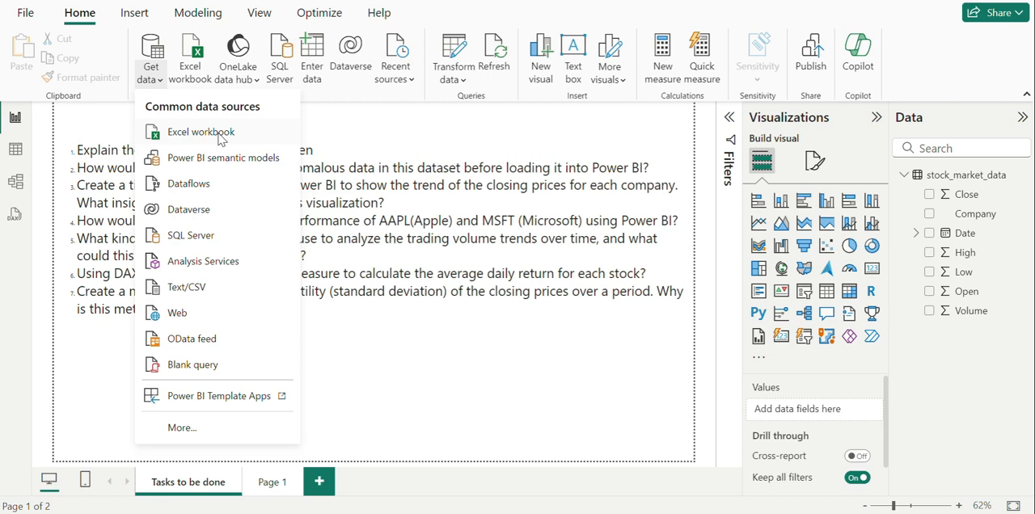
click(201, 132)
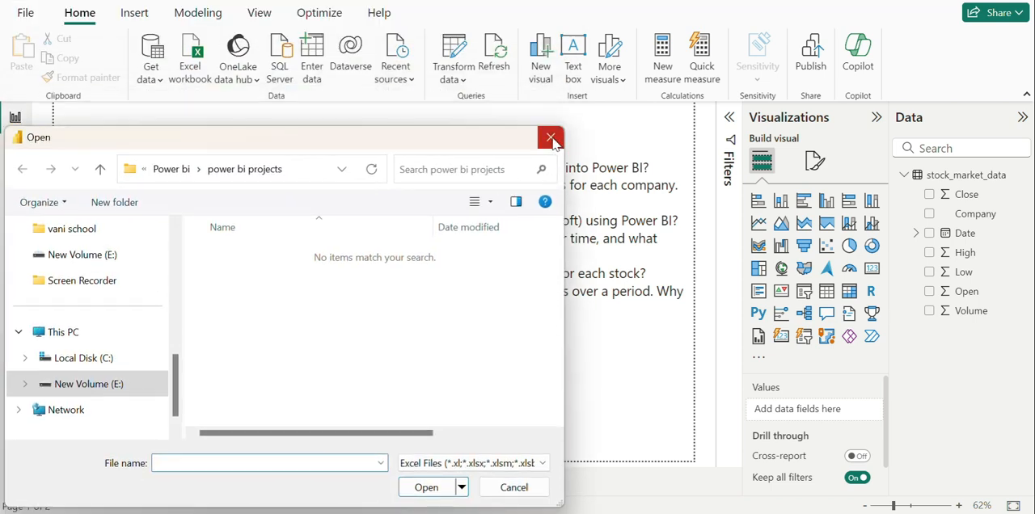
click(551, 137)
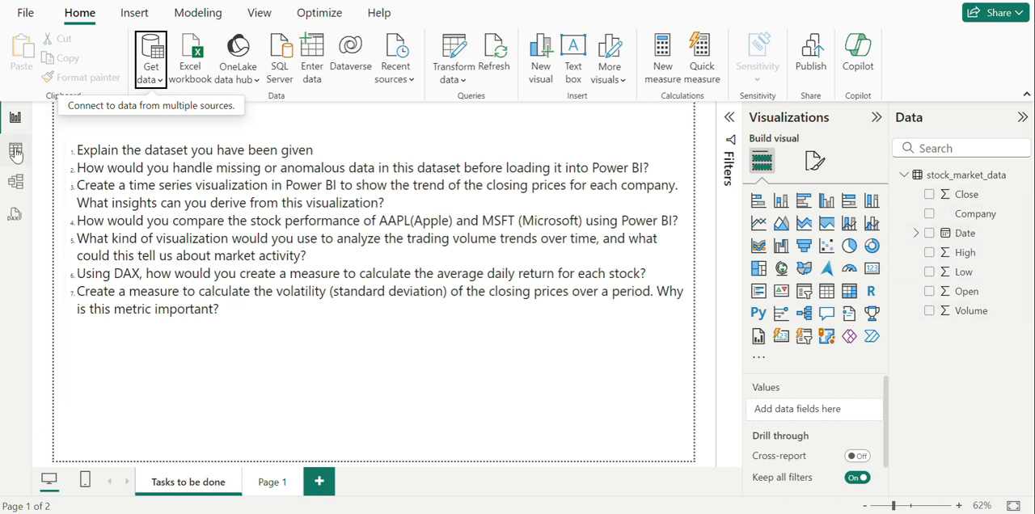
mouse_move(15, 152)
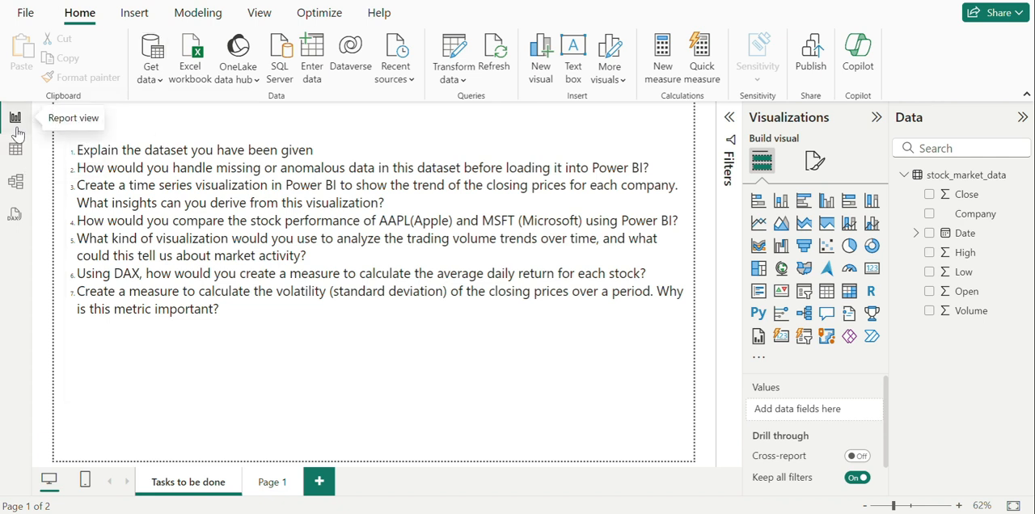
mouse_move(19, 181)
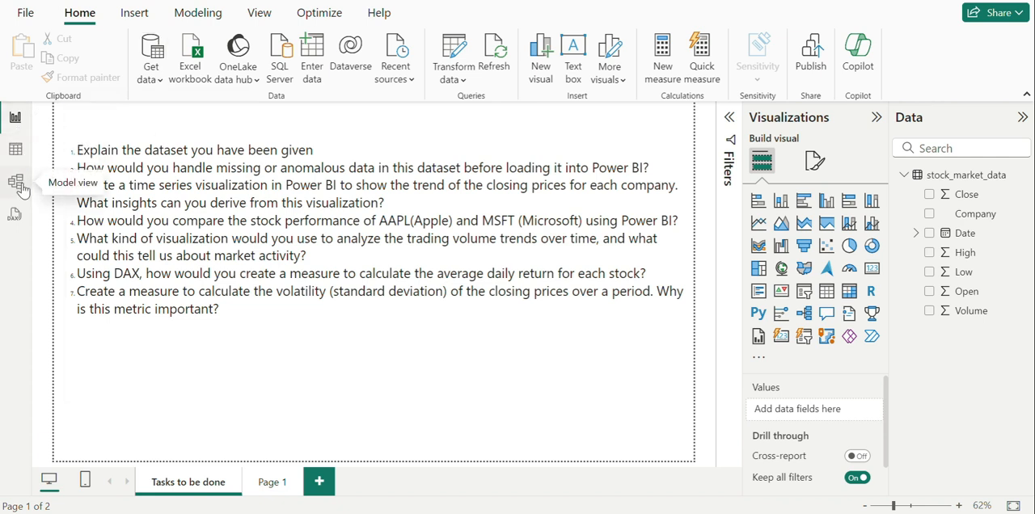
mouse_move(14, 117)
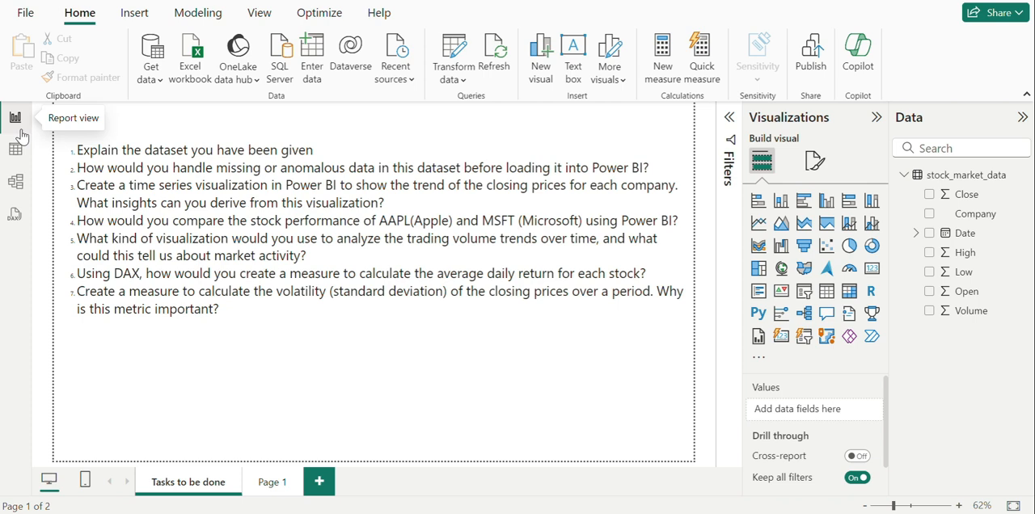
mouse_move(15, 121)
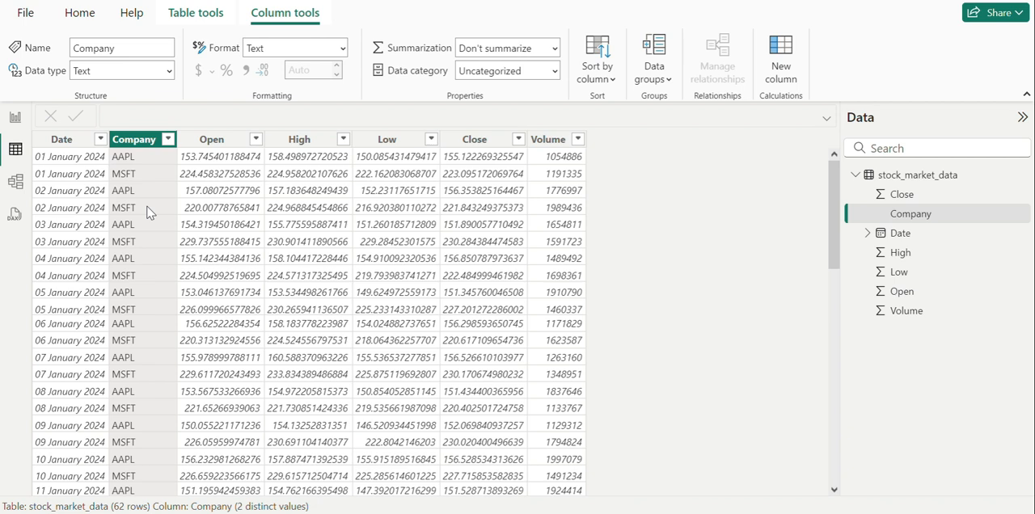
mouse_move(198, 316)
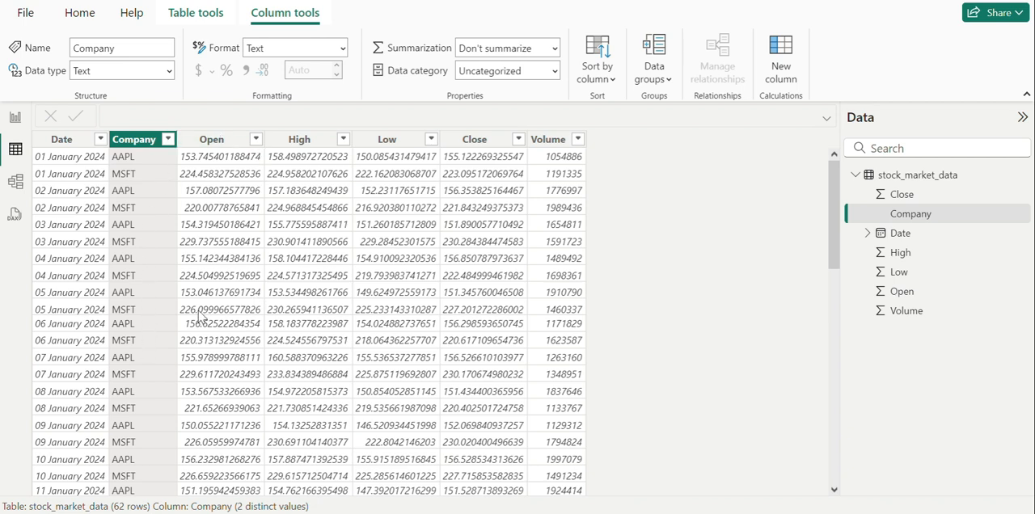
click(168, 139)
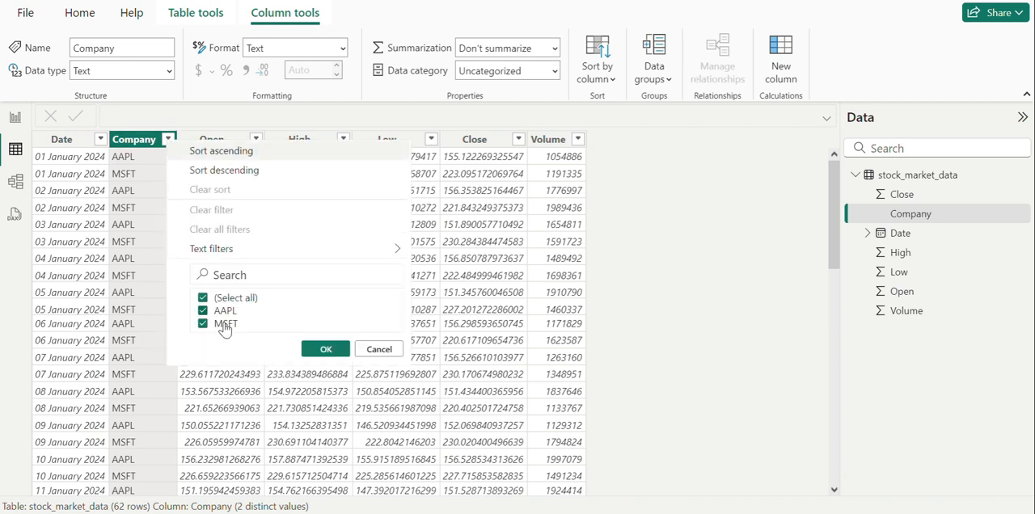
mouse_move(287, 331)
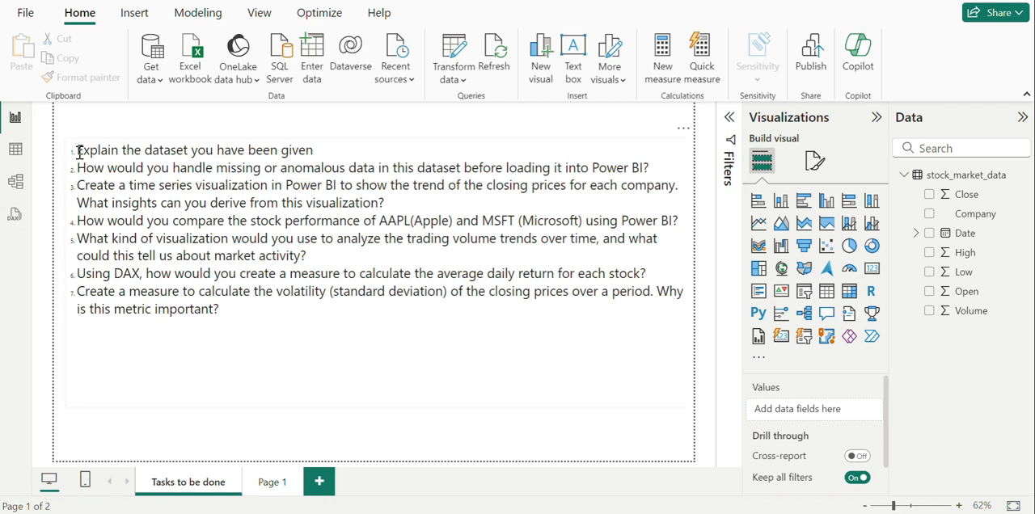
Highlight question 2, about handling missing or anomalous data, in the interview questions text box.
double_click(194, 150)
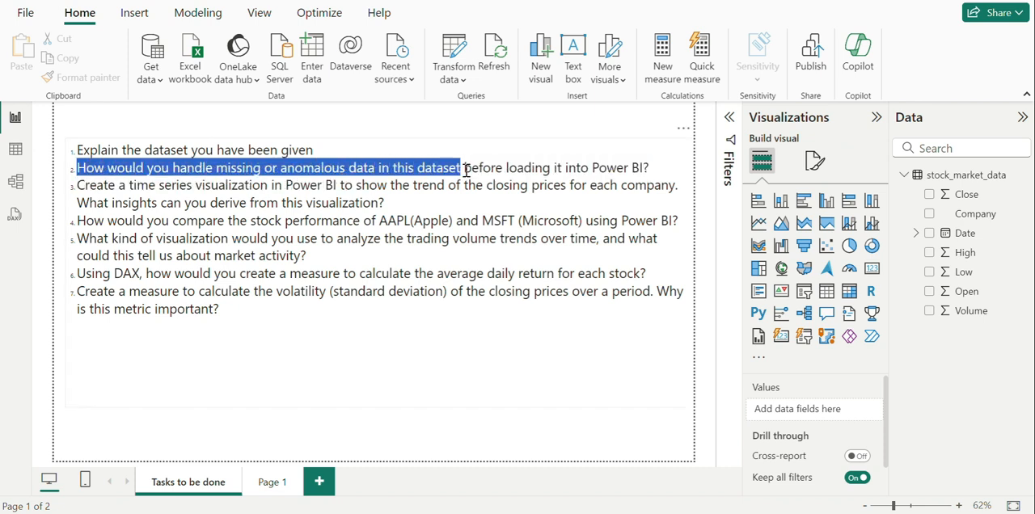
drag(461, 167, 649, 168)
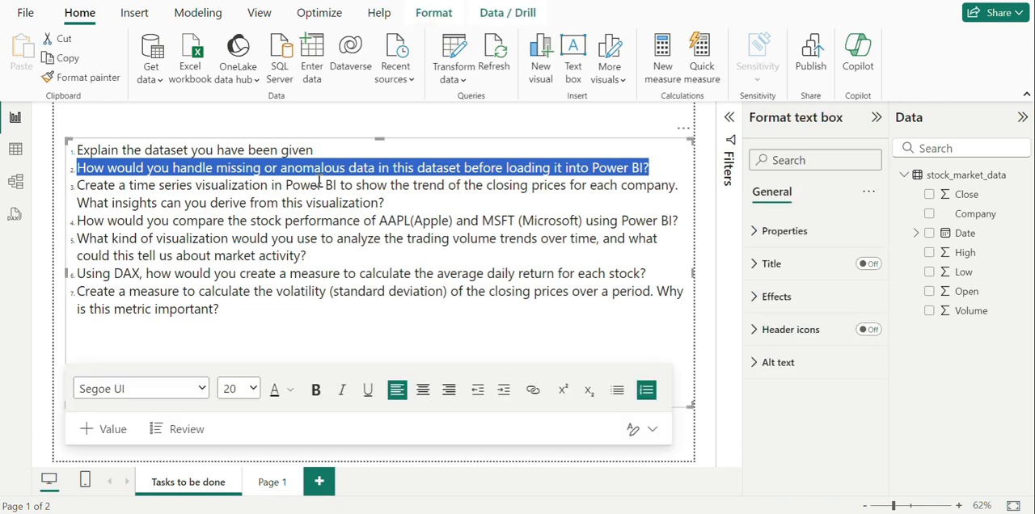
click(453, 57)
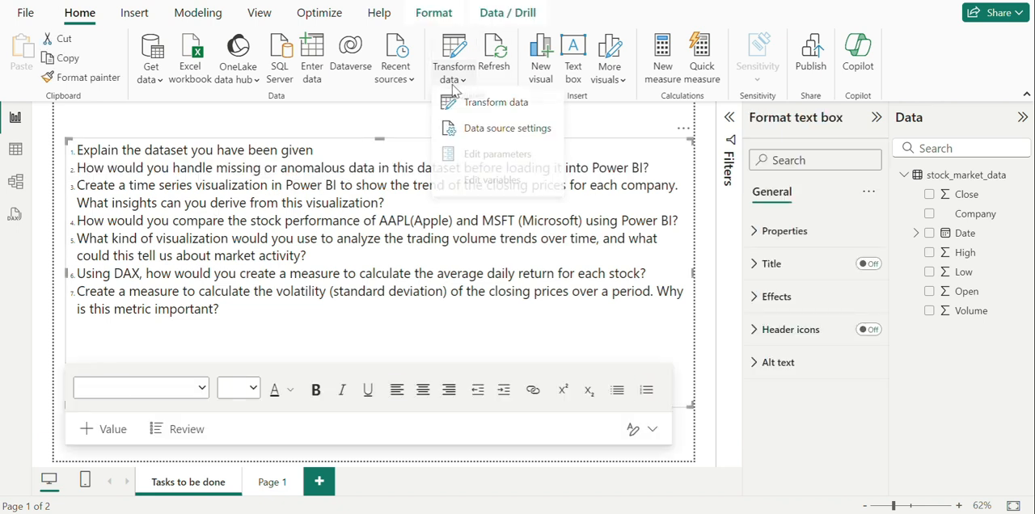
Open stock_market_data in Power Query Editor and enable Column quality, showing 100% valid and no errors.
click(496, 102)
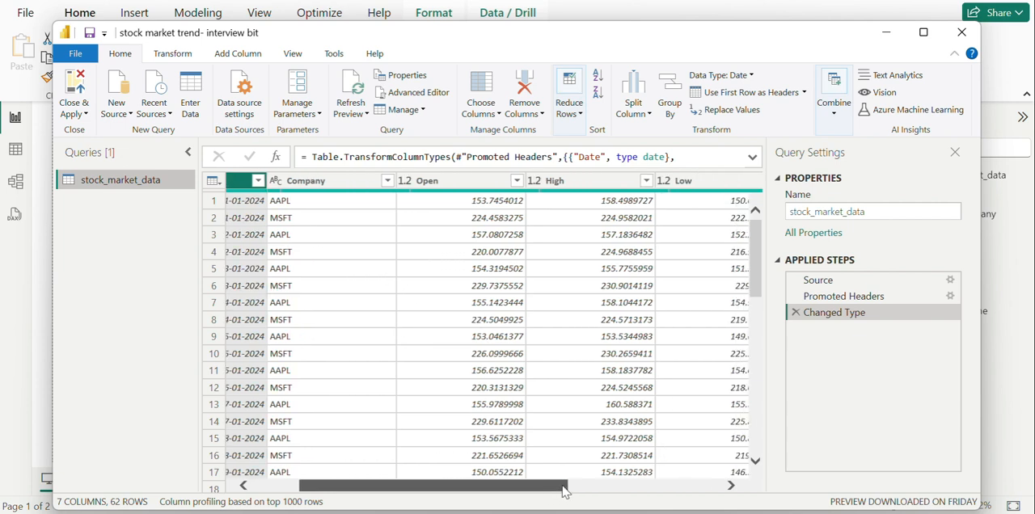
scroll(right, 3)
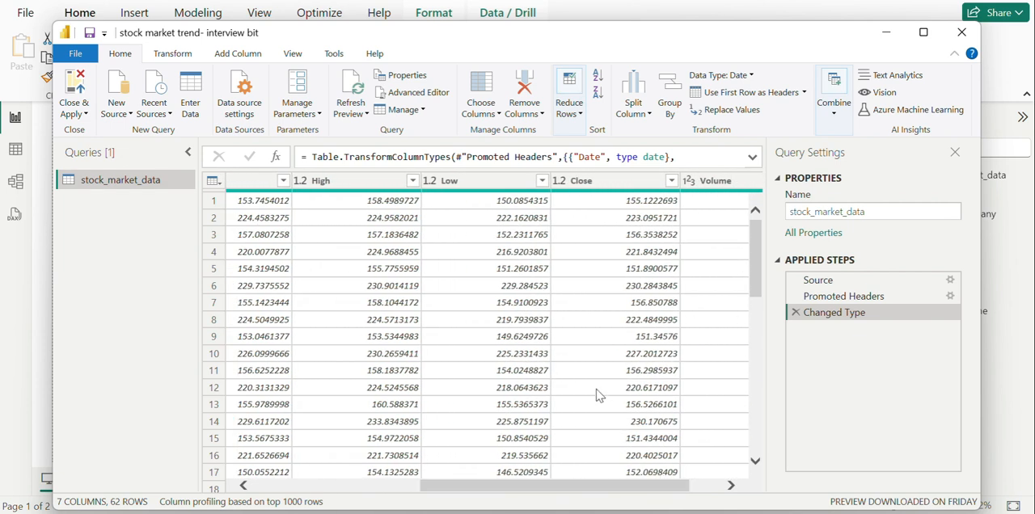
mouse_move(319, 287)
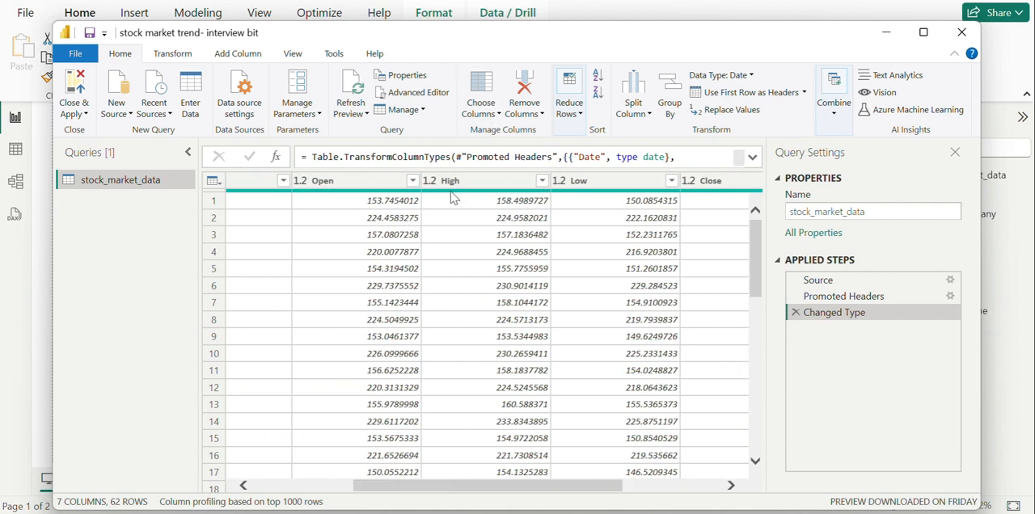
click(293, 53)
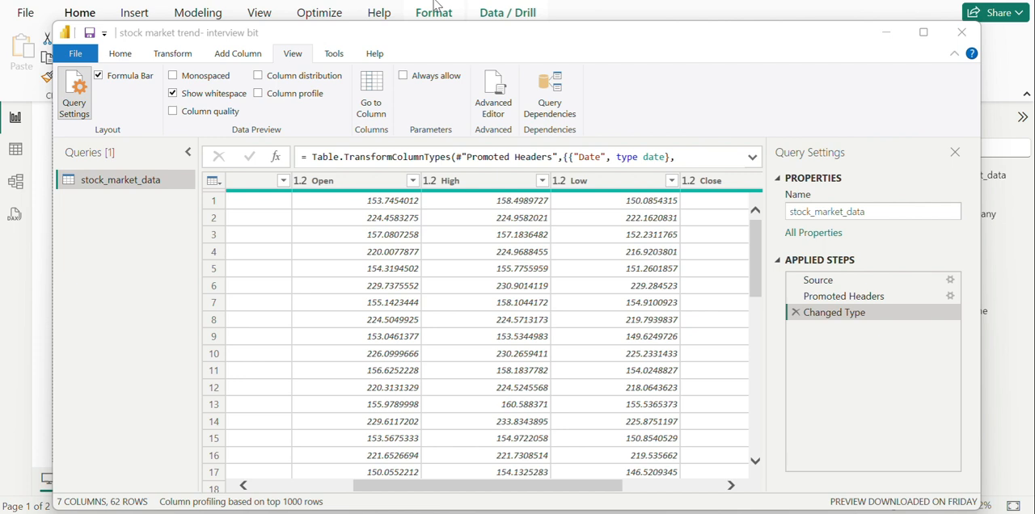
mouse_move(311, 61)
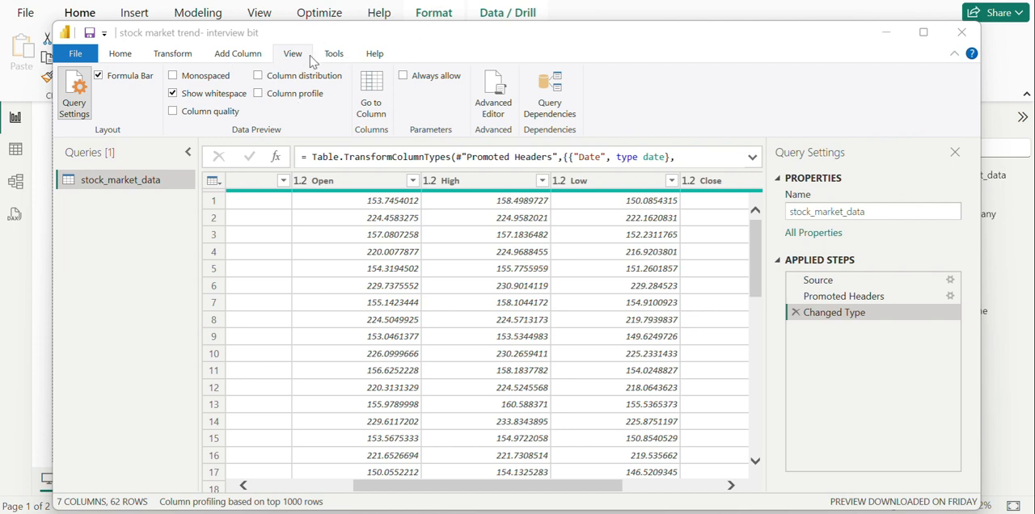
click(333, 54)
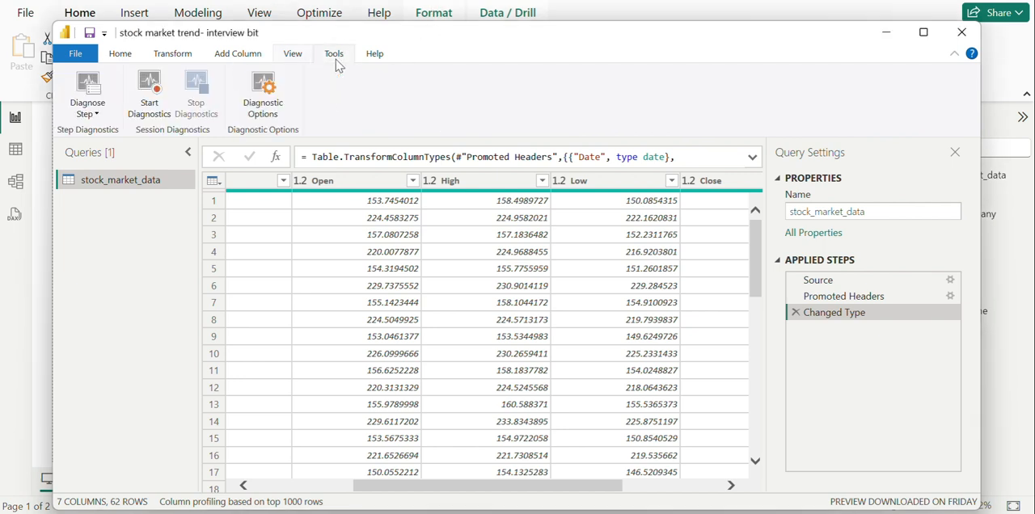
click(293, 53)
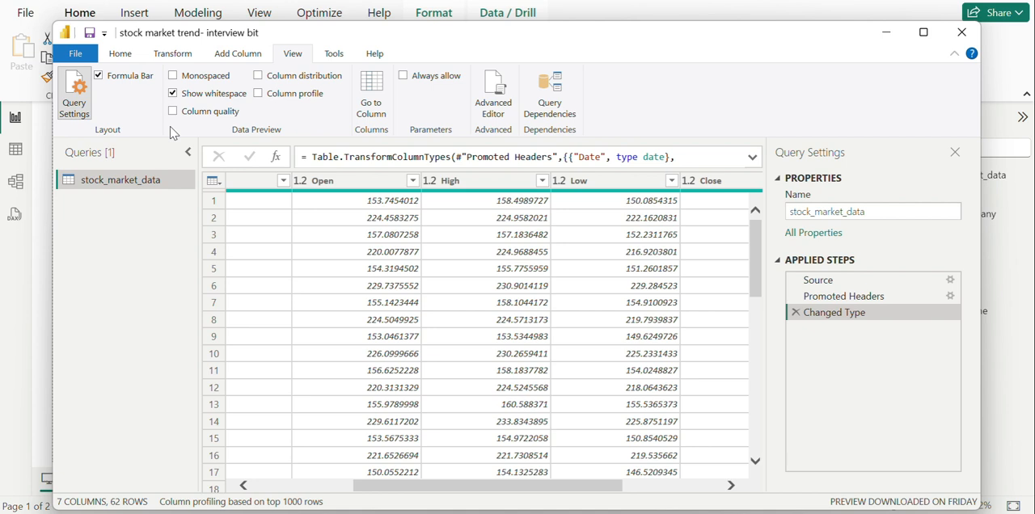
click(174, 75)
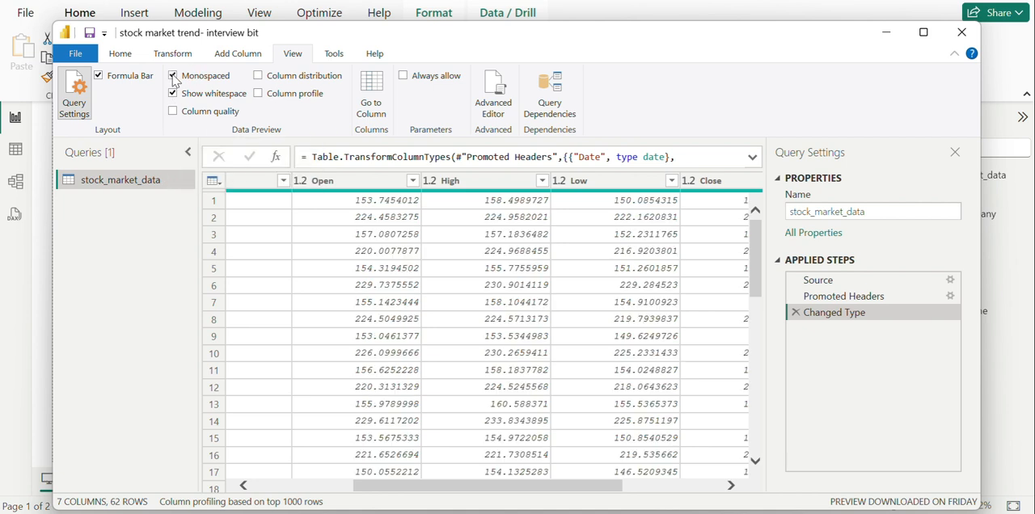
click(172, 111)
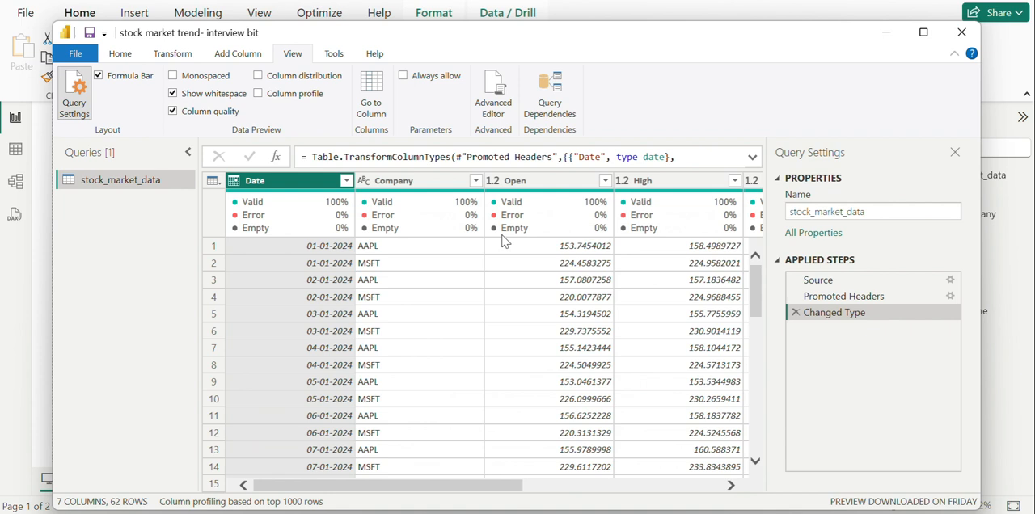
click(173, 54)
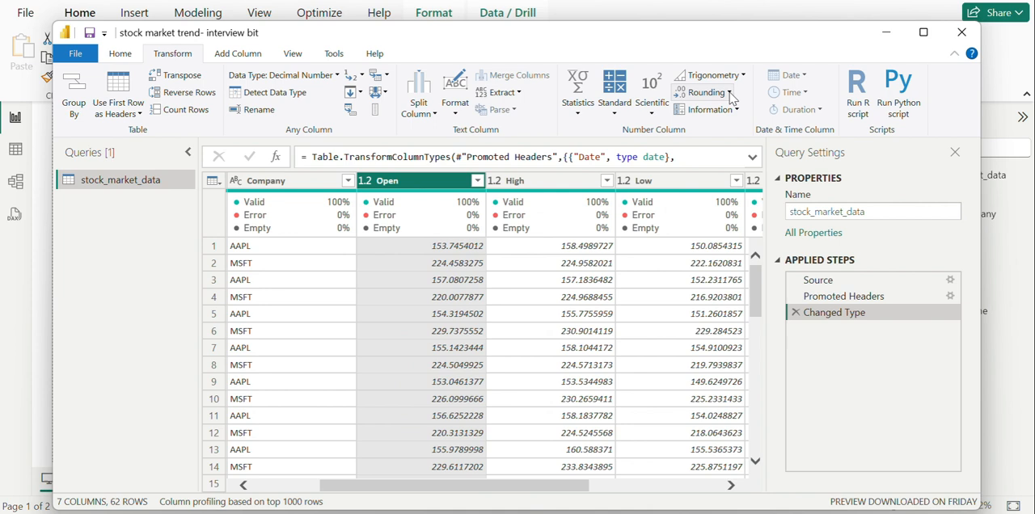
click(707, 93)
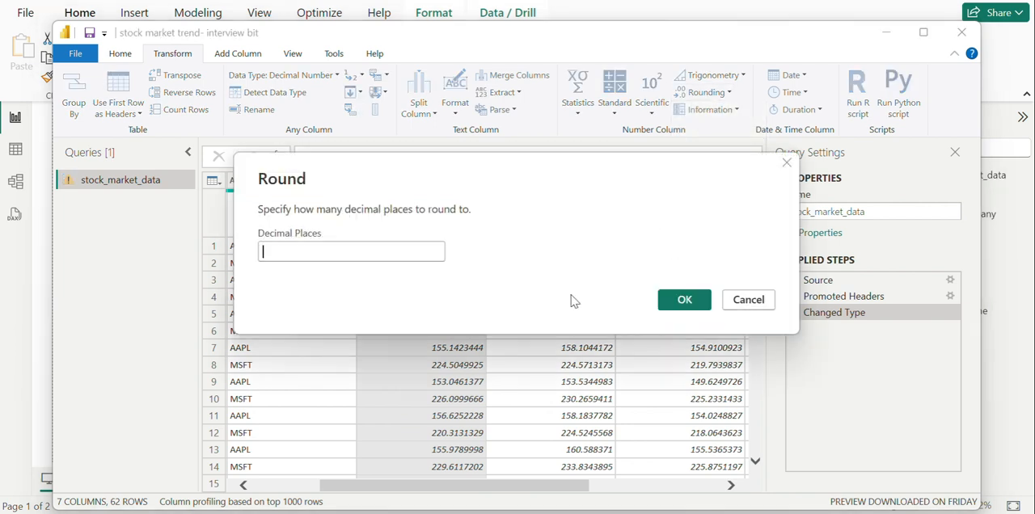
text(3)
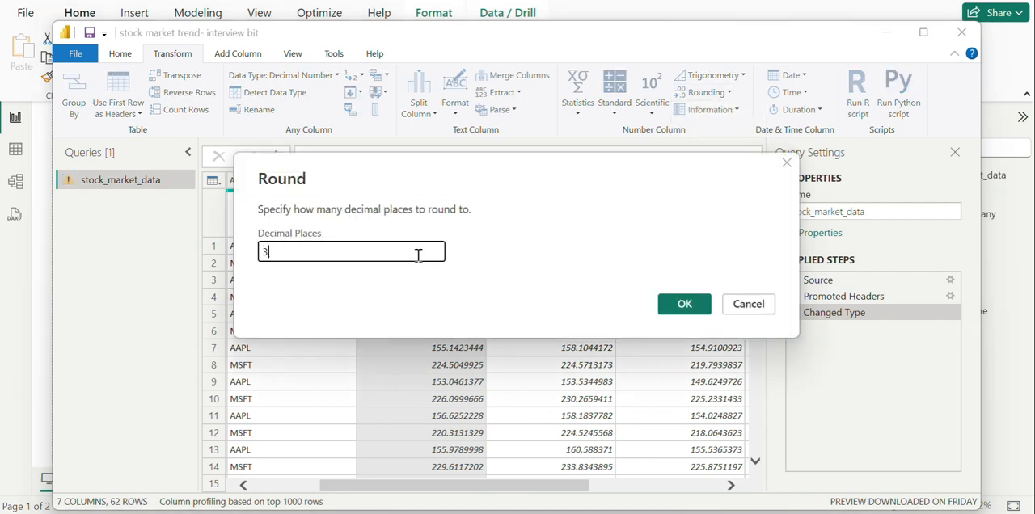
click(684, 304)
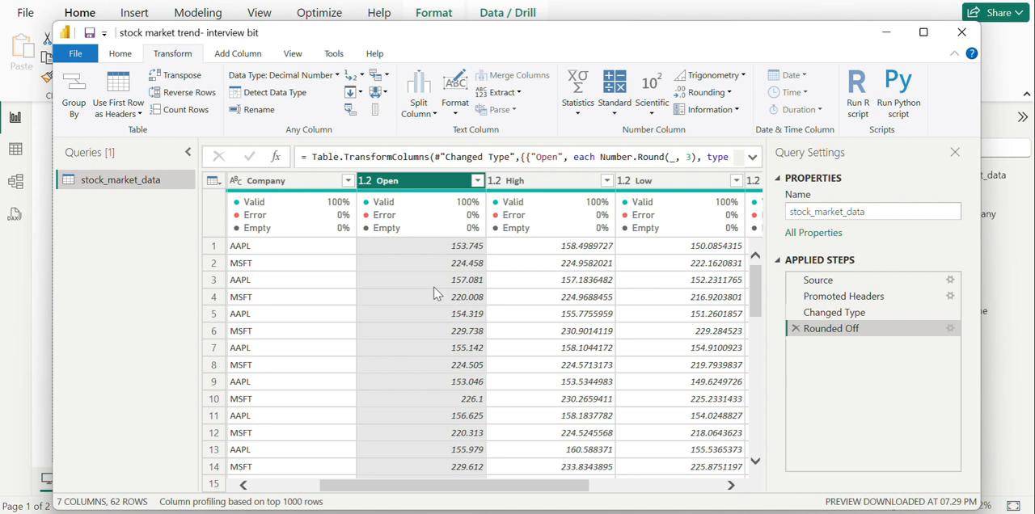
mouse_move(841, 349)
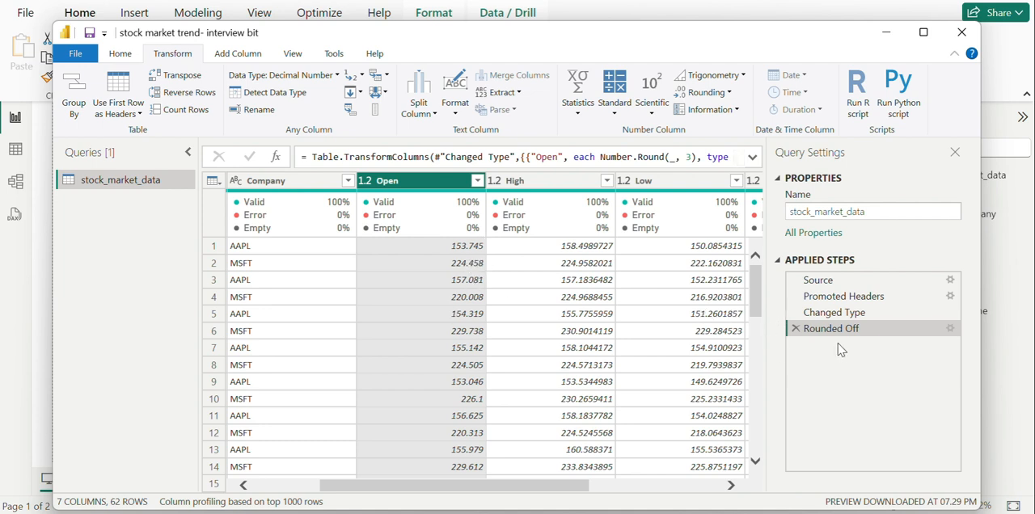
mouse_move(796, 312)
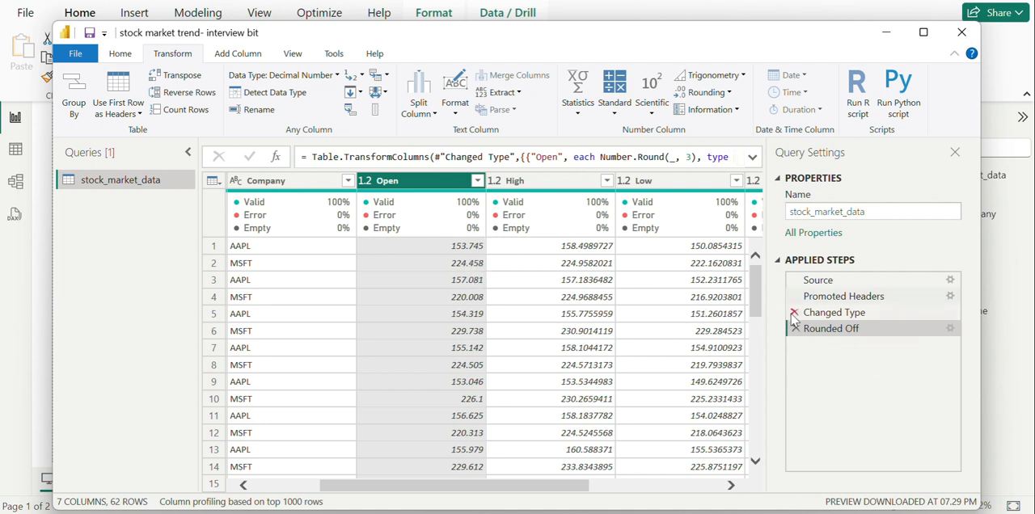
click(793, 329)
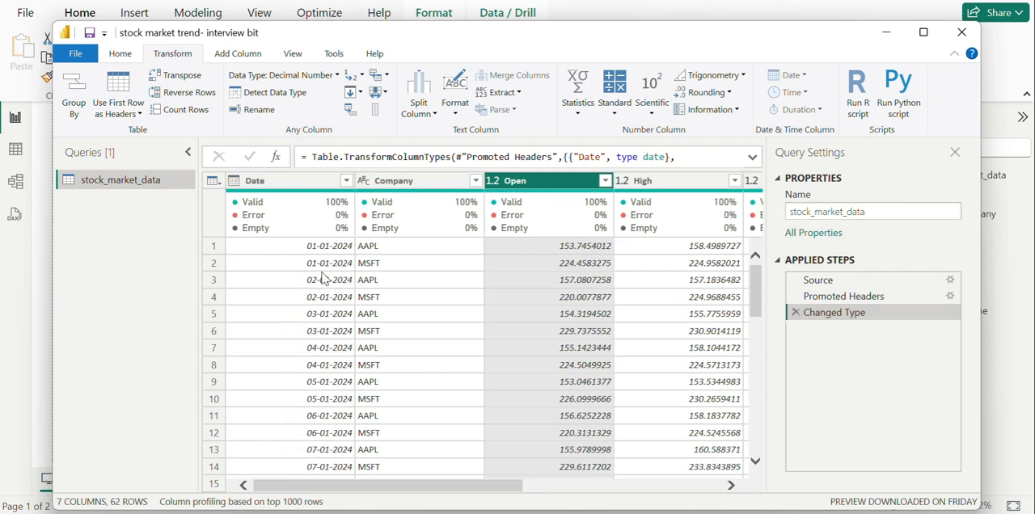
mouse_move(325, 297)
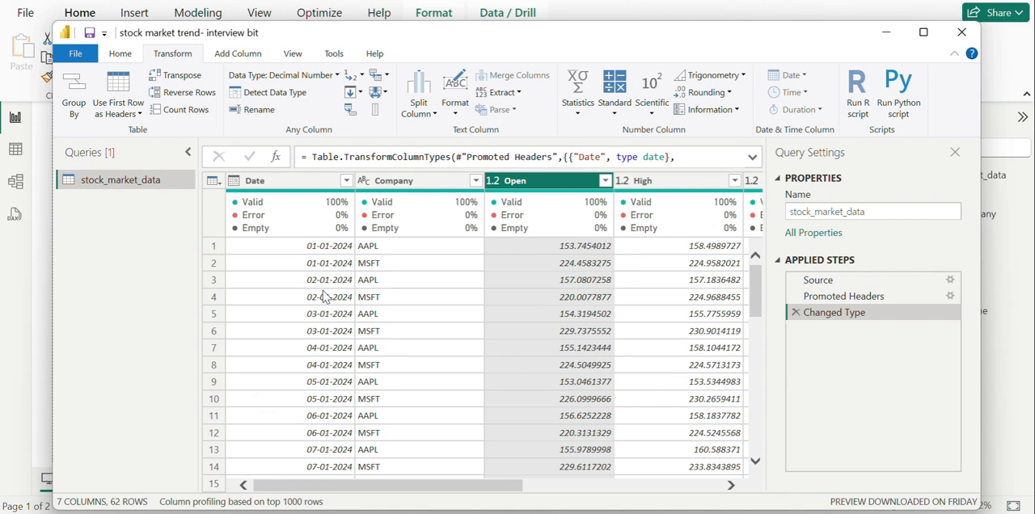
mouse_move(323, 415)
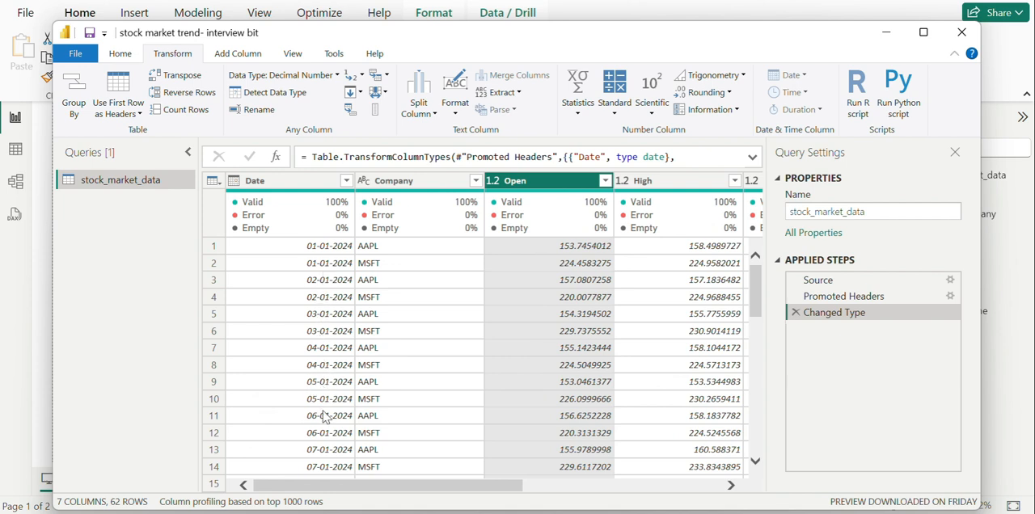
Scroll the rest of the query preview, then Close & Apply back to the report.
scroll(down, 3)
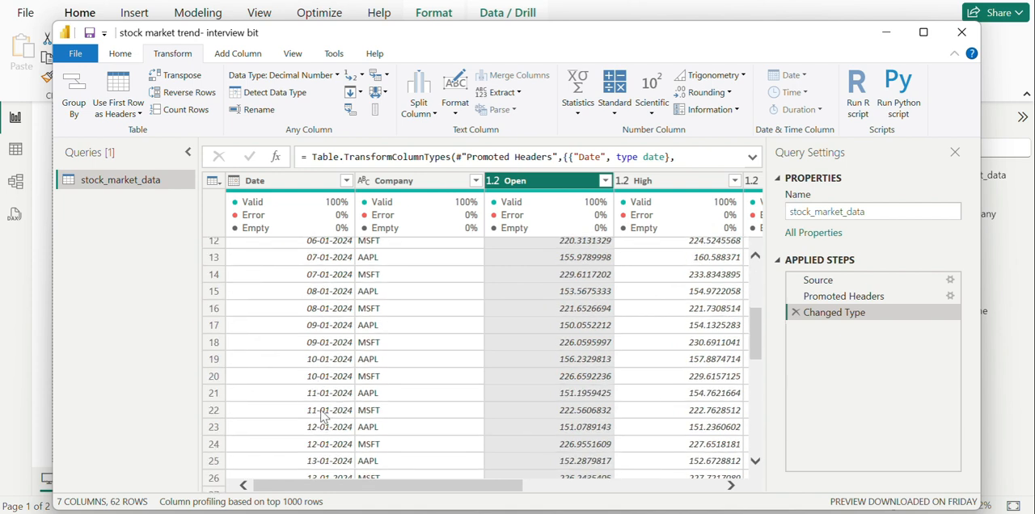
mouse_move(360, 416)
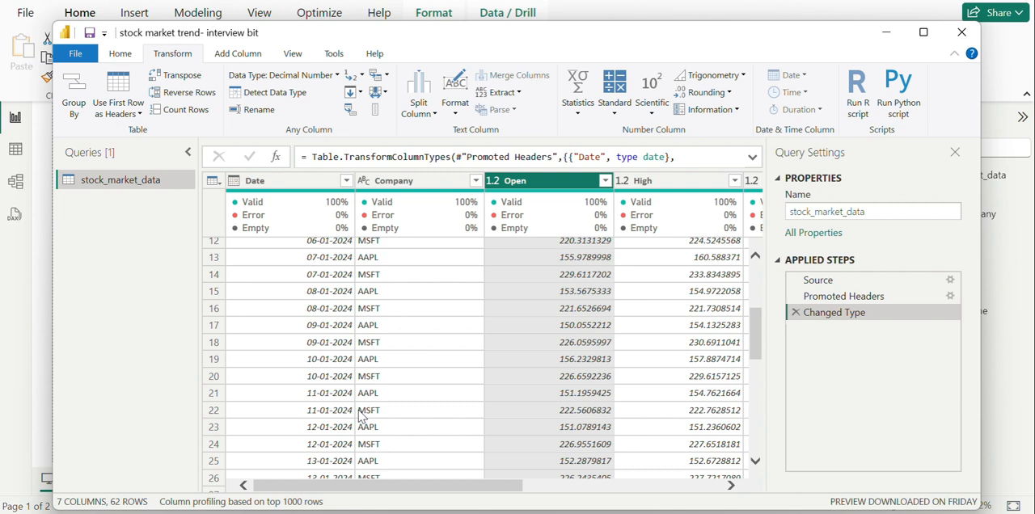
mouse_move(376, 366)
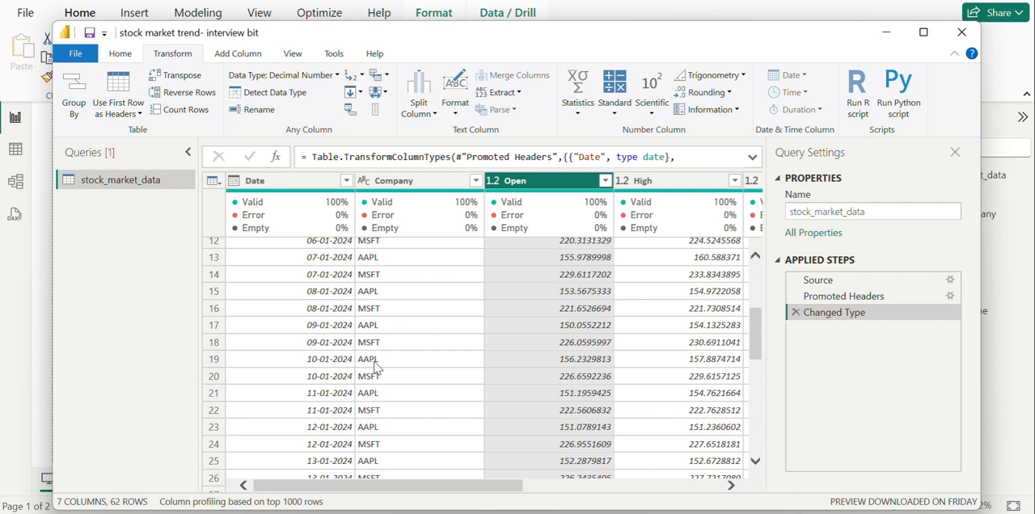
mouse_move(398, 379)
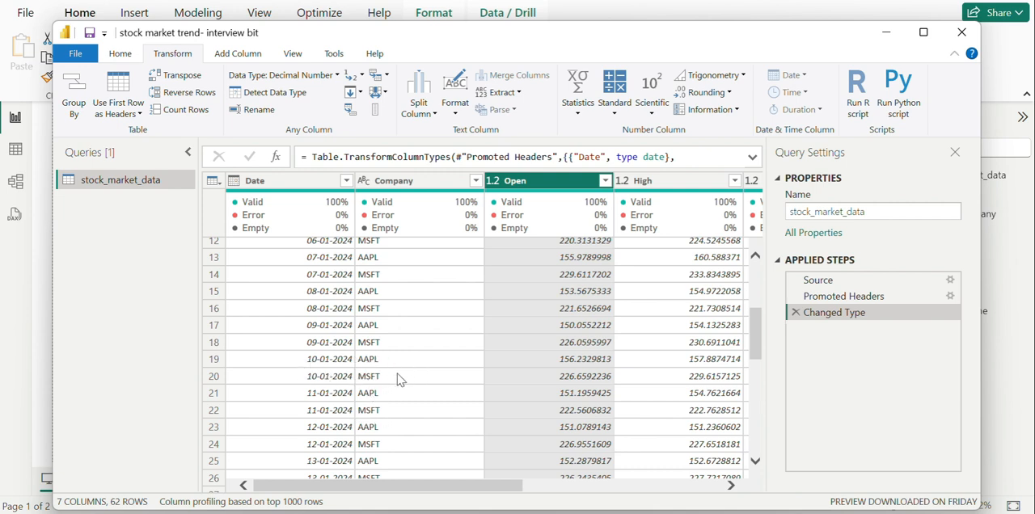
mouse_move(430, 402)
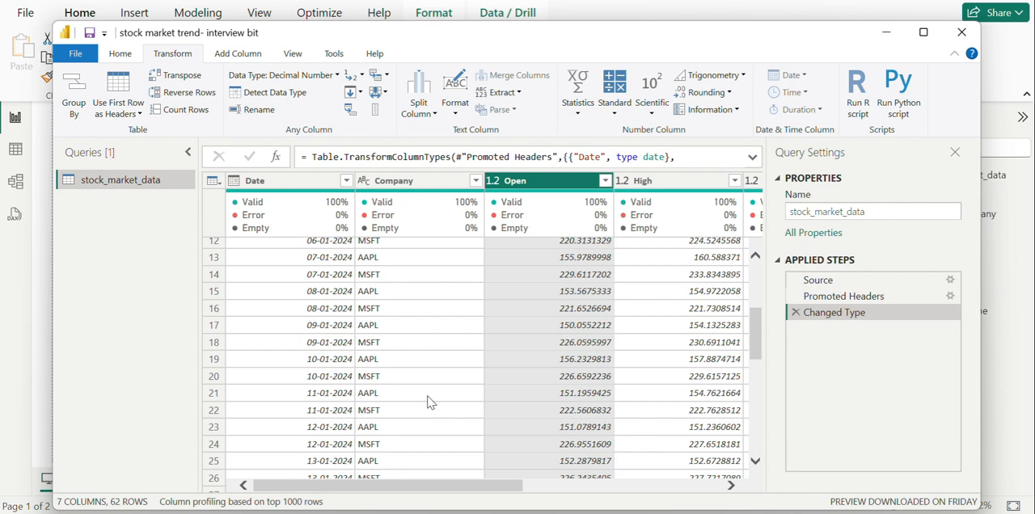
click(119, 54)
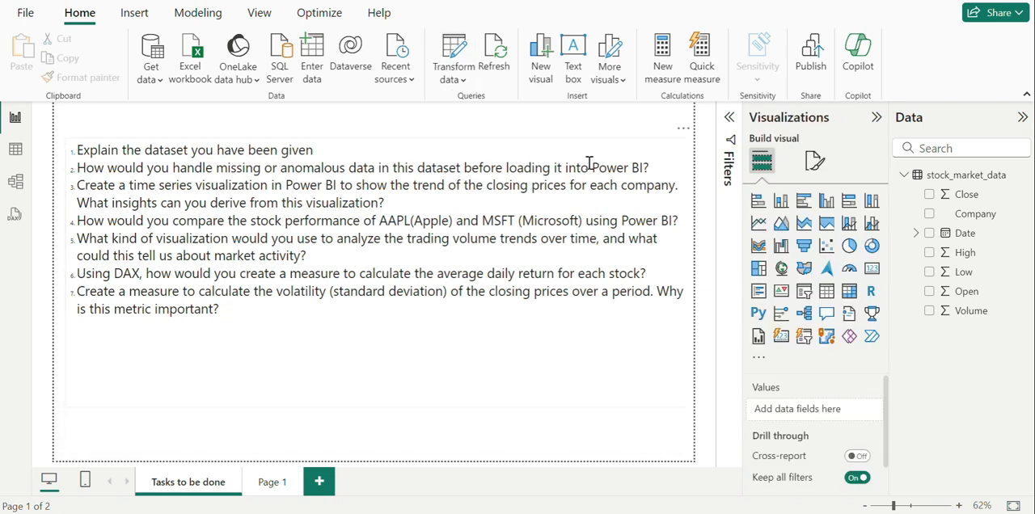
double_click(97, 185)
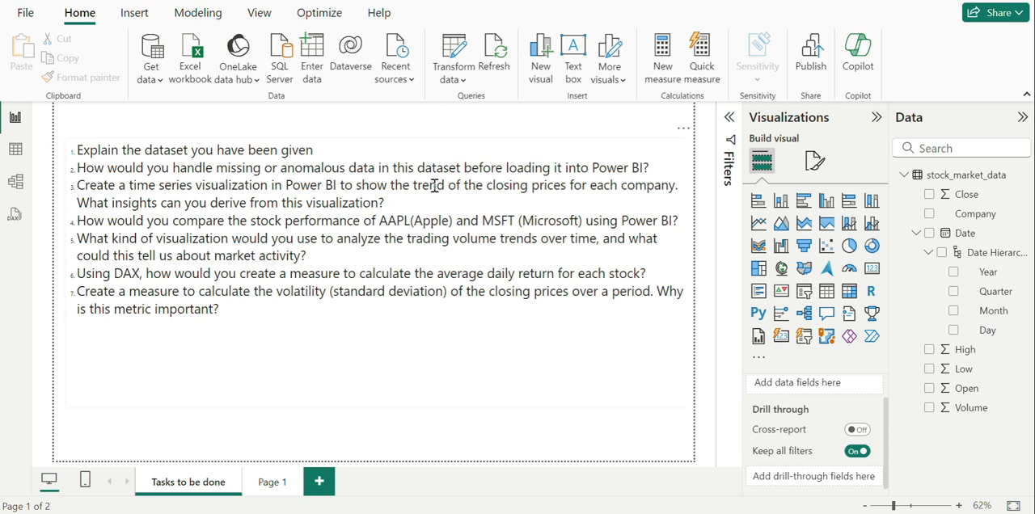
mouse_move(278, 485)
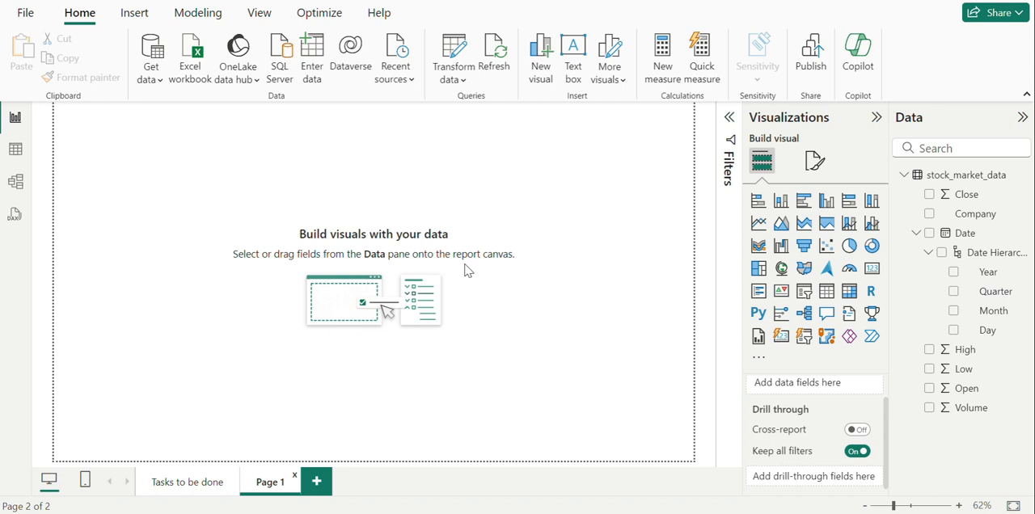
mouse_move(759, 224)
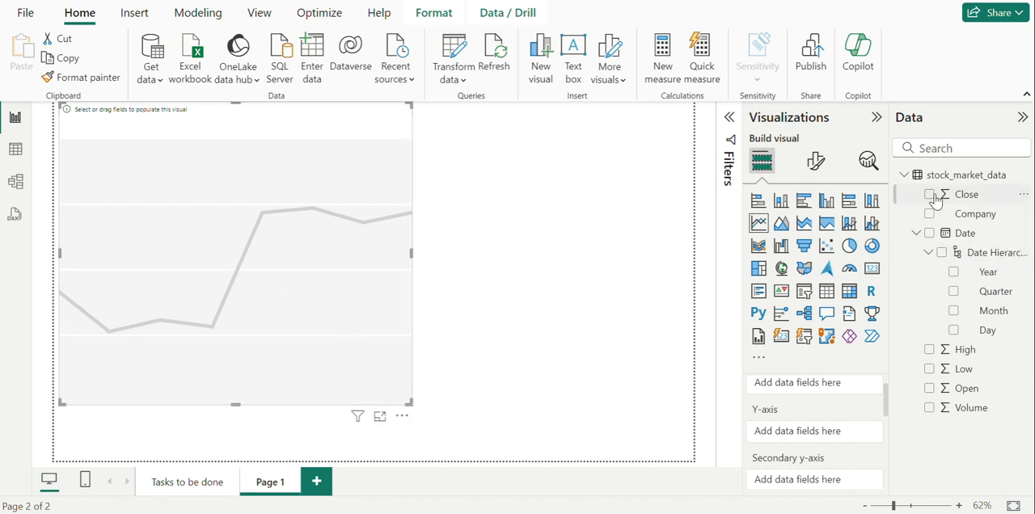
Plot Sum of Close against the Year, Quarter, Month and Day date hierarchy.
click(929, 194)
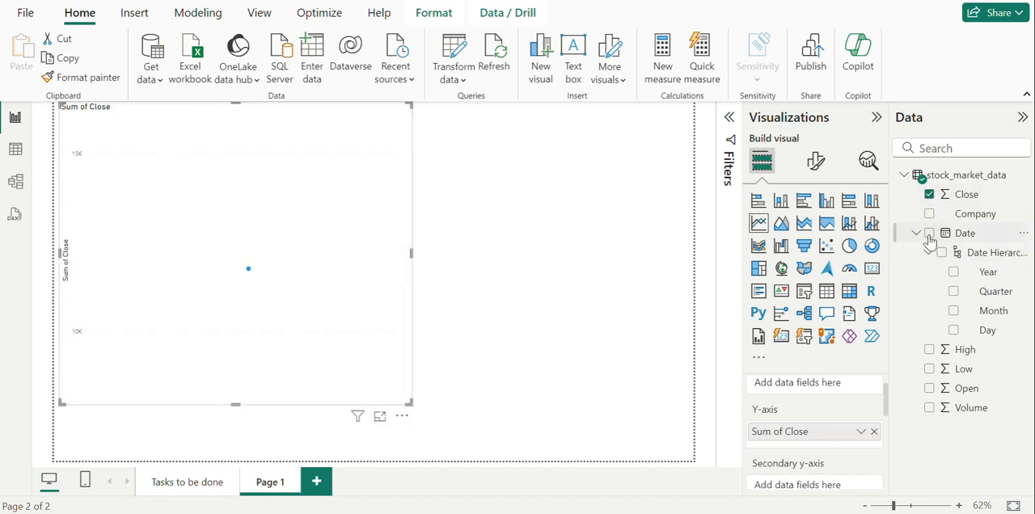
click(928, 232)
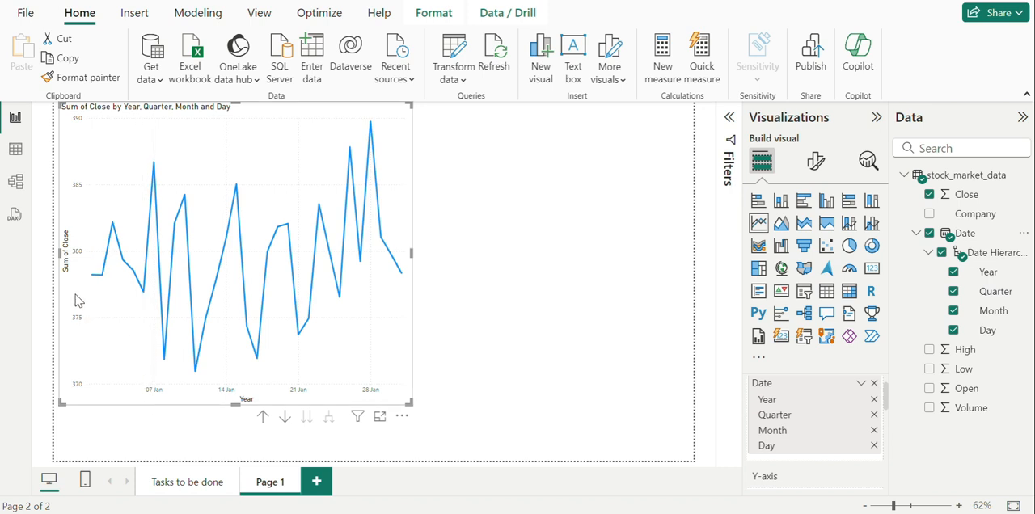
mouse_move(111, 242)
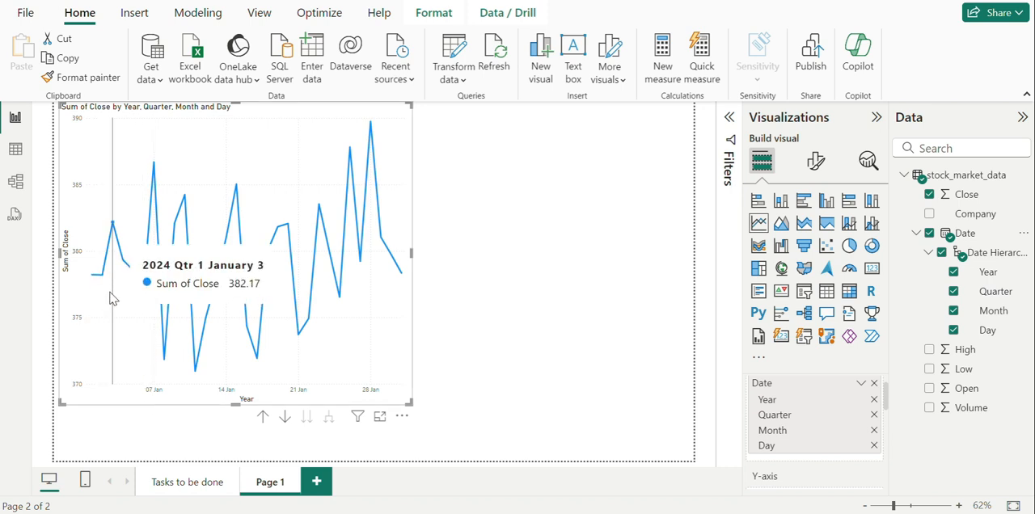
mouse_move(209, 321)
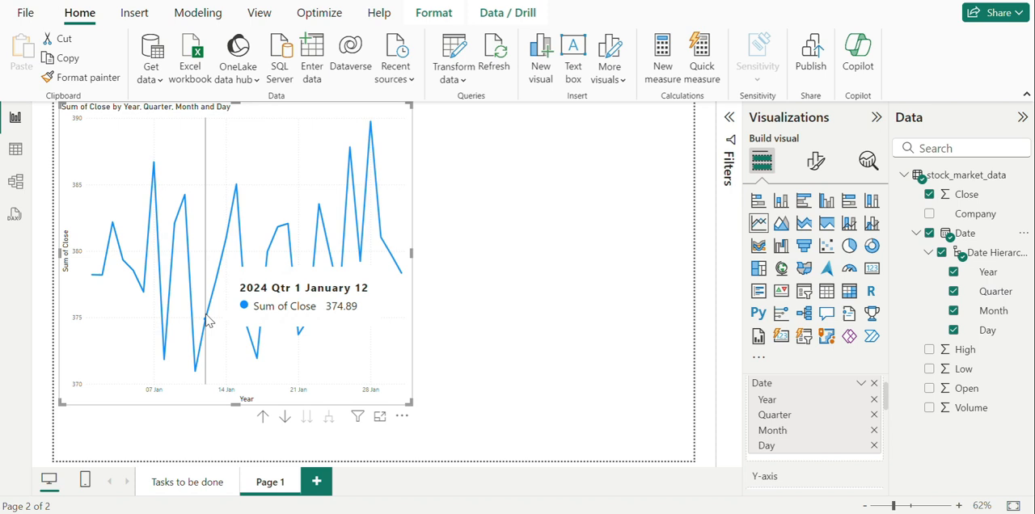
mouse_move(315, 399)
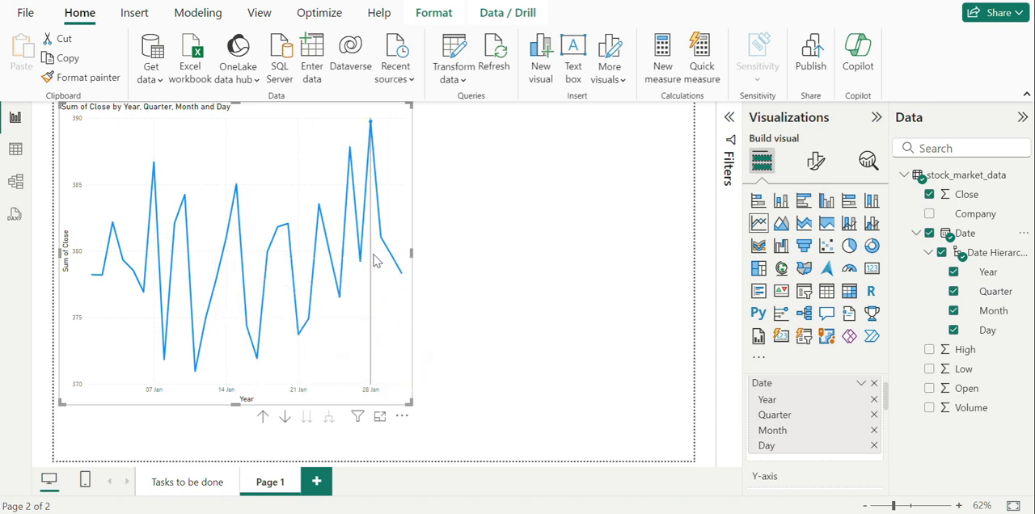
mouse_move(696, 268)
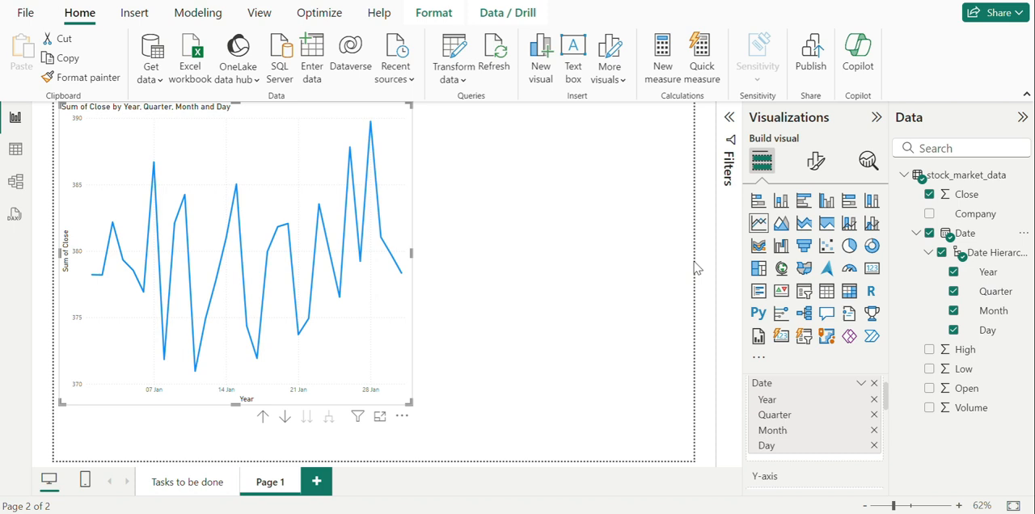
mouse_move(163, 242)
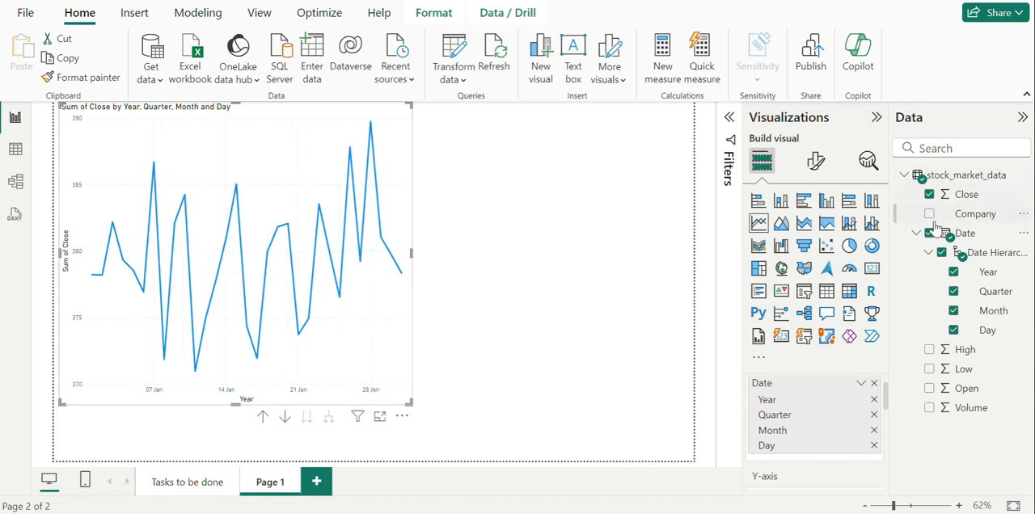
Split the closing-price line by Company (AAPL, MSFT) and make the X-axis categorical.
click(929, 213)
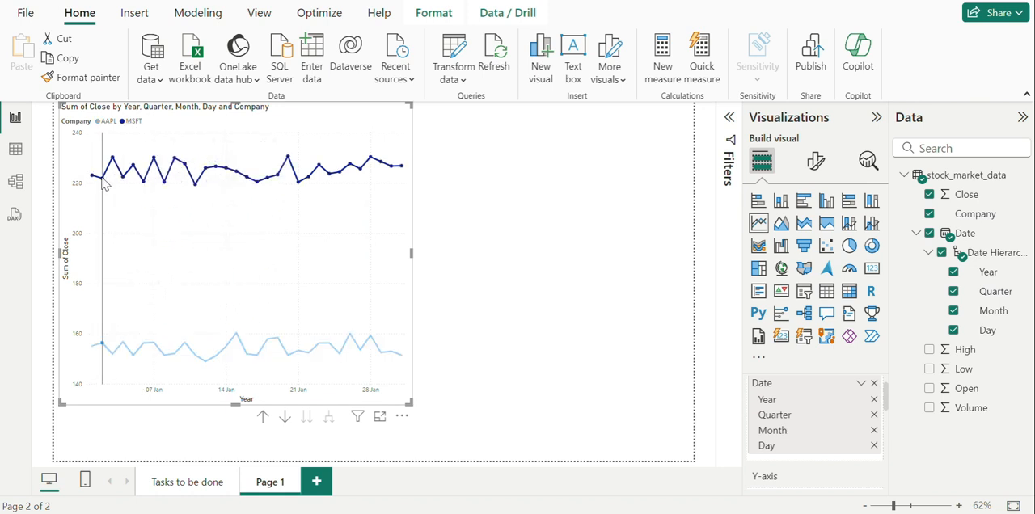
mouse_move(100, 187)
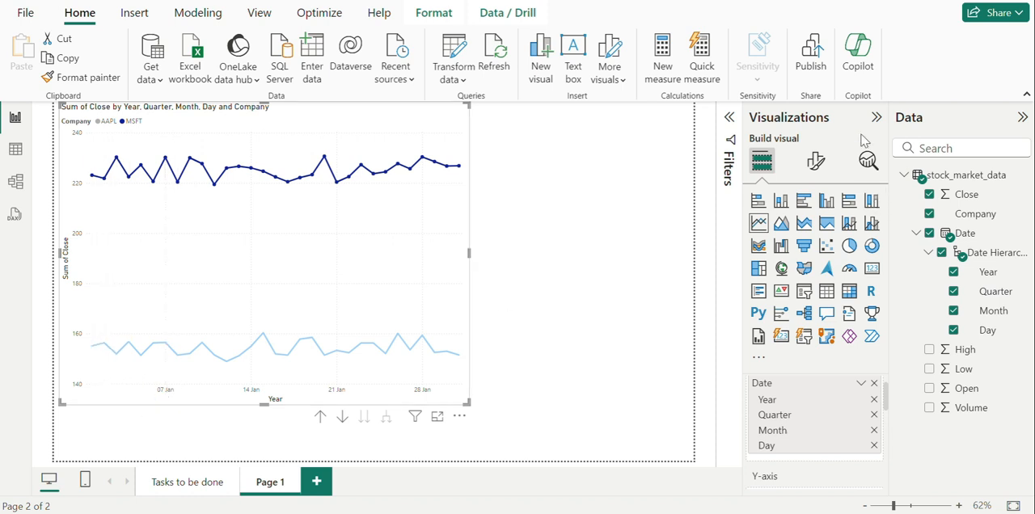
click(815, 161)
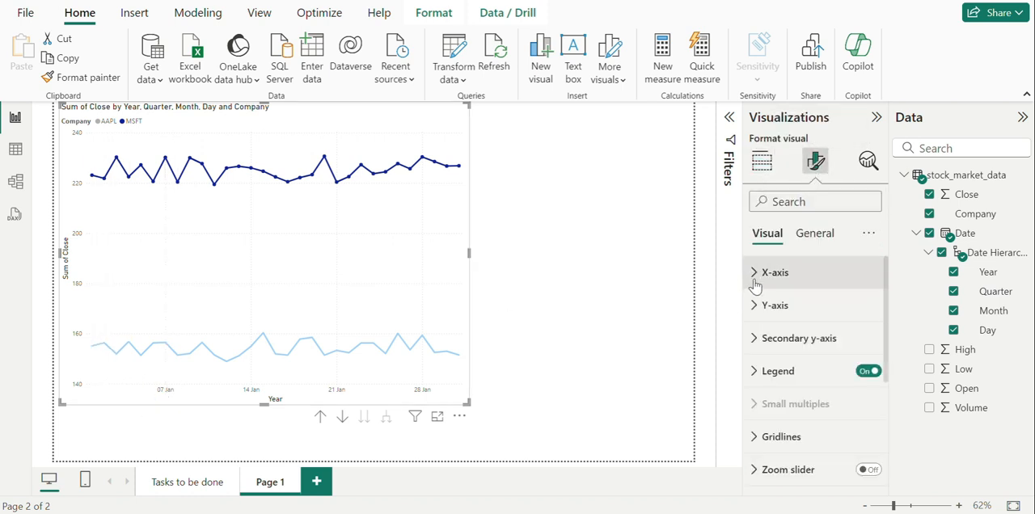
click(772, 272)
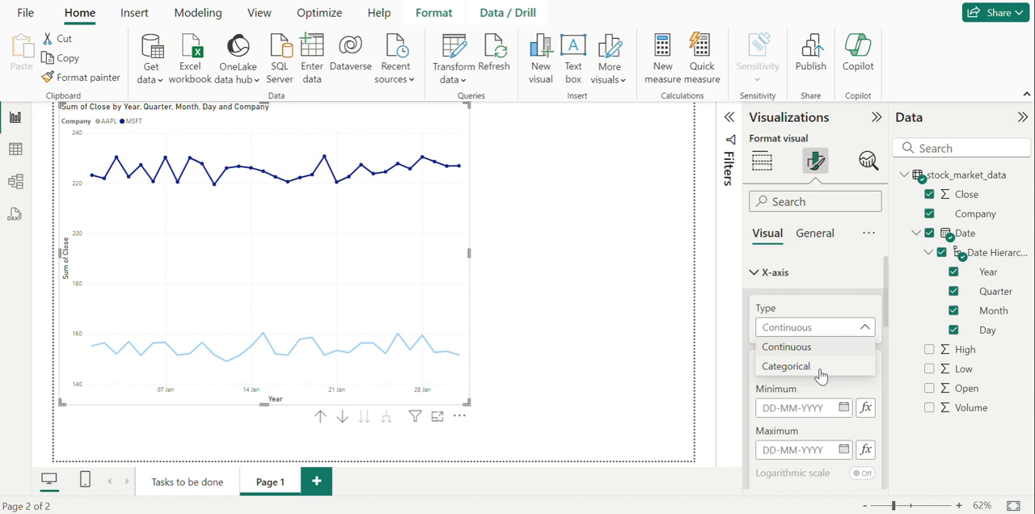
click(785, 366)
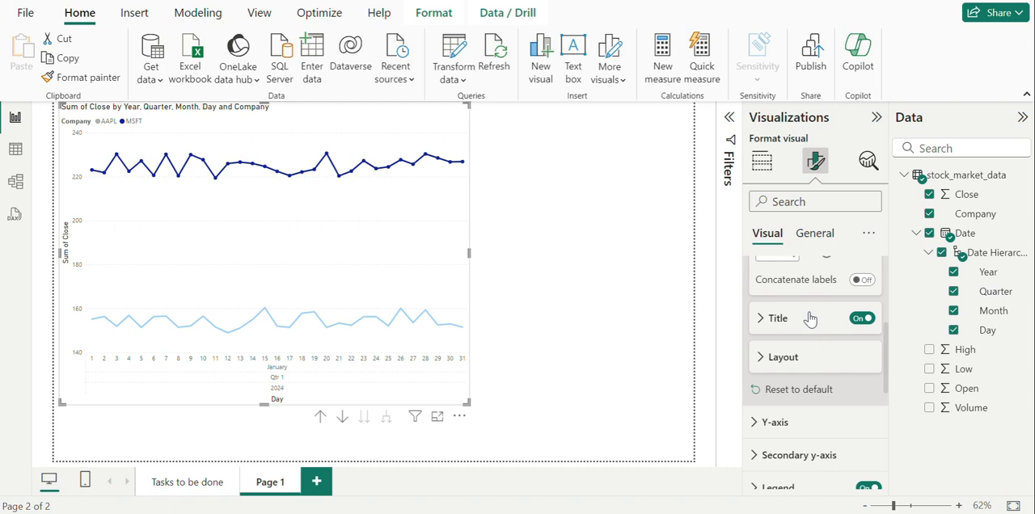
Turn on concatenated axis labels and remove Quarter and Year from the X-axis.
click(861, 279)
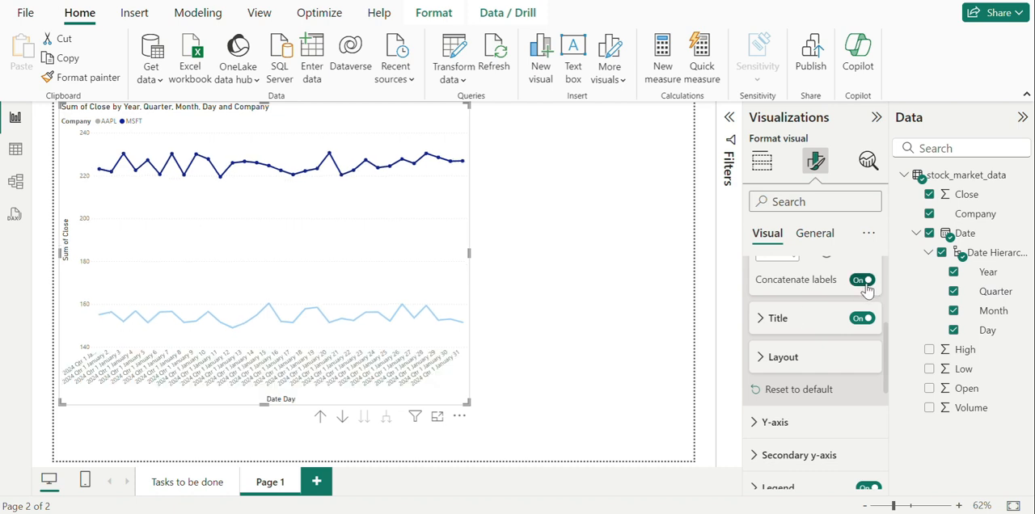
click(761, 160)
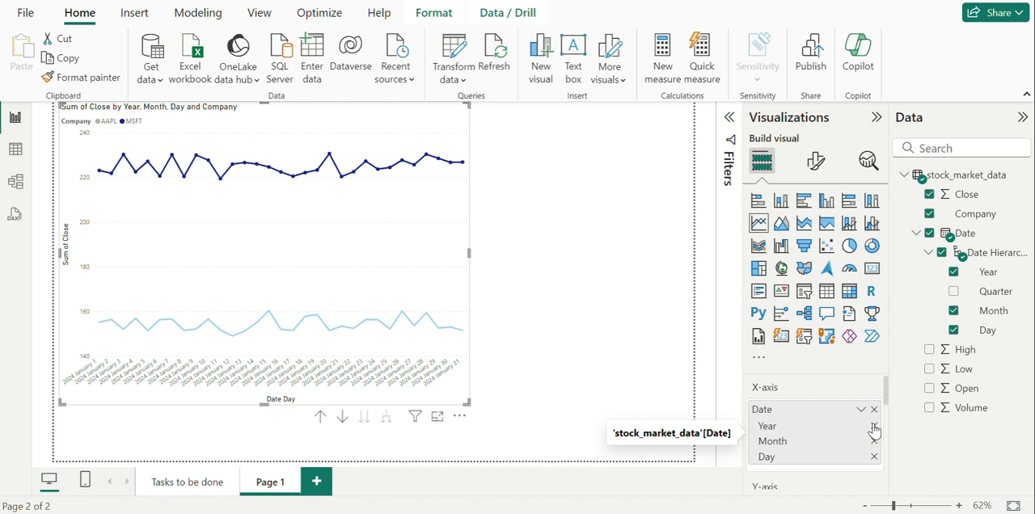
click(873, 428)
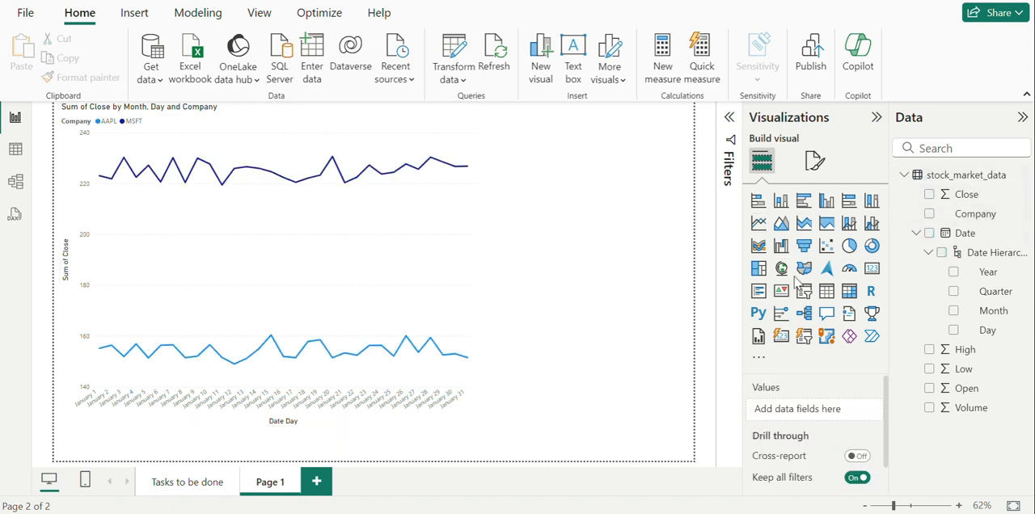
Add a matrix of Sum of Close by day with AAPL, MSFT and Total columns.
click(849, 291)
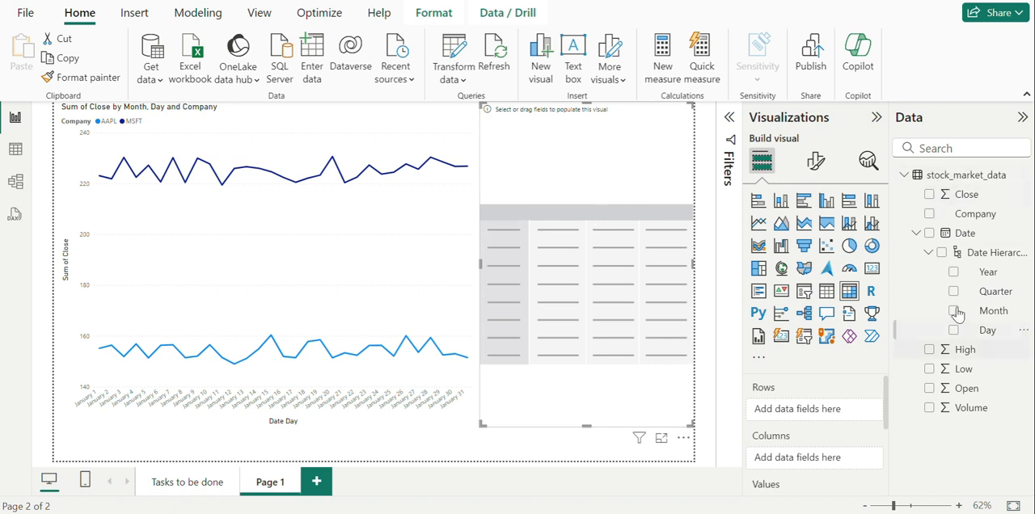
click(930, 233)
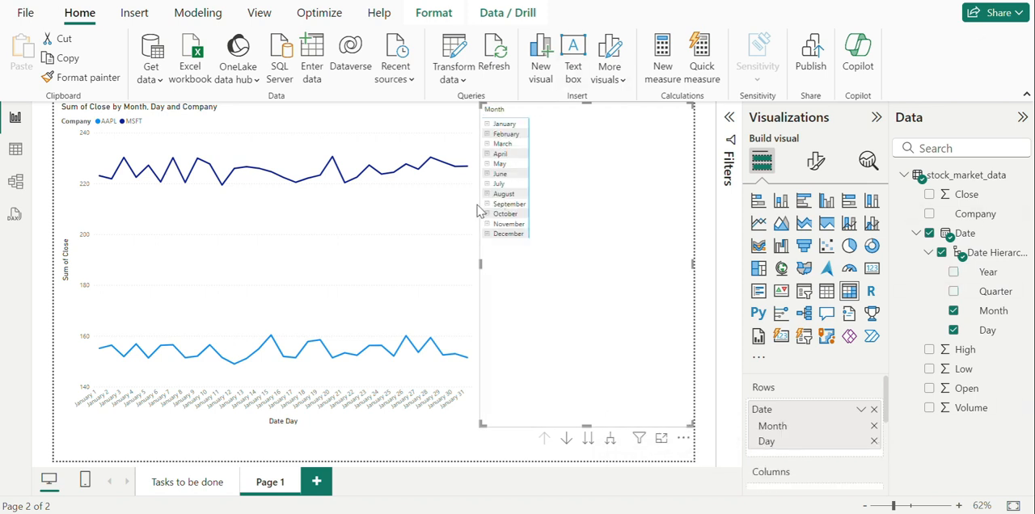
mouse_move(873, 426)
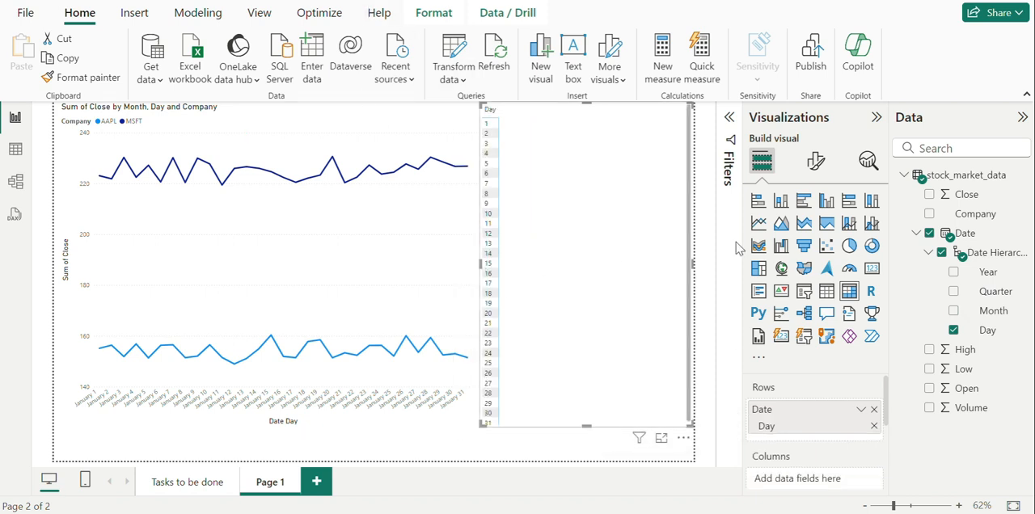
click(929, 194)
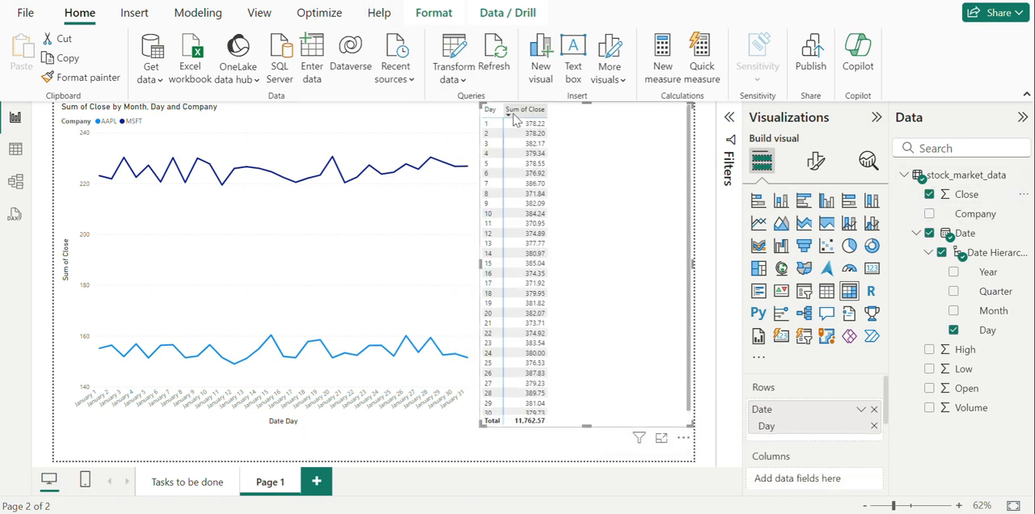
mouse_move(978, 253)
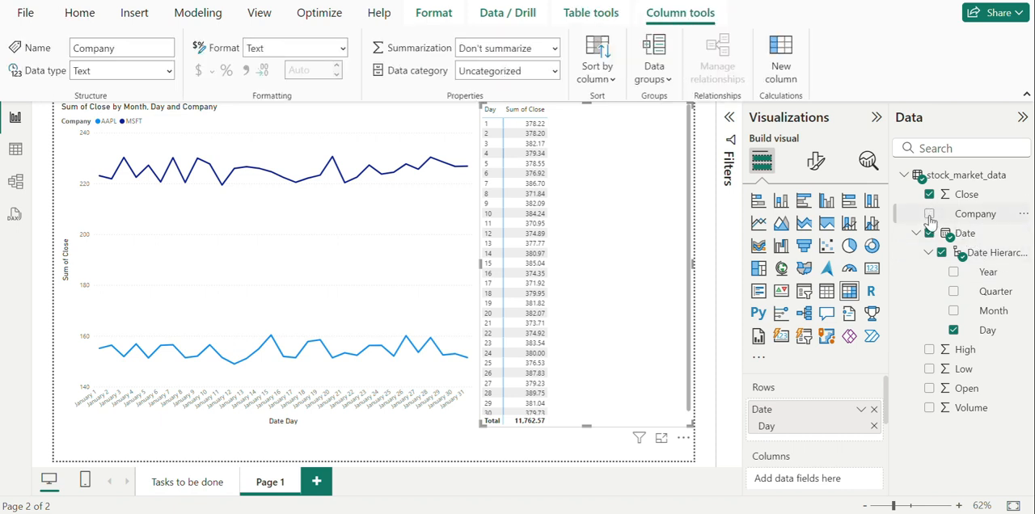
click(928, 214)
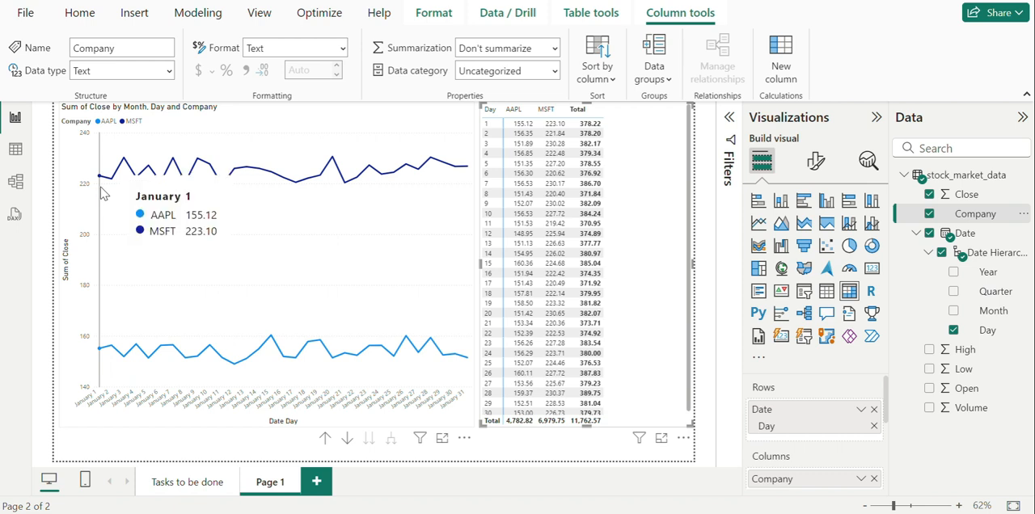
mouse_move(166, 198)
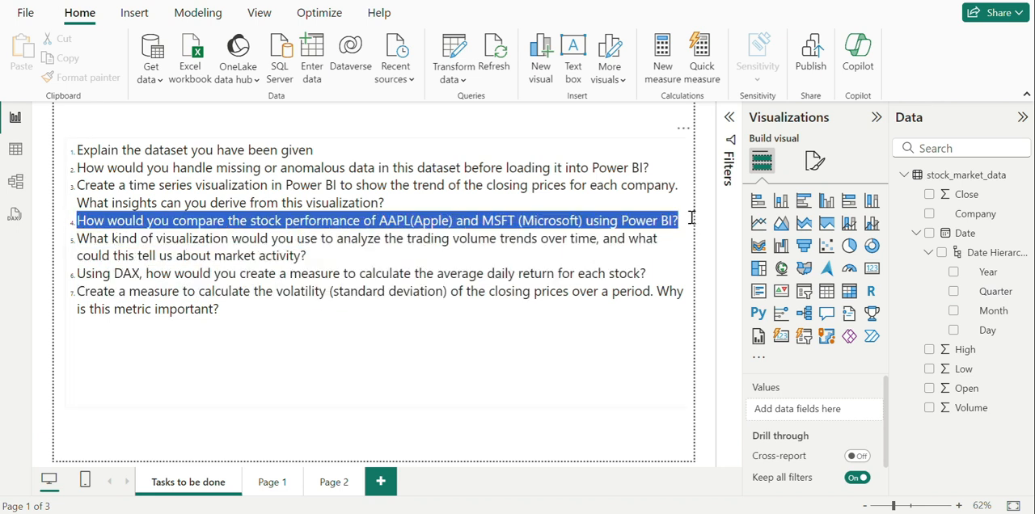
On new Page 2, chart Sum of Close by Company as columns: MSFT 7.0K, AAPL 4.8K.
click(392, 220)
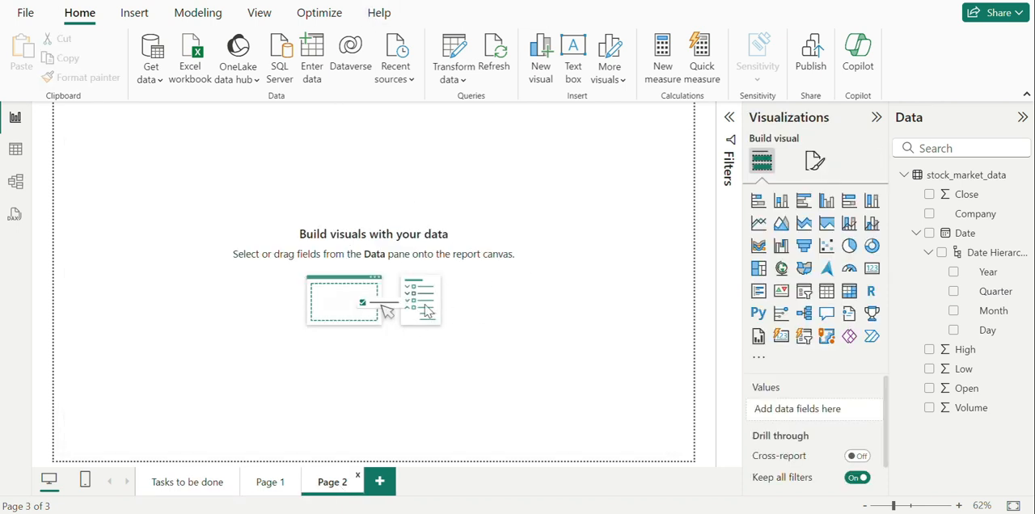
mouse_move(849, 246)
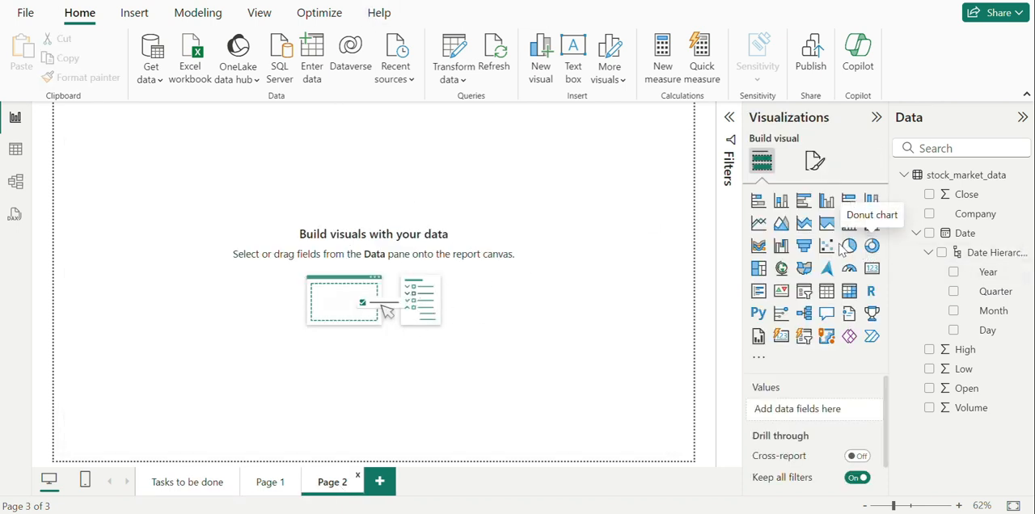
mouse_move(757, 201)
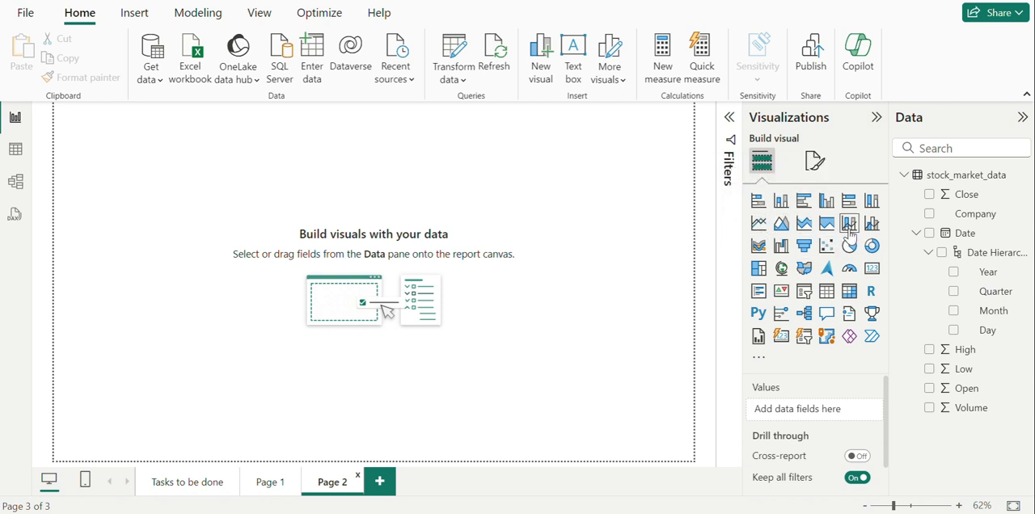
click(826, 201)
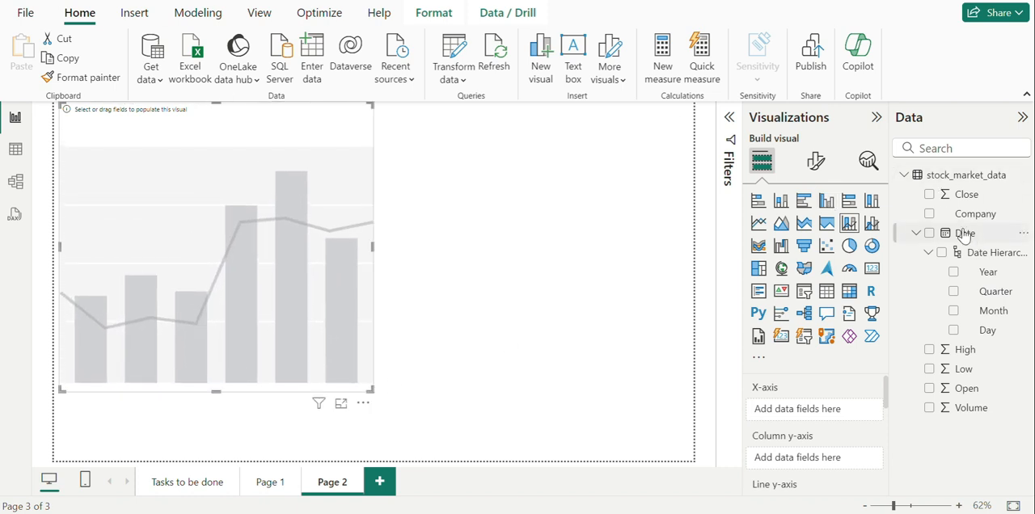
click(929, 194)
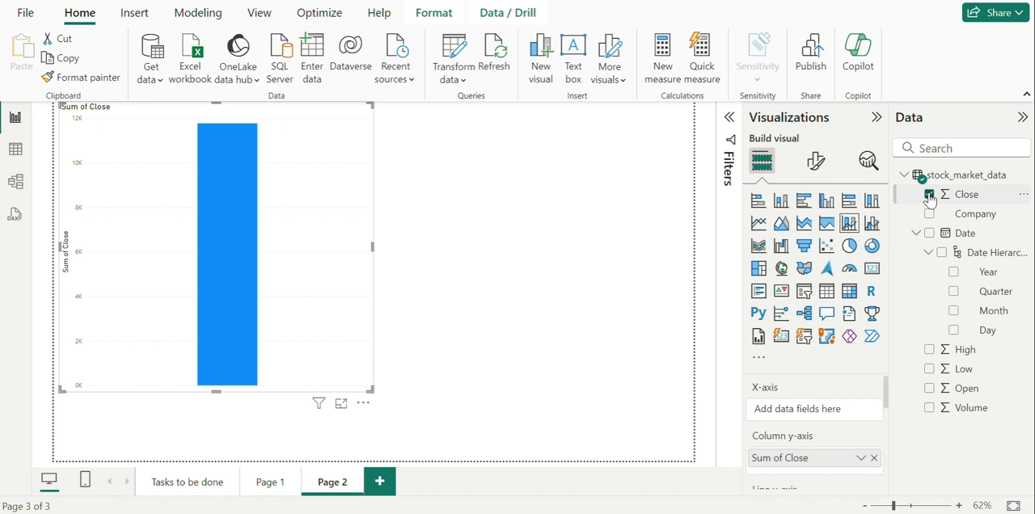
click(929, 194)
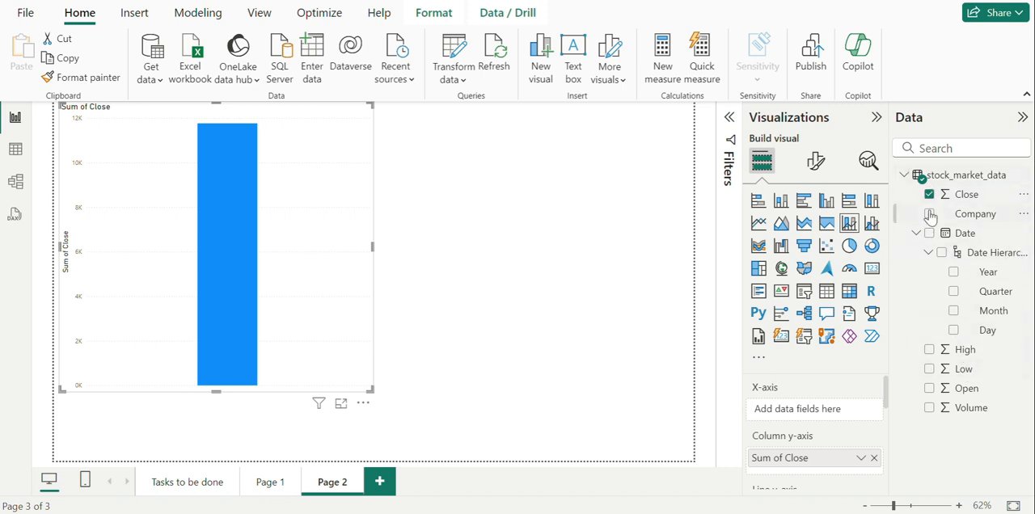
click(928, 213)
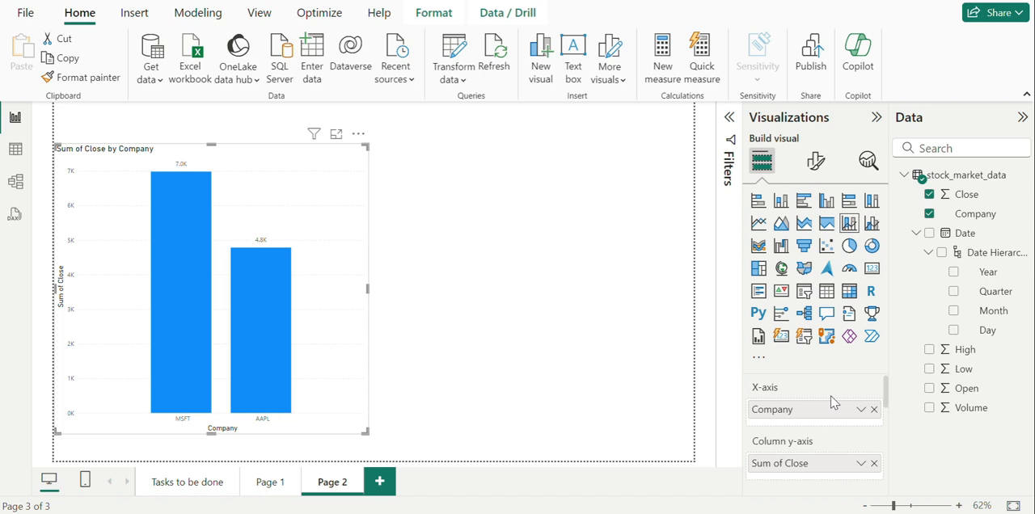
scroll(down, 3)
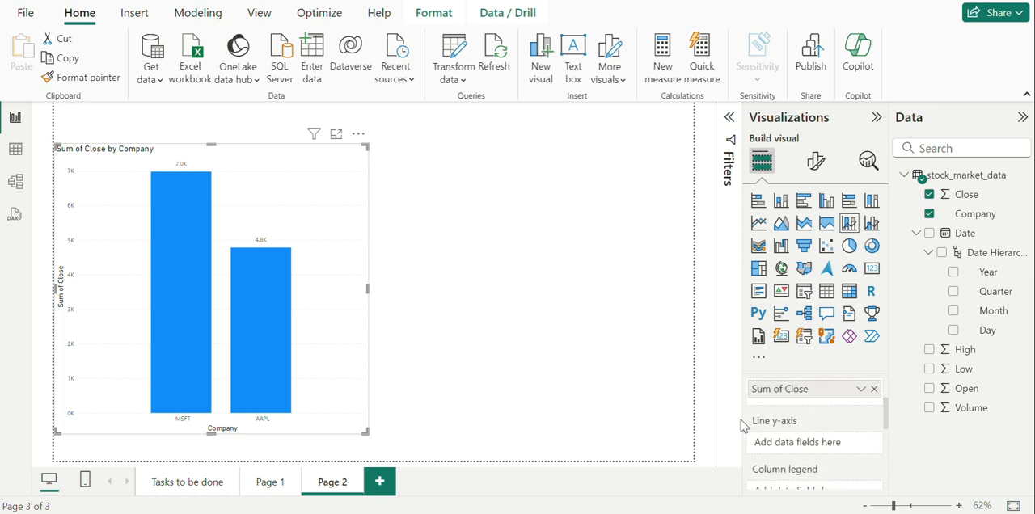
mouse_move(940, 415)
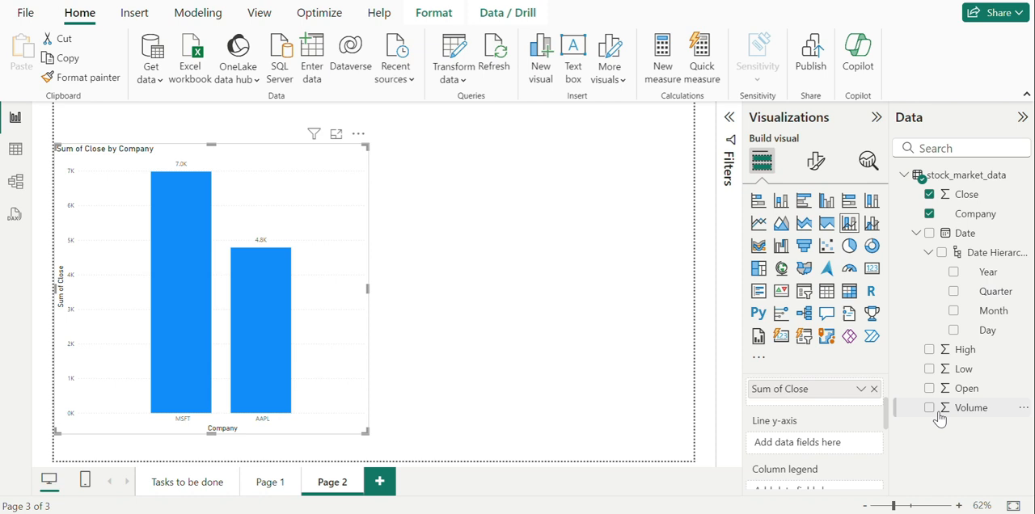
Overlay a Volume line on the column chart and add a Close-by-Company pie chart.
click(928, 407)
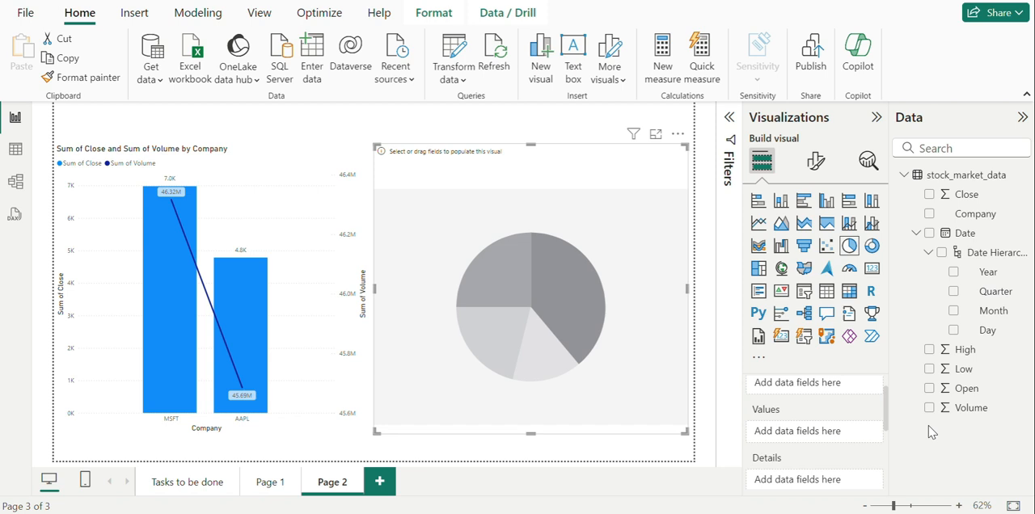
click(929, 408)
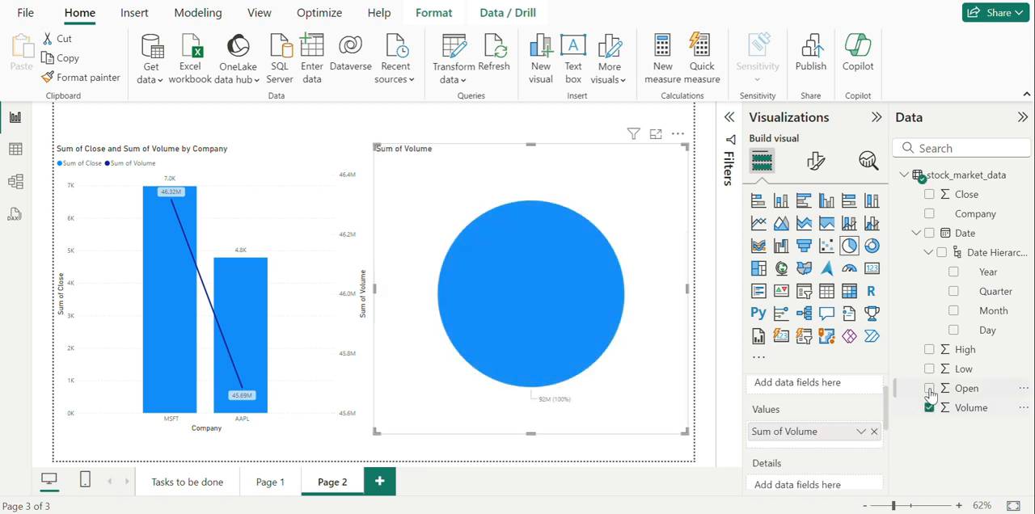
click(929, 214)
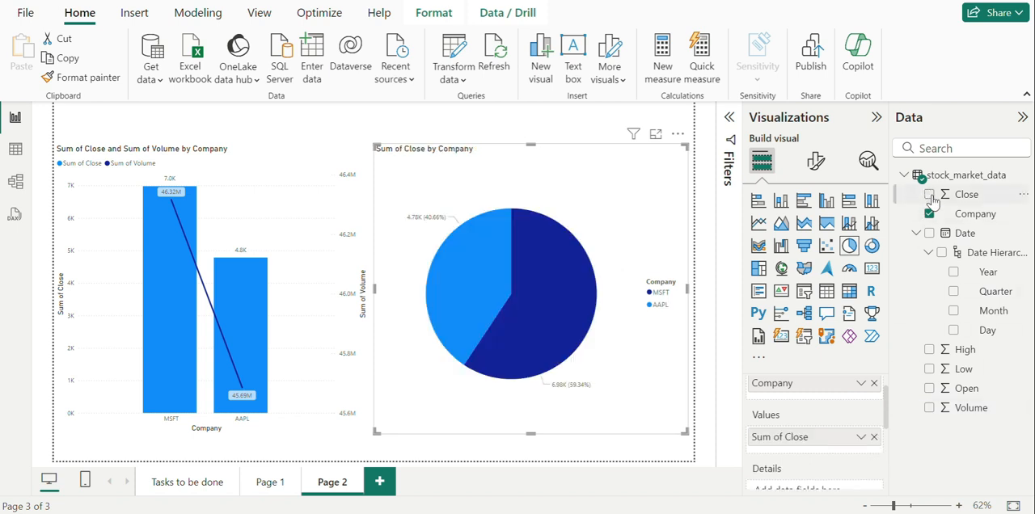
click(929, 194)
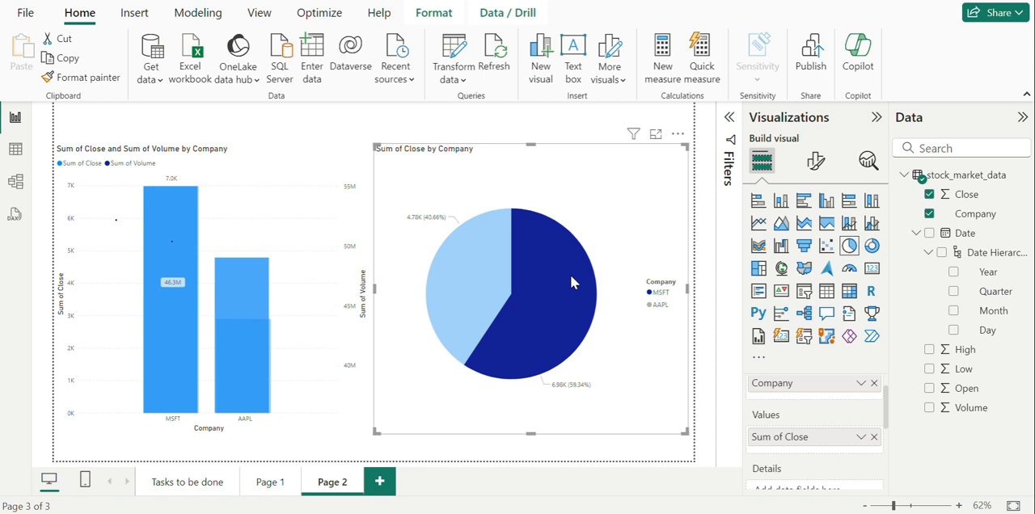
click(186, 482)
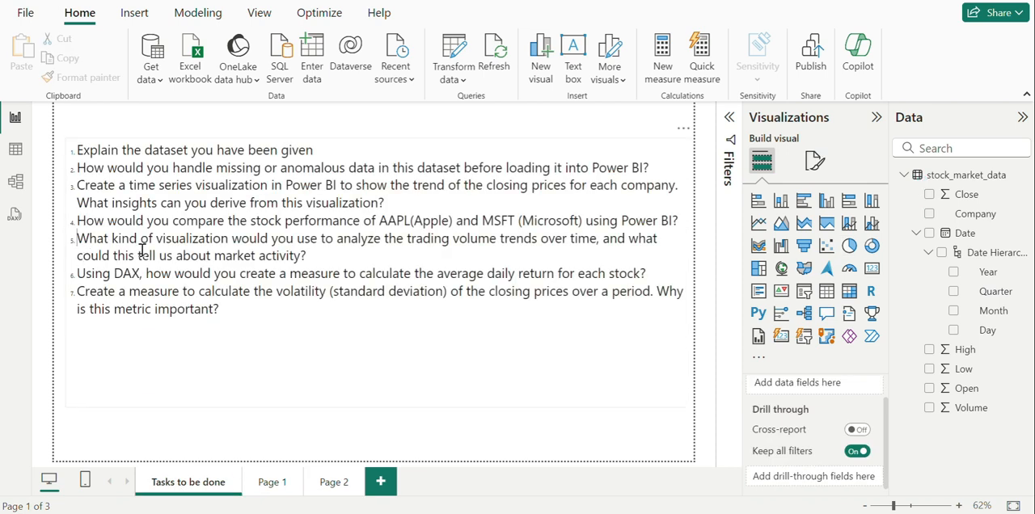
Mark up questions 5 and 6 on trading volume and average daily return, then add blank Page 3.
drag(78, 238, 306, 256)
text( - ur guesses)
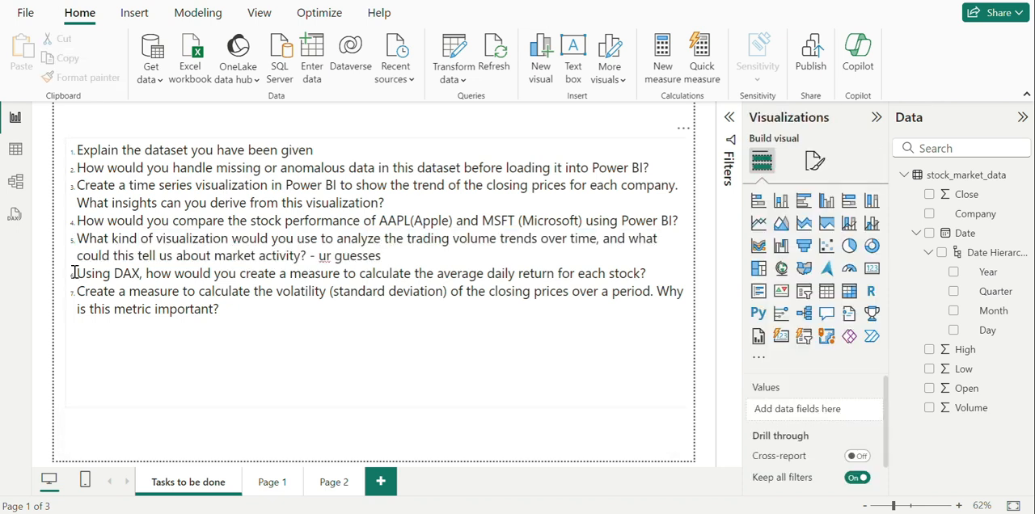
drag(76, 273, 566, 291)
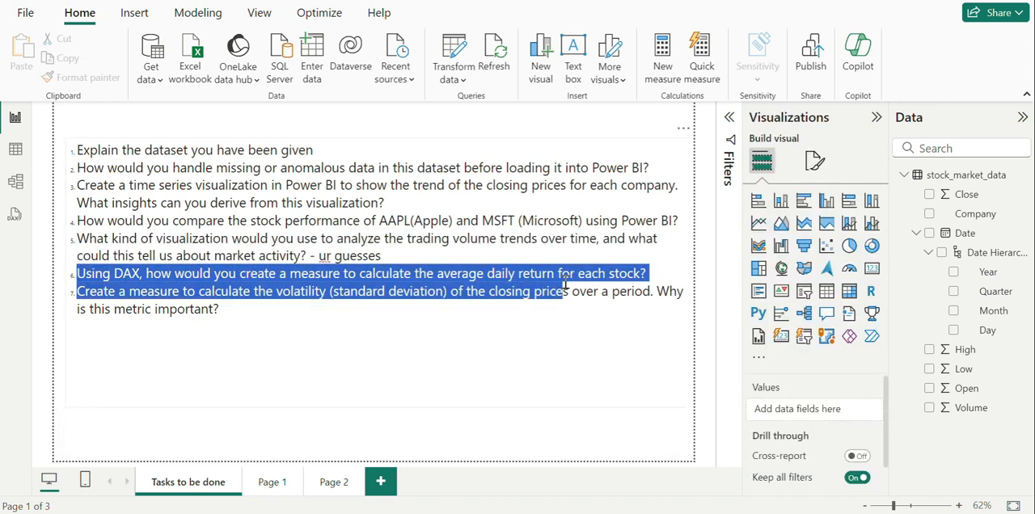
click(352, 273)
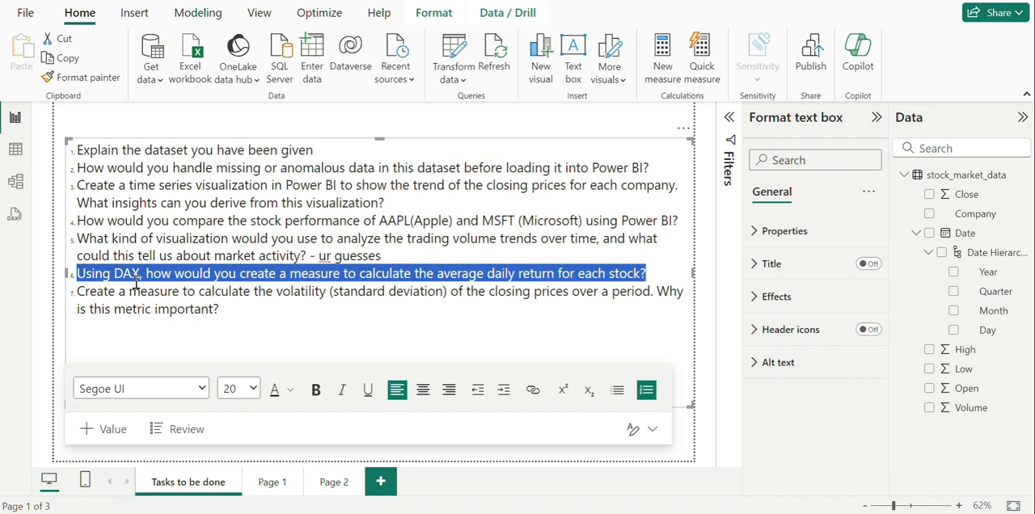
mouse_move(418, 274)
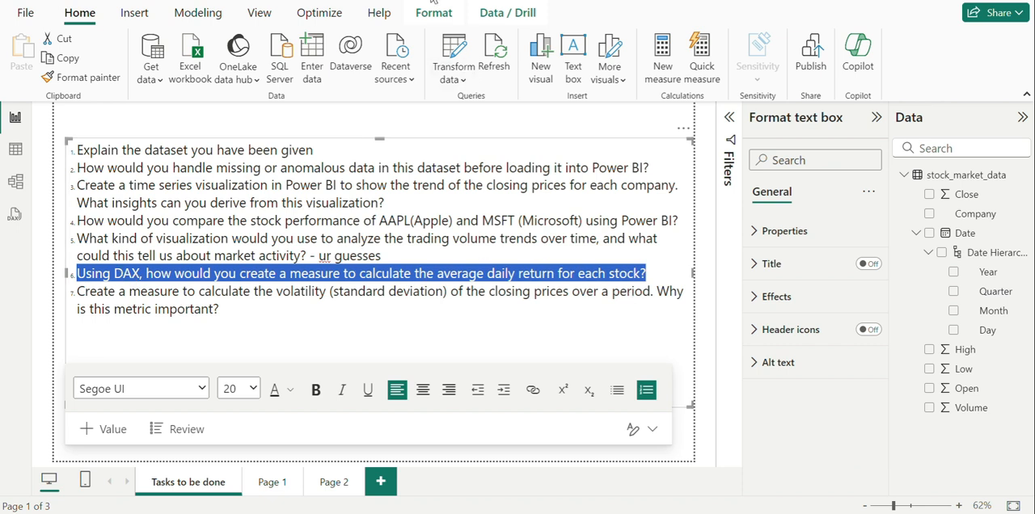
click(382, 482)
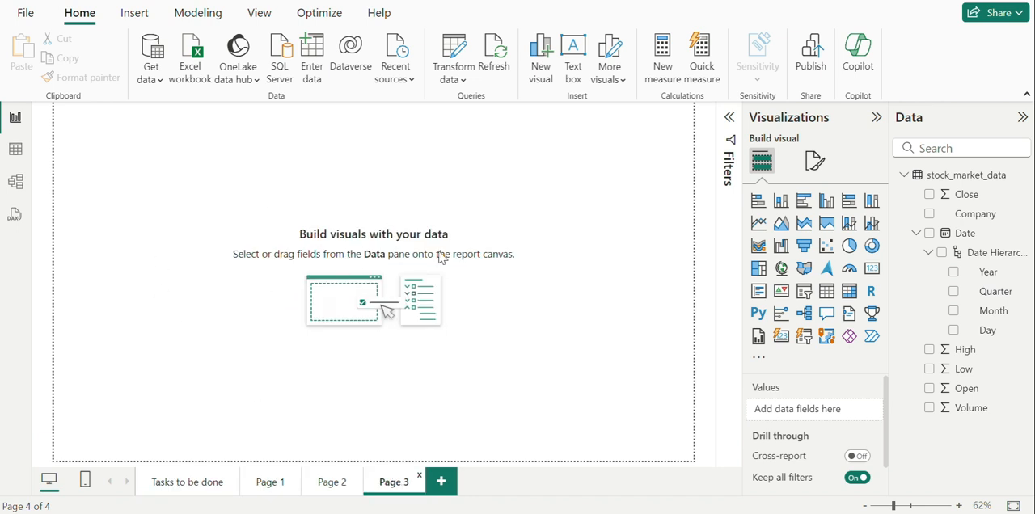
mouse_move(573, 72)
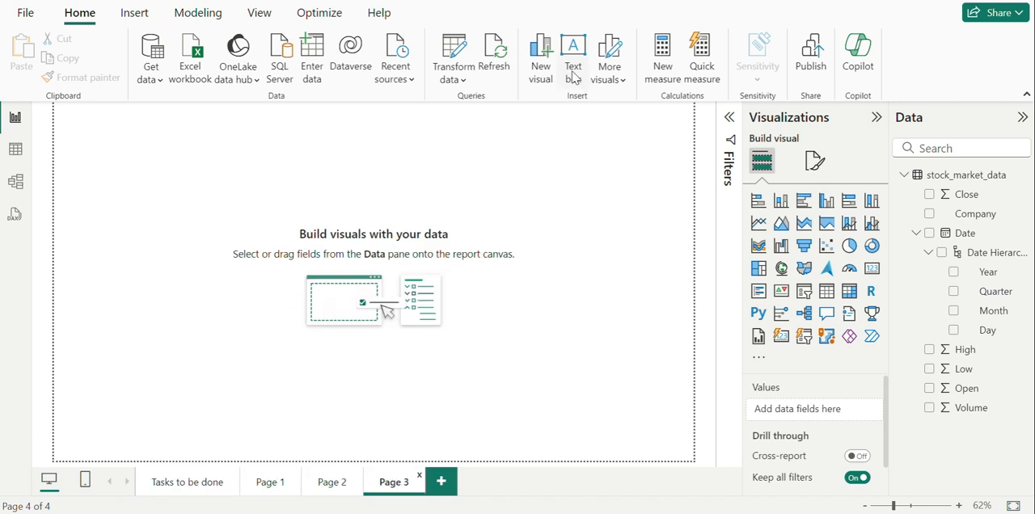
Insert a wide text box on Page 3, begin typing 'daily re', and set font size 24.
click(572, 52)
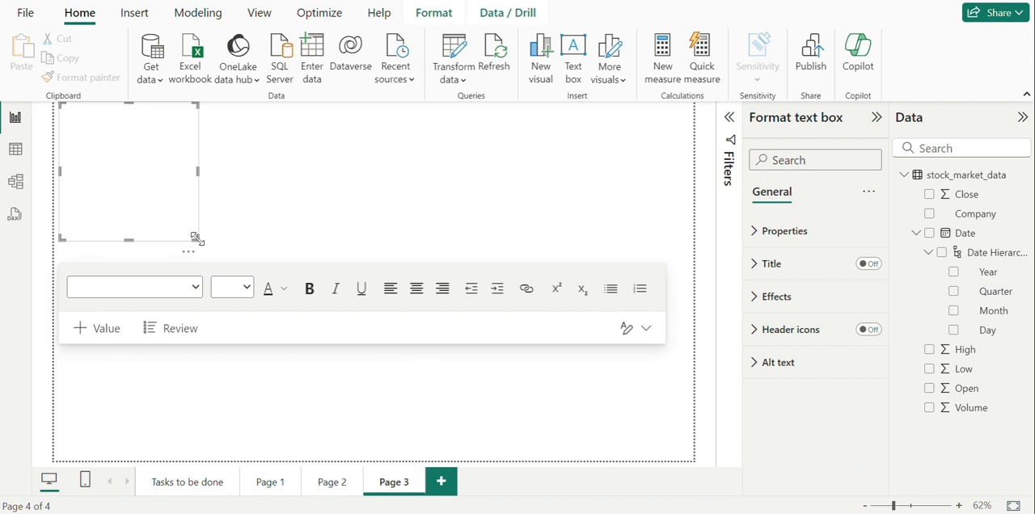
drag(196, 239, 406, 263)
text(Average)
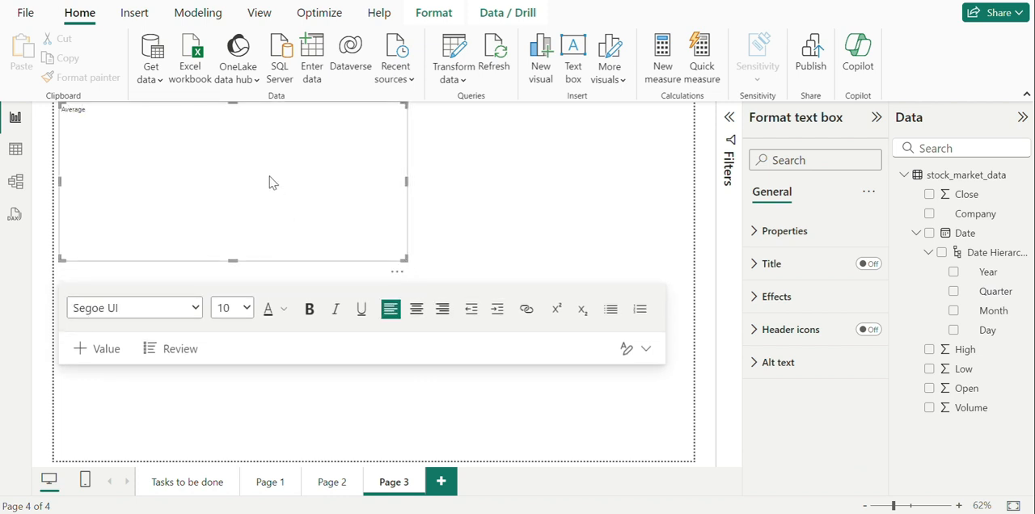
text(daily returns)
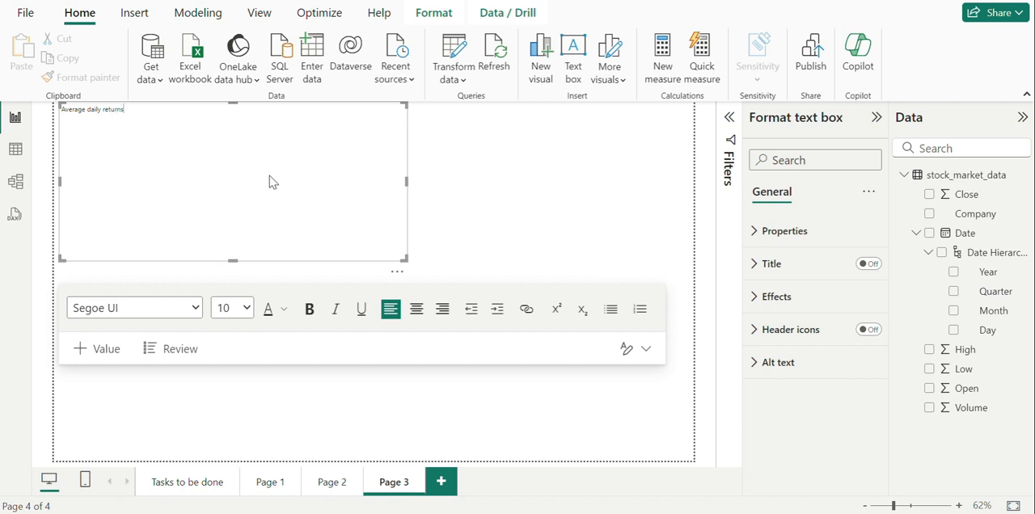
click(249, 307)
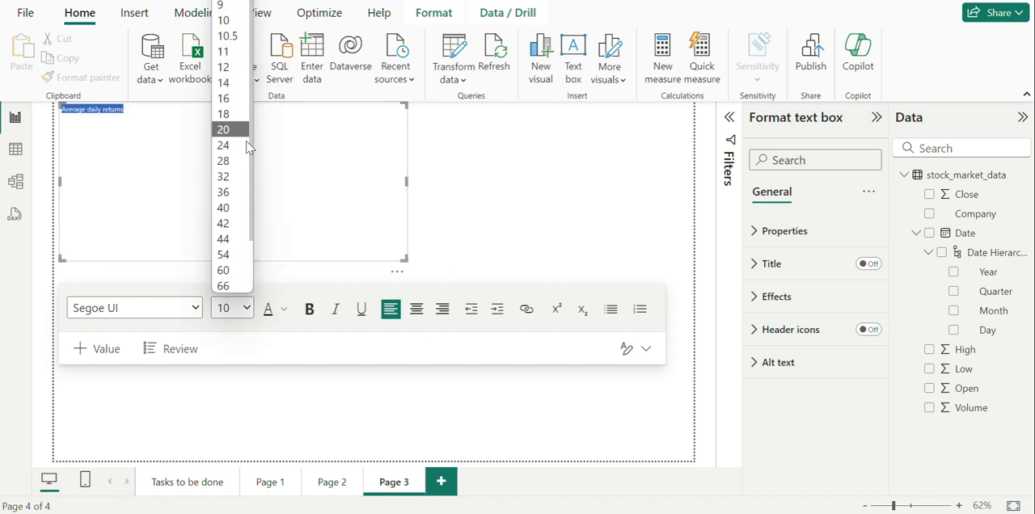
click(223, 146)
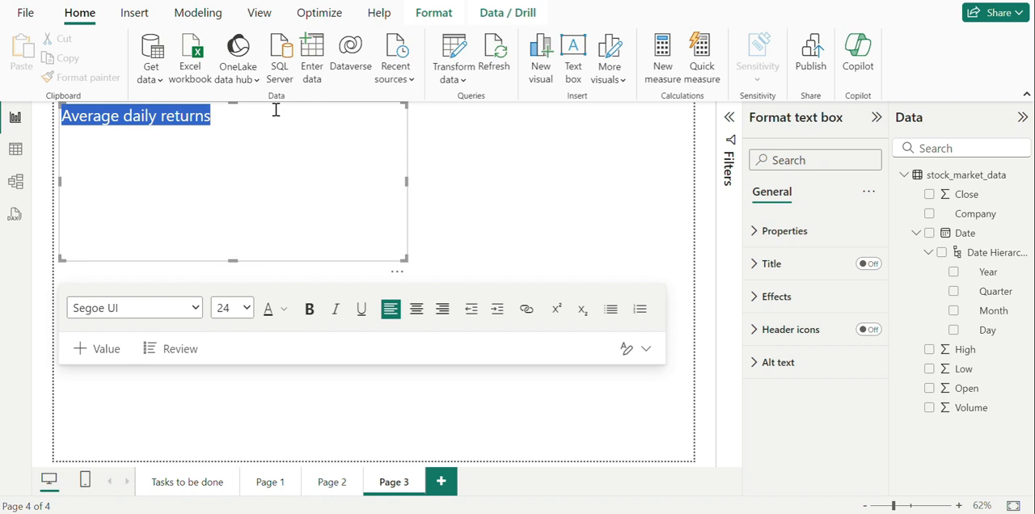
Finish the note as 'Average daily returns = avg (close-open/open)' and select the whole line.
text(=)
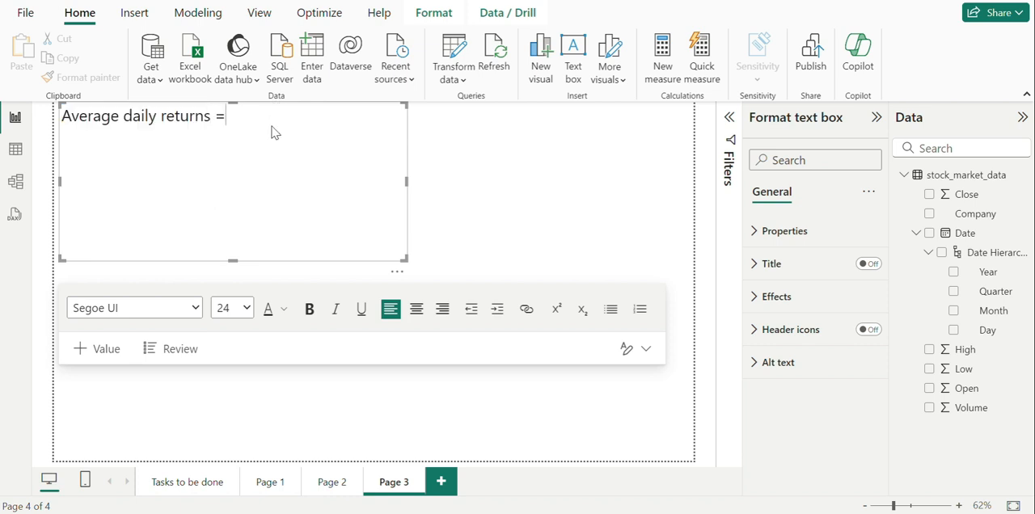
text(avg)
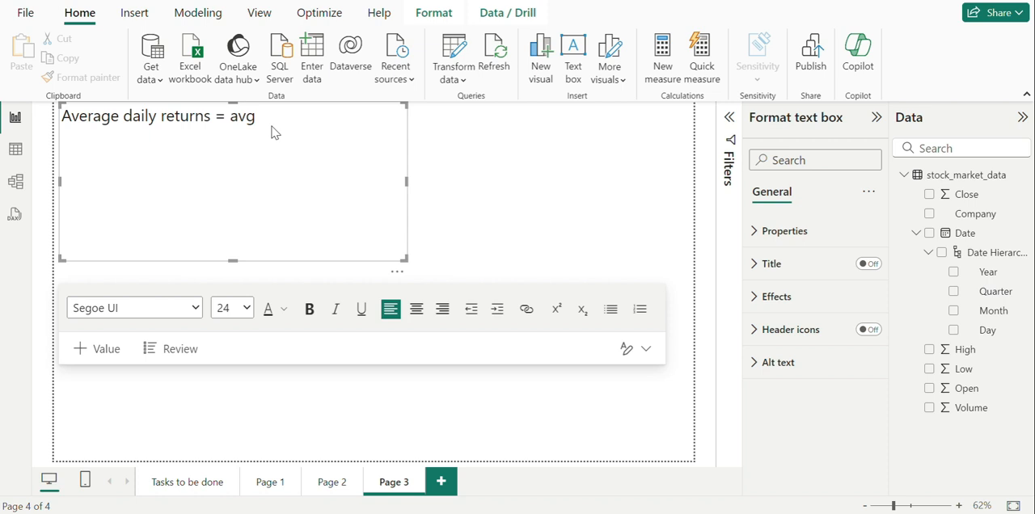
text(close)
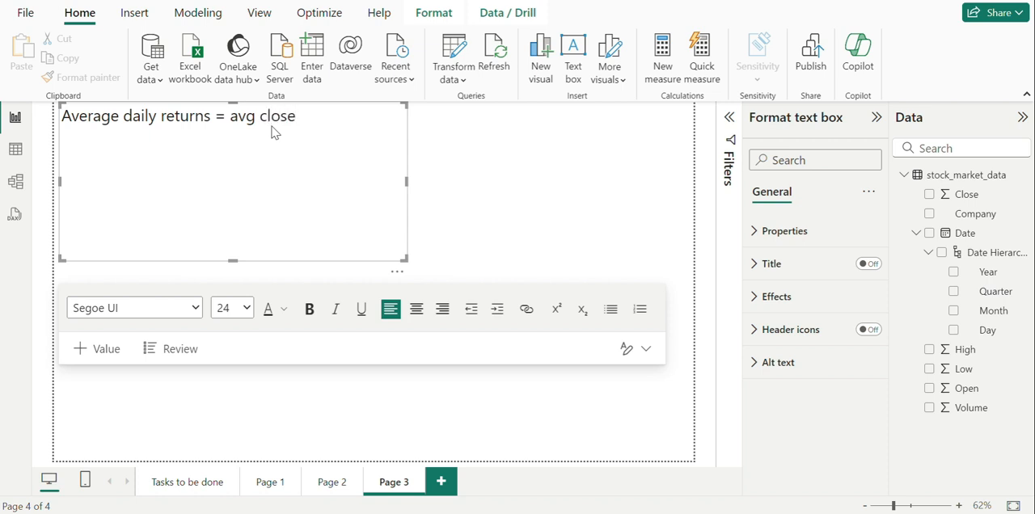
text(-open)
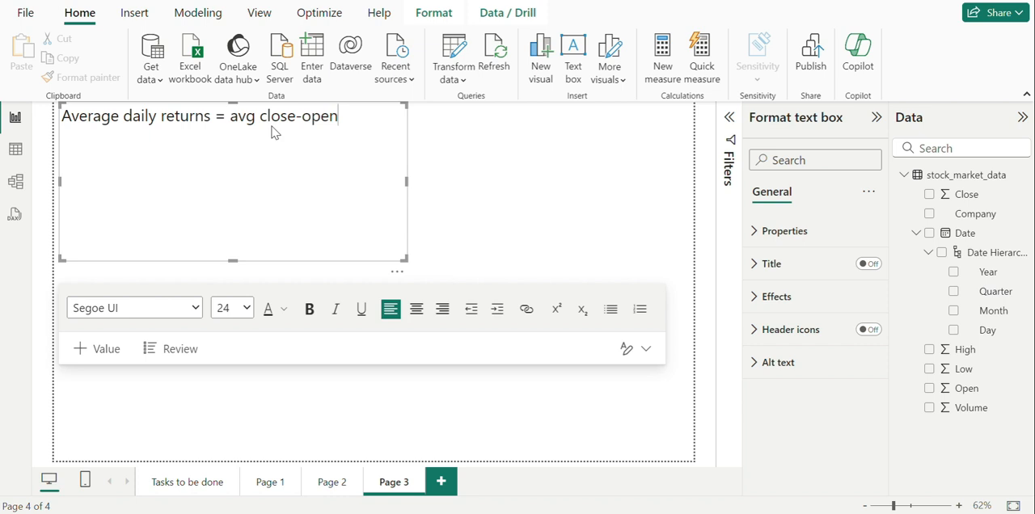
text(/open))
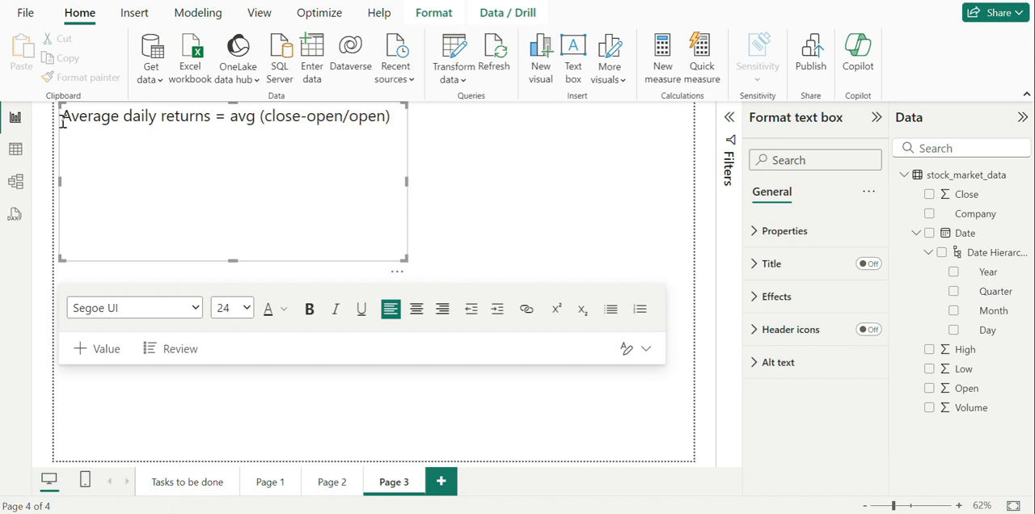
triple_click(225, 116)
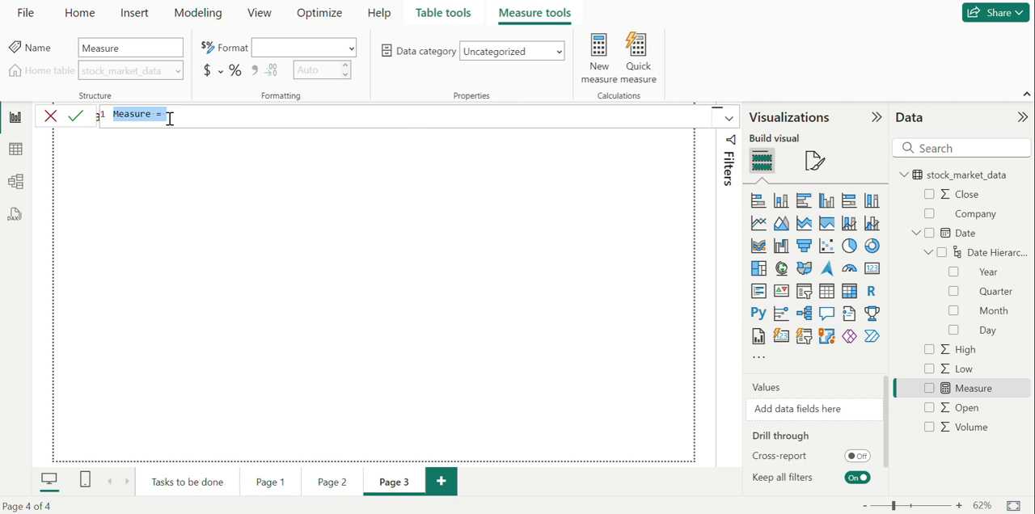
Name the new measure 'avg daily returns' and begin an AVERAGEX expression.
text(avg dail)
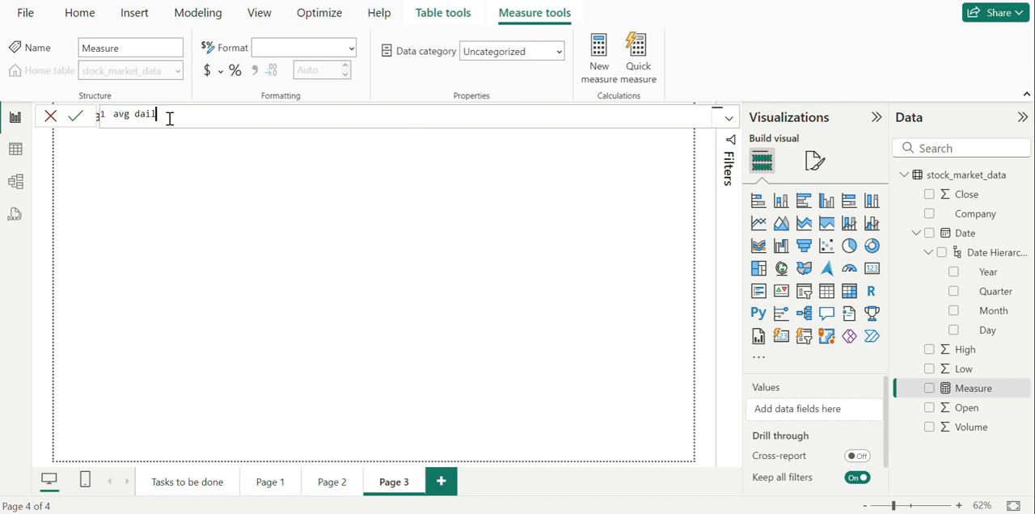
text(m)
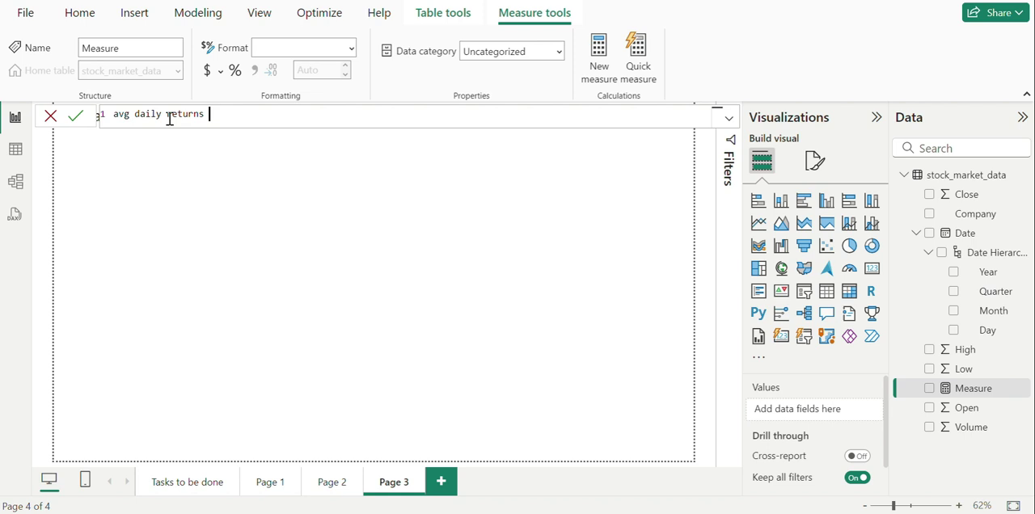
text(=)
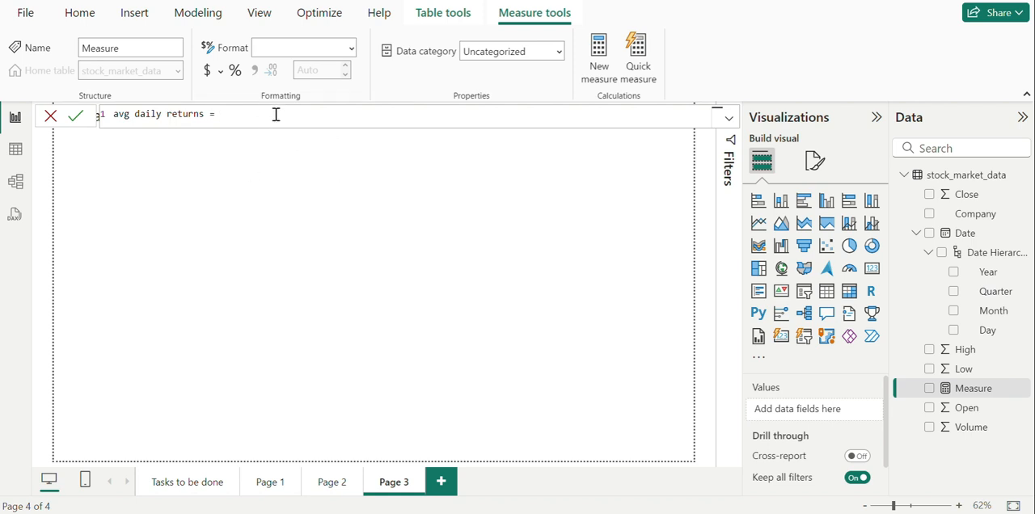
text(av)
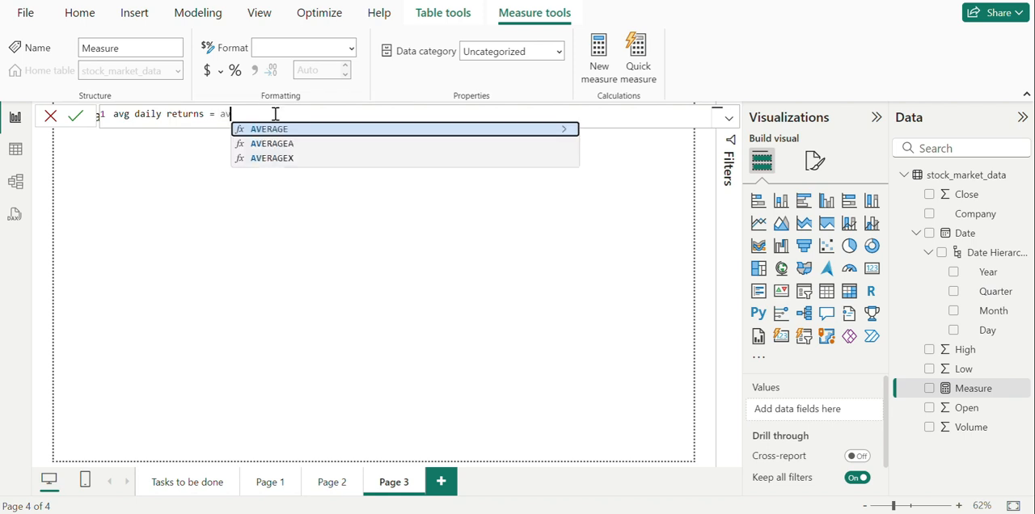
text(VERAGEX()
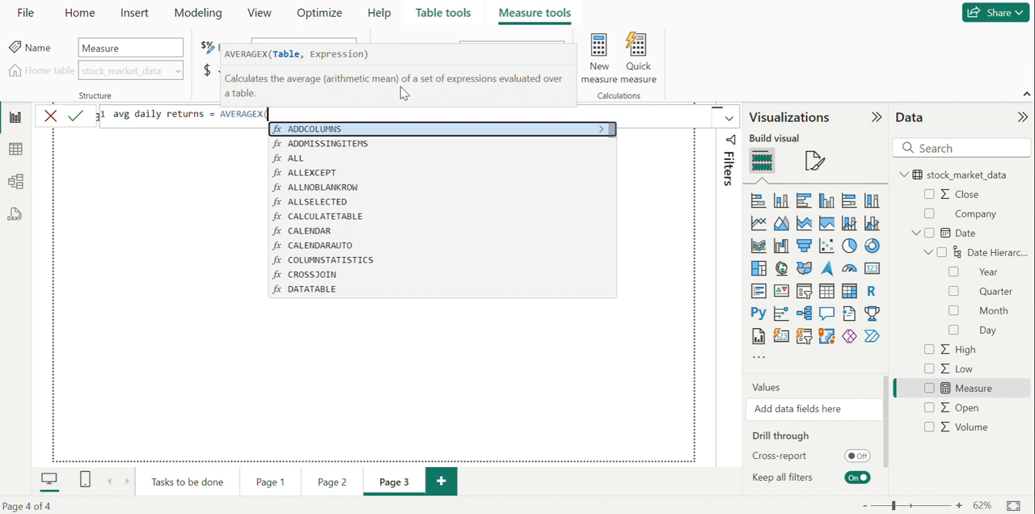
mouse_move(273, 56)
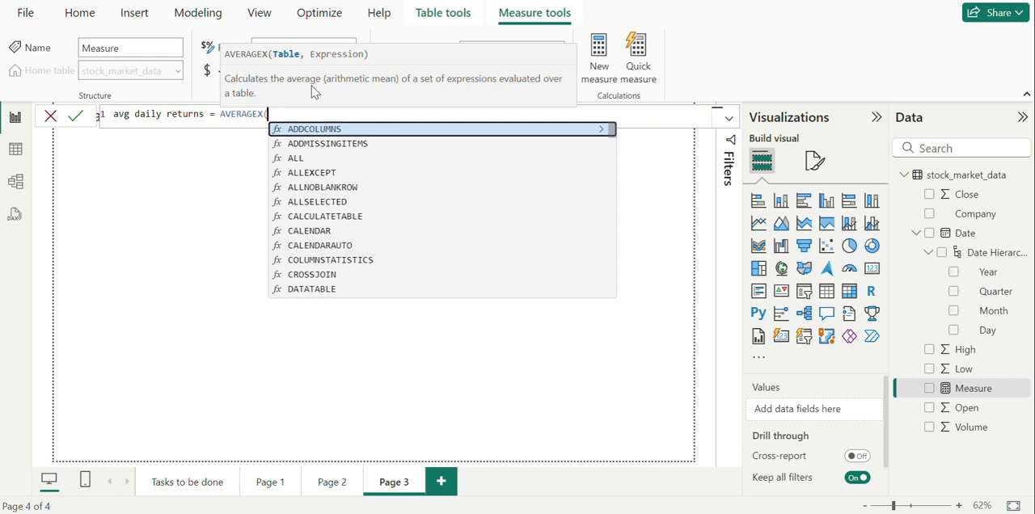
Complete the measure as AVERAGEX over stock_market_data of DIVIDE(Close - Open, Open) and commit it.
text(stock_market_data,)
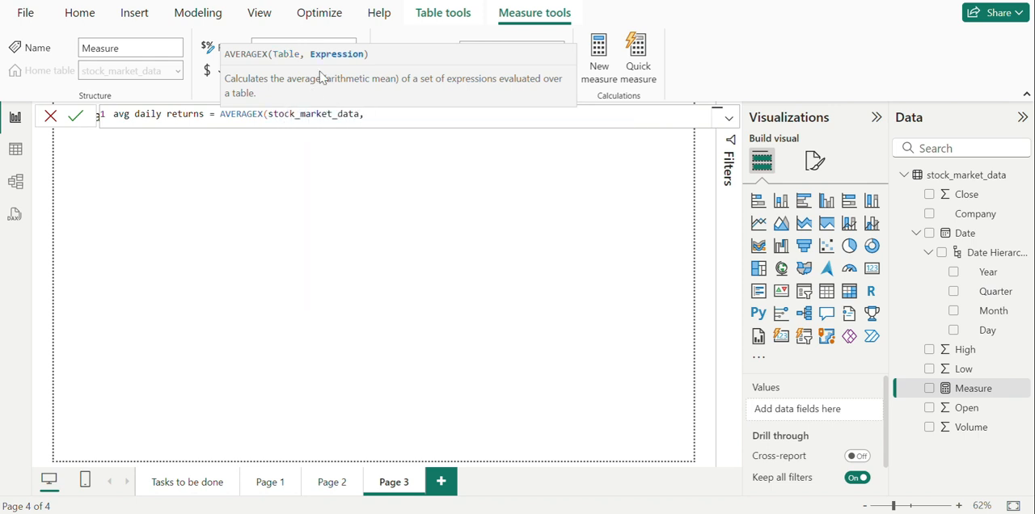
text(stock_market_data[Close]-)
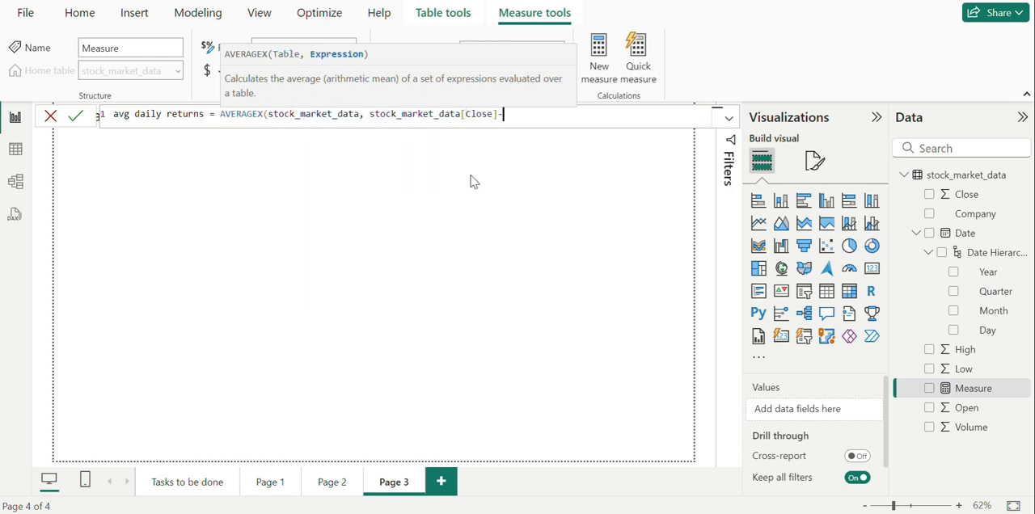
text(-stock_market_data[Open],)
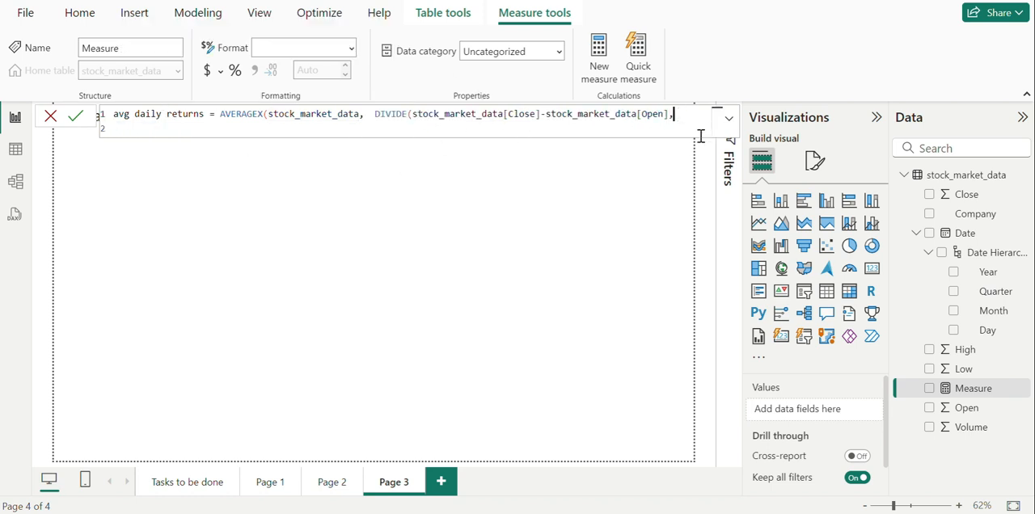
text(stock_market_data[Open])))
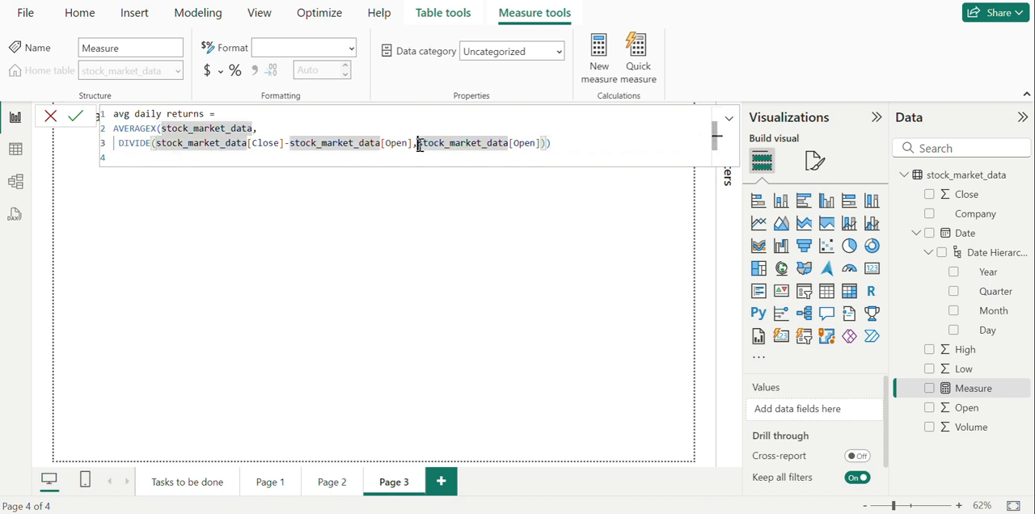
key(Enter)
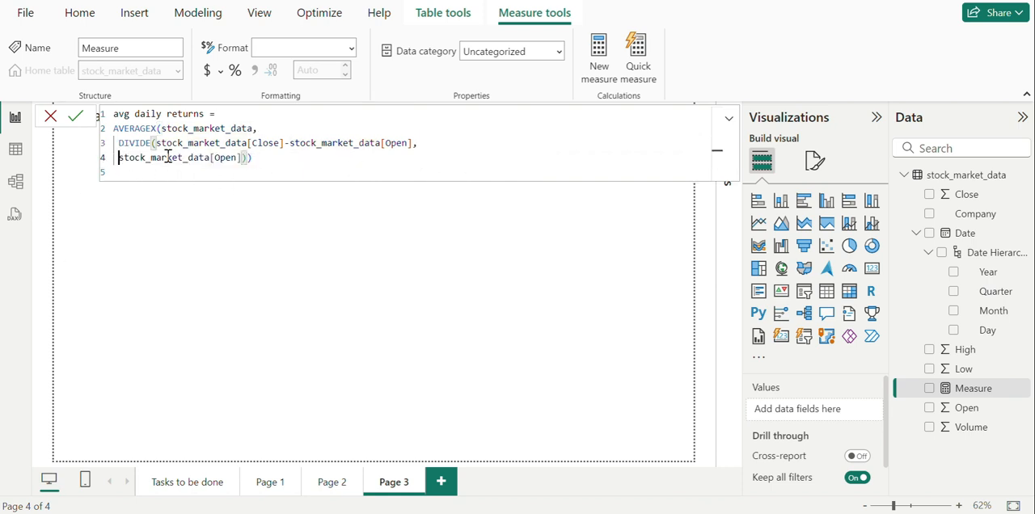
key(Enter)
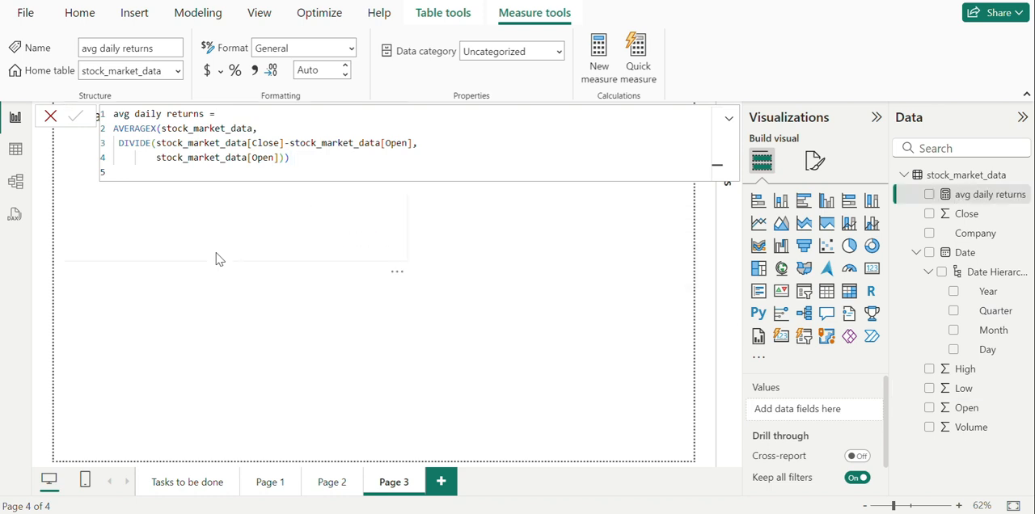
click(80, 12)
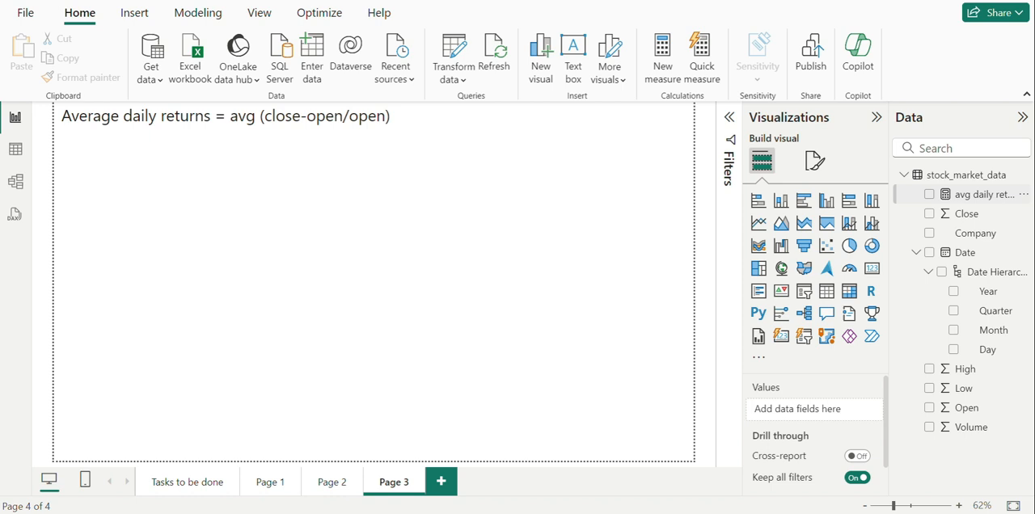
Chart avg daily returns by Date with Company as legend, then return to the task list.
click(929, 194)
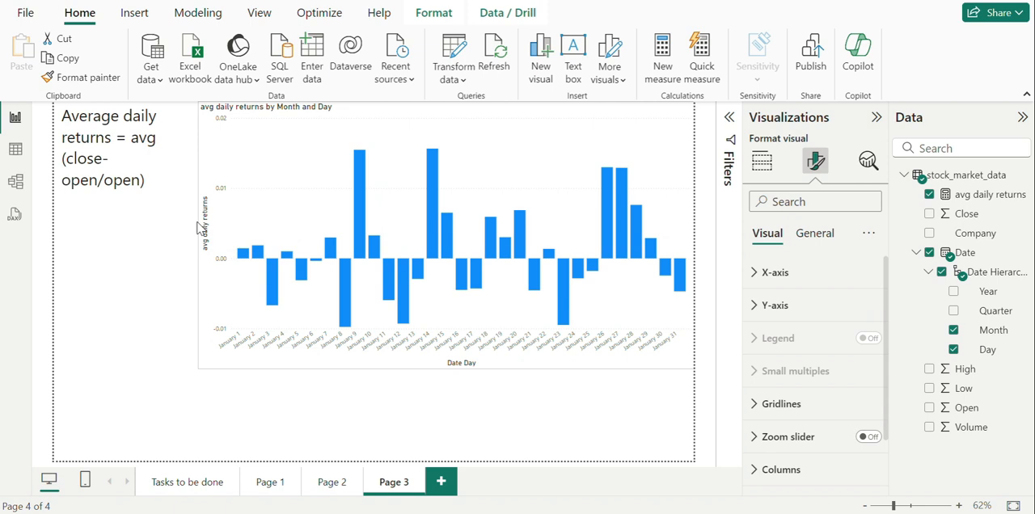
mouse_move(242, 257)
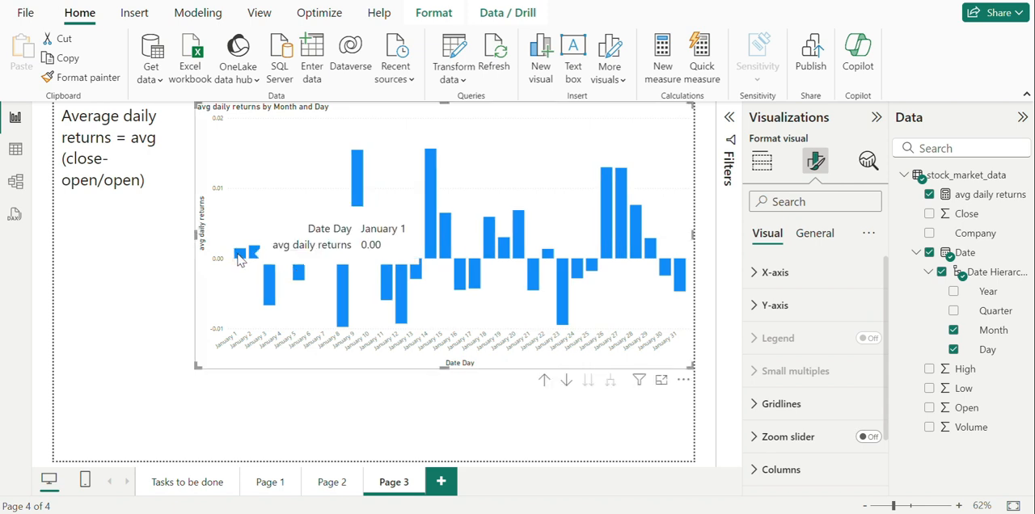
mouse_move(274, 279)
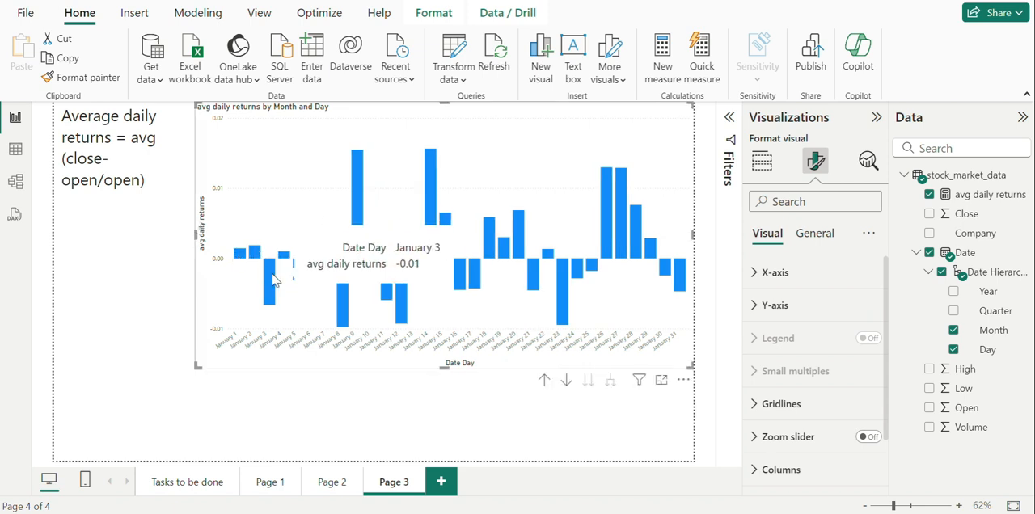
mouse_move(302, 277)
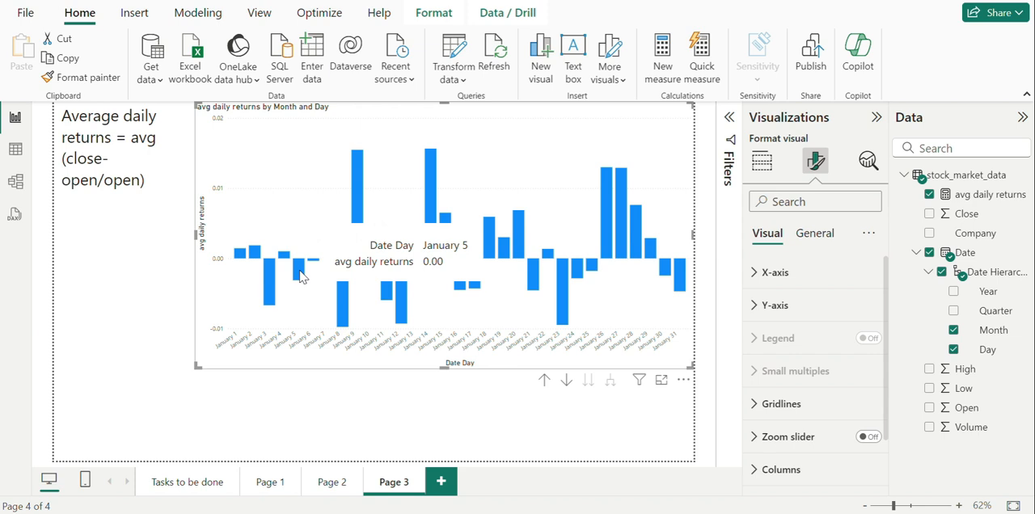
mouse_move(430, 273)
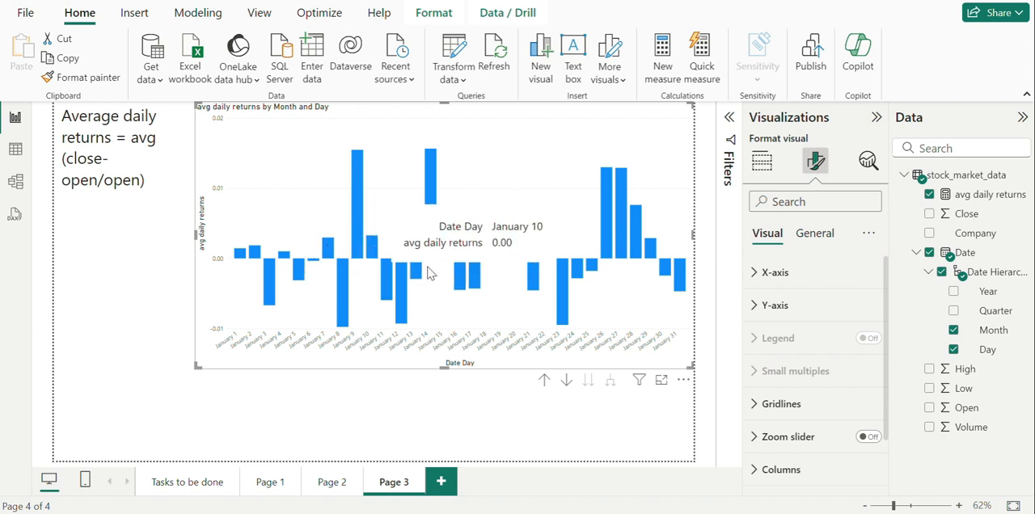
mouse_move(639, 292)
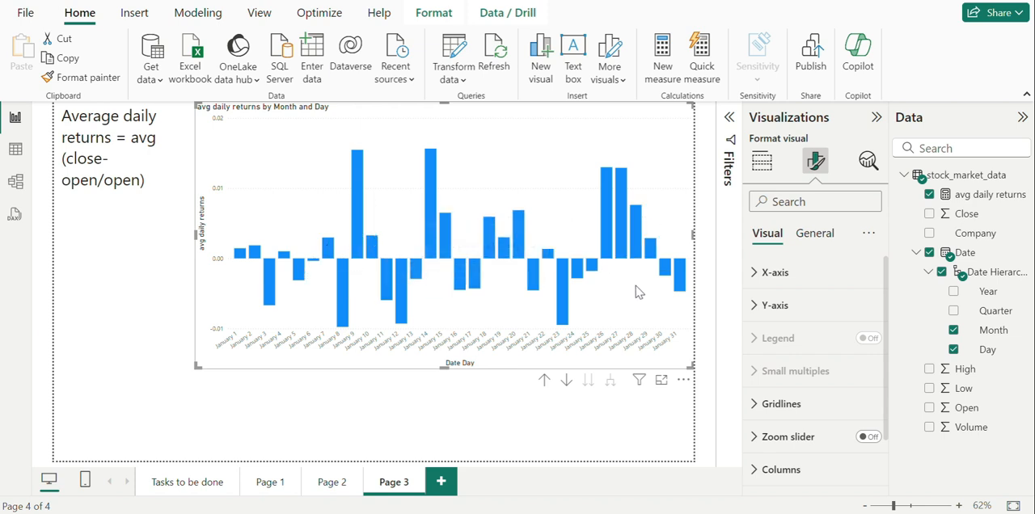
mouse_move(431, 155)
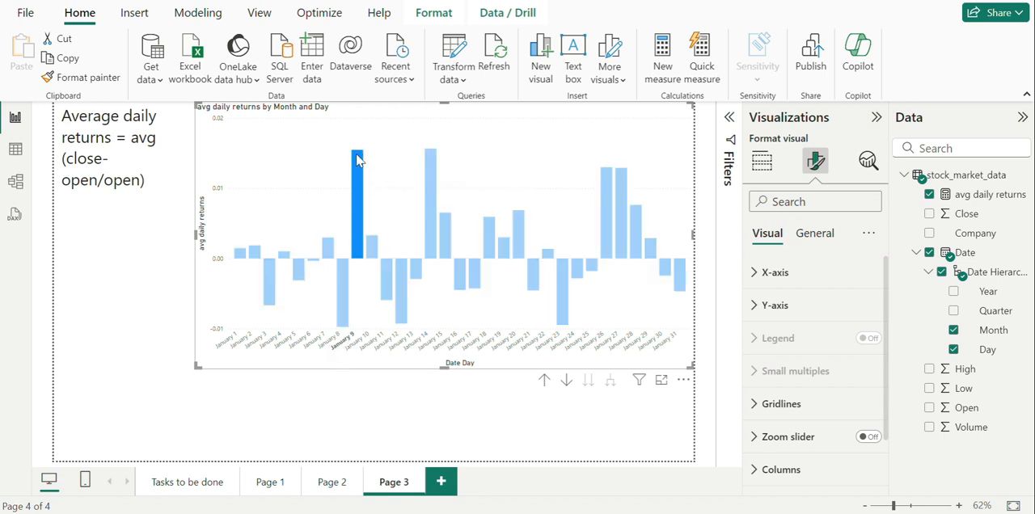
mouse_move(430, 159)
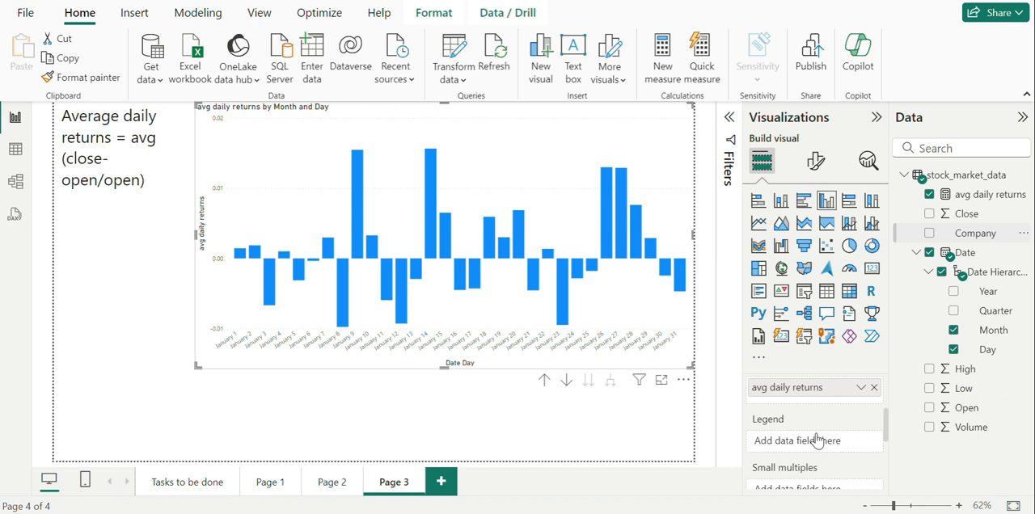
click(976, 233)
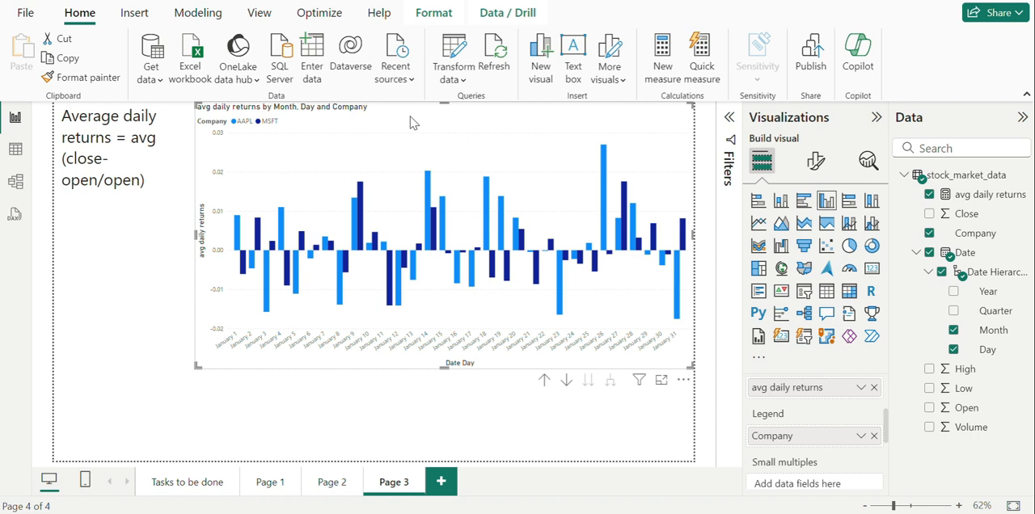
click(193, 482)
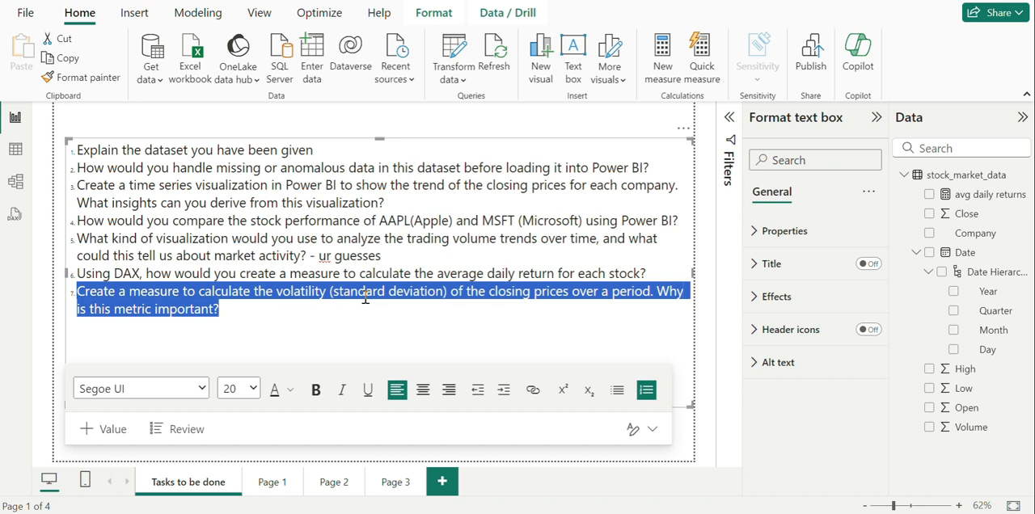
mouse_move(653, 302)
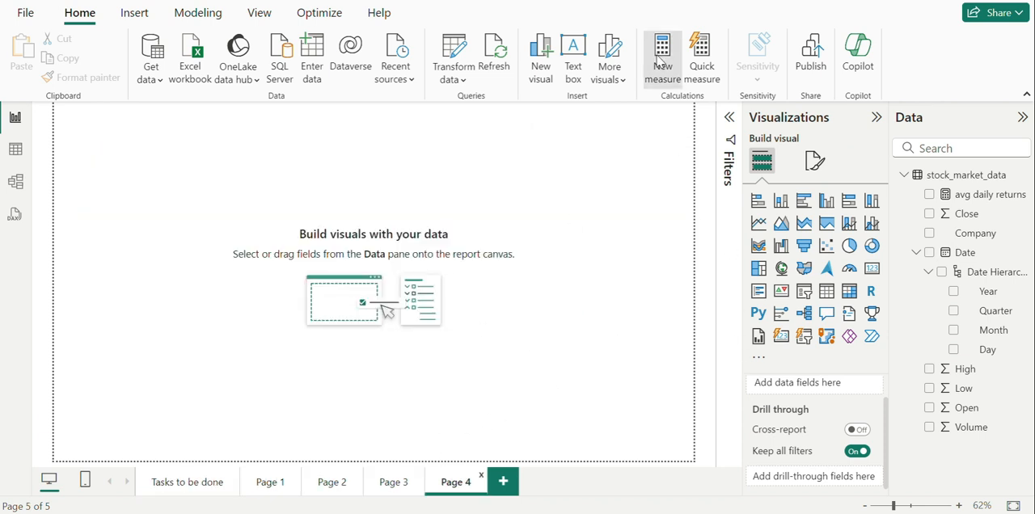
Create a 'votality' measure using CALCULATE and STDEVX.P over stock_market_data Close prices.
click(661, 57)
text(votality =)
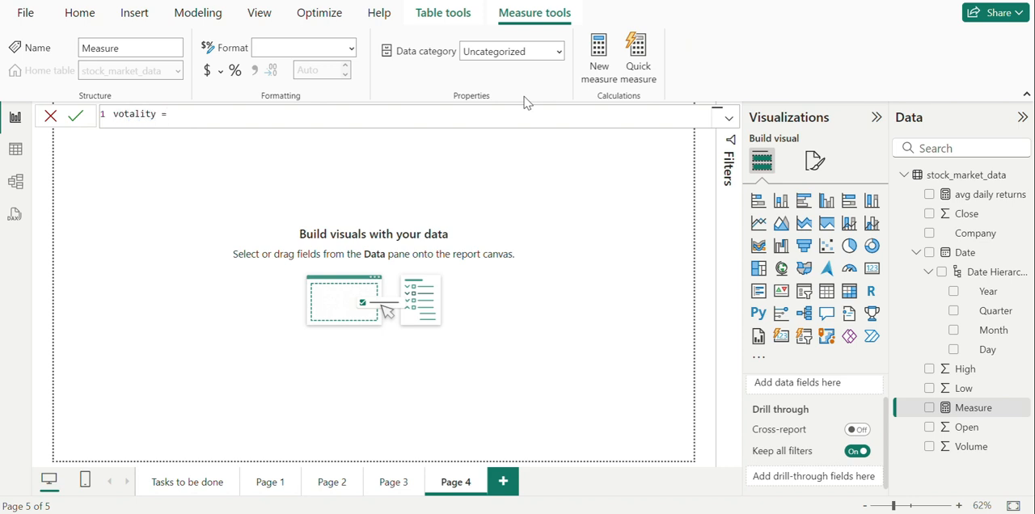
text(std)
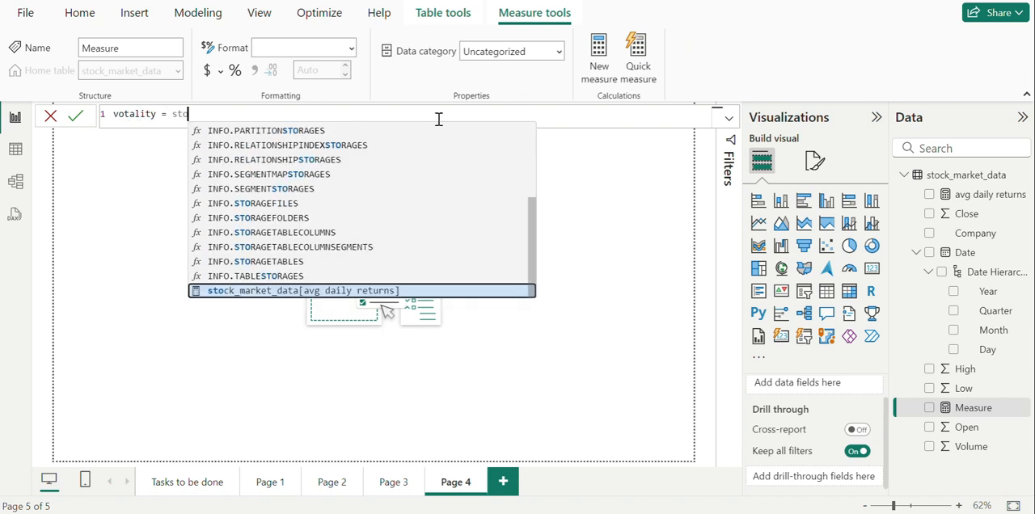
text(ca)
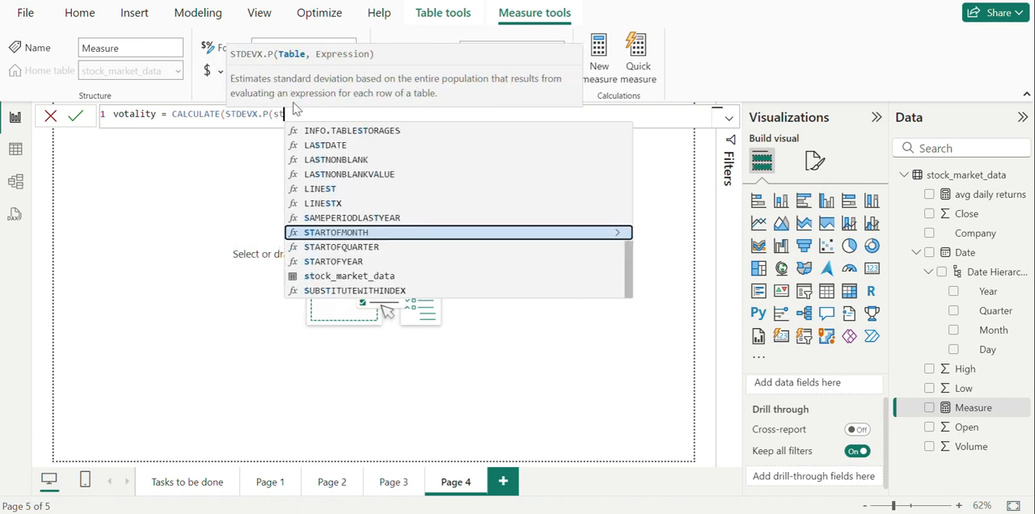
text(stock_market_data, op)
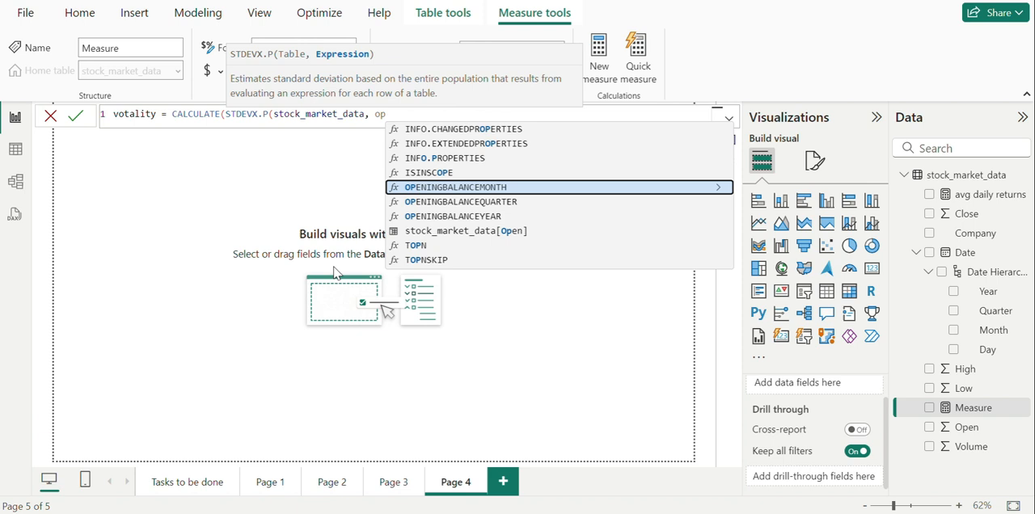
text(cl)
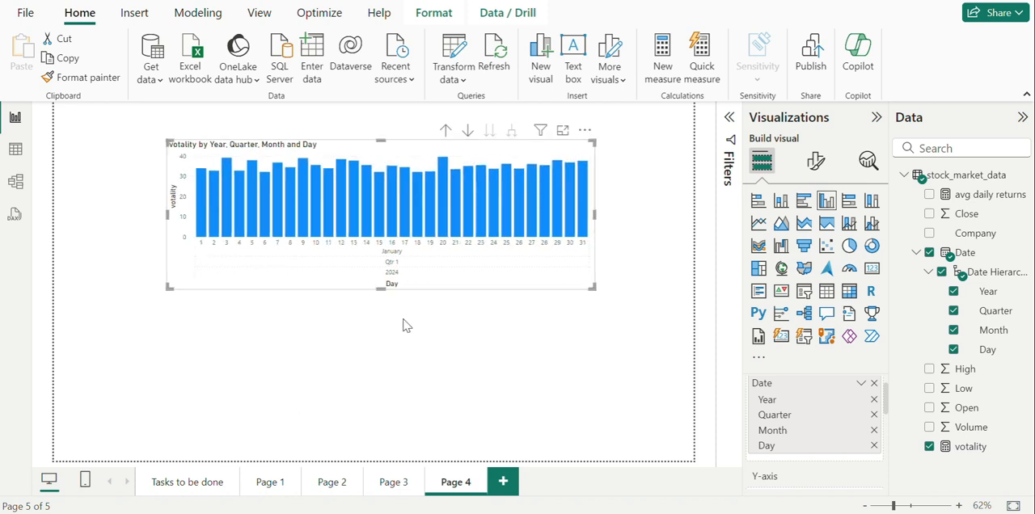
Show votality bars by concatenated month-day labels with data labels, then return to the tasks.
click(953, 291)
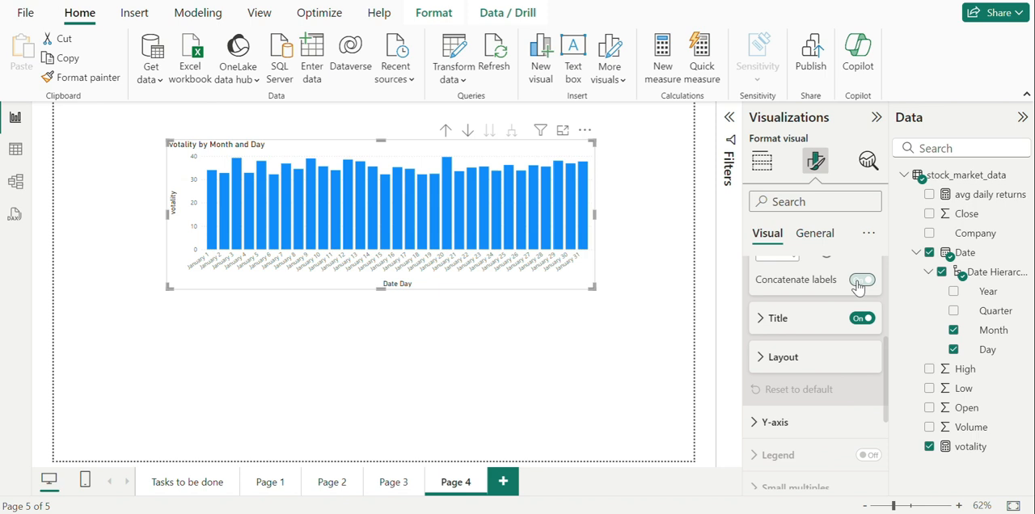
click(861, 278)
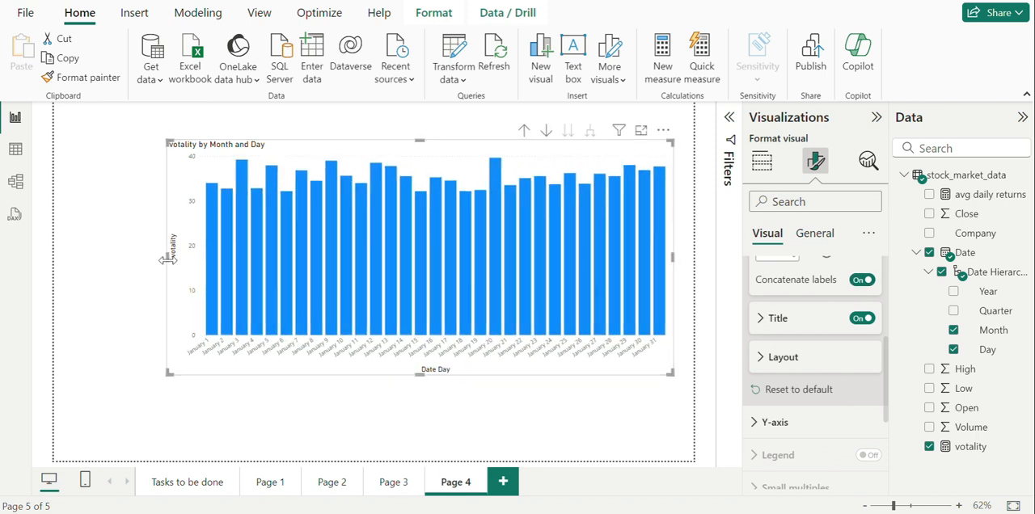
mouse_move(200, 202)
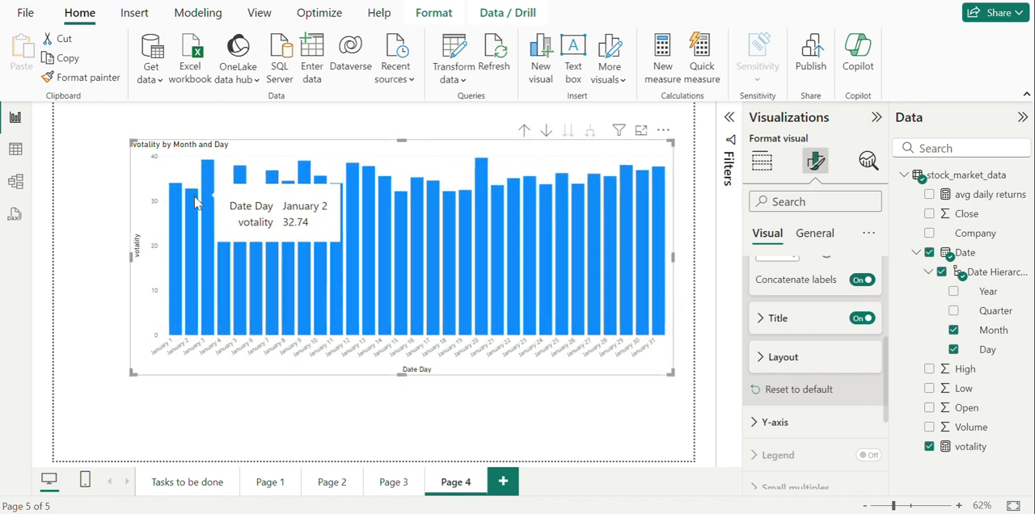
scroll(down, 3)
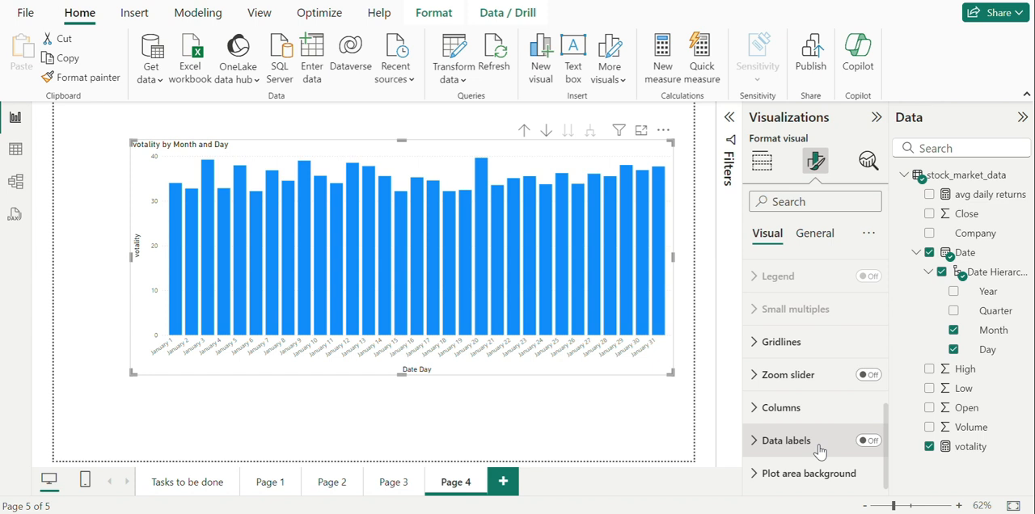
click(866, 441)
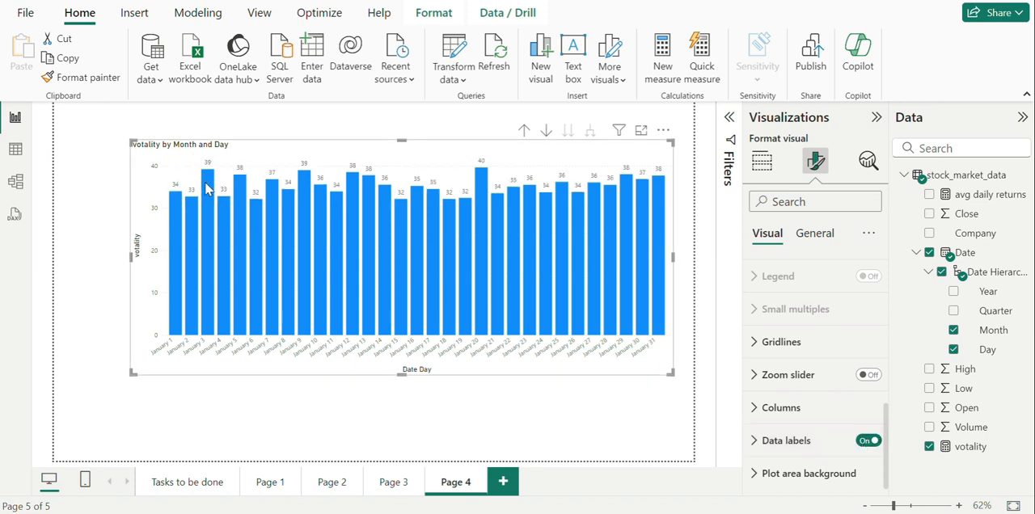
mouse_move(485, 181)
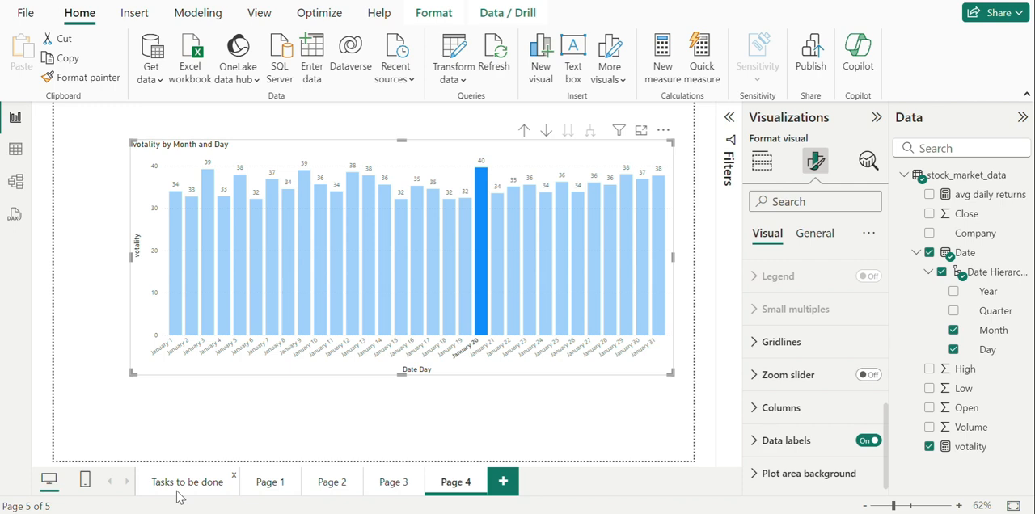
click(187, 482)
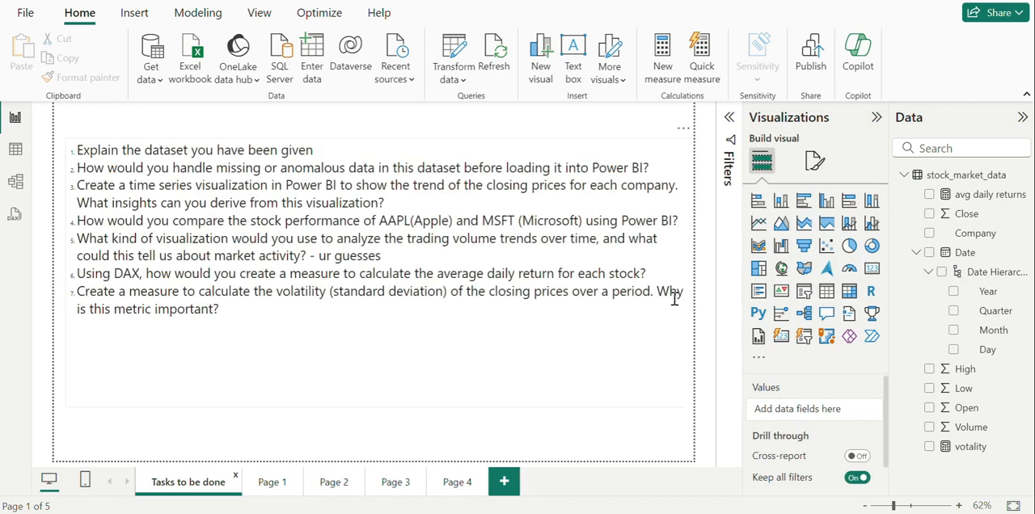
click(457, 481)
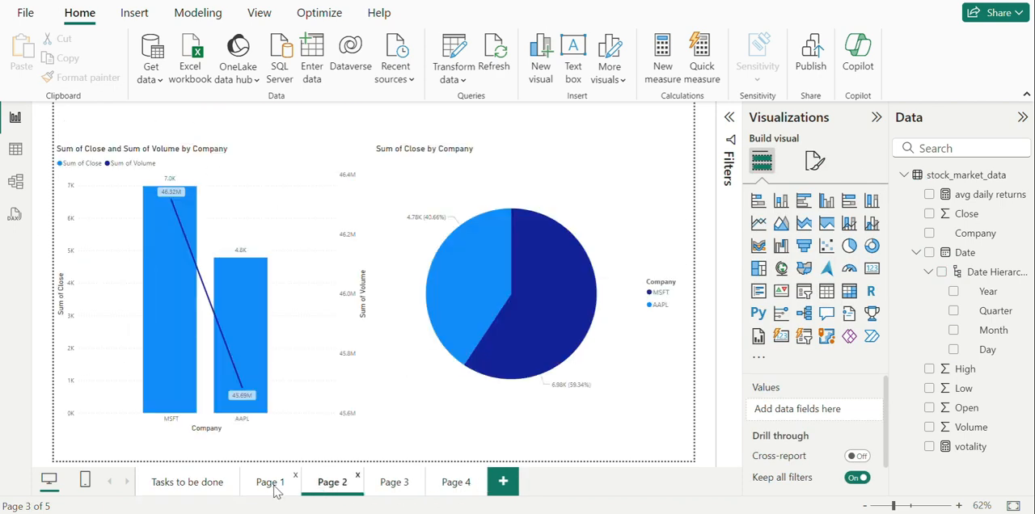
click(186, 482)
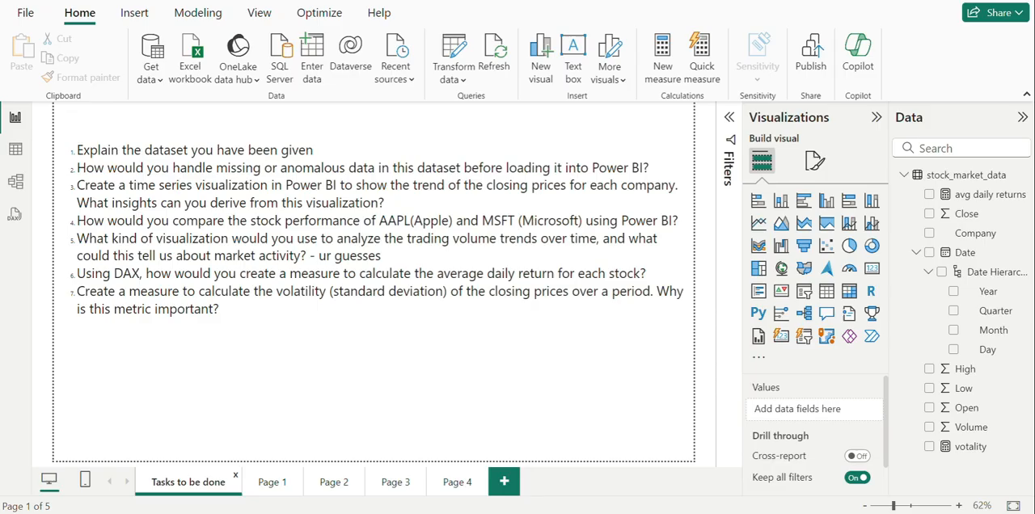